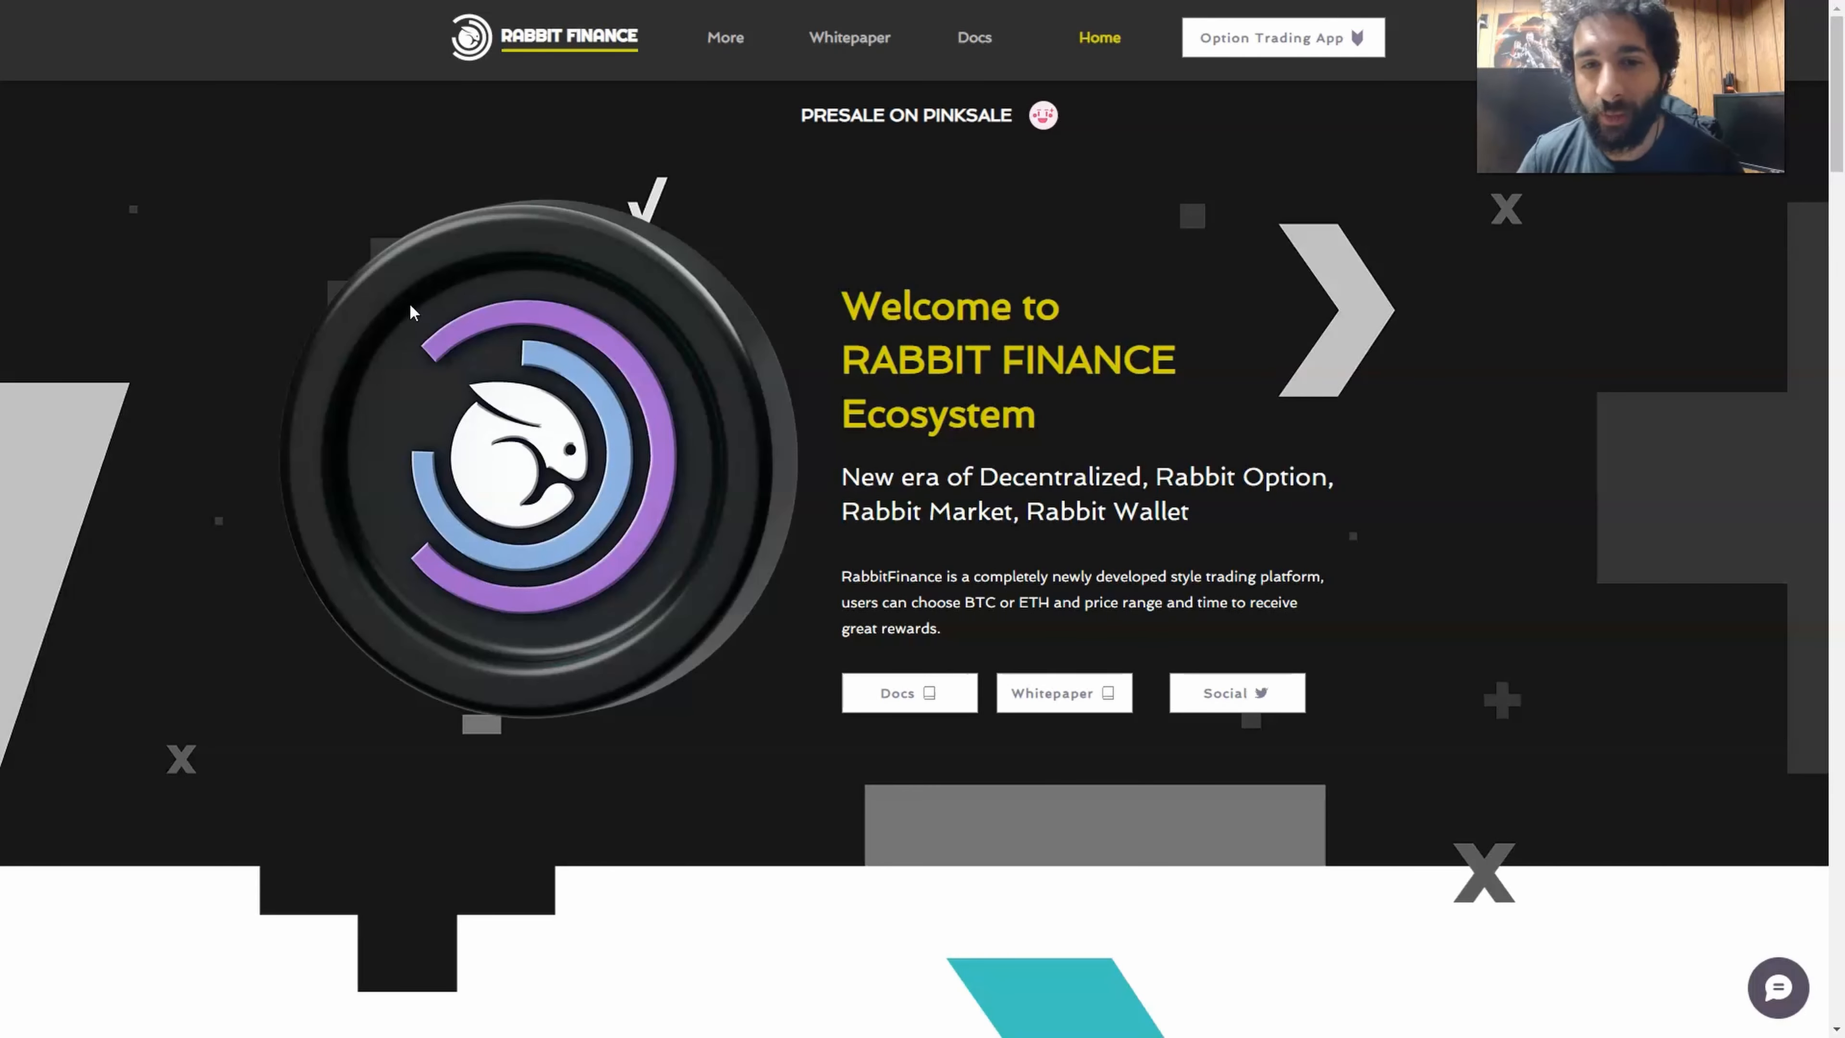
Step: Scroll down from the welcome banner to the Rabbit Market section and the start of Rabbit Option
{"action": "scroll", "scroll_direction": "down", "scroll_amount": 3}
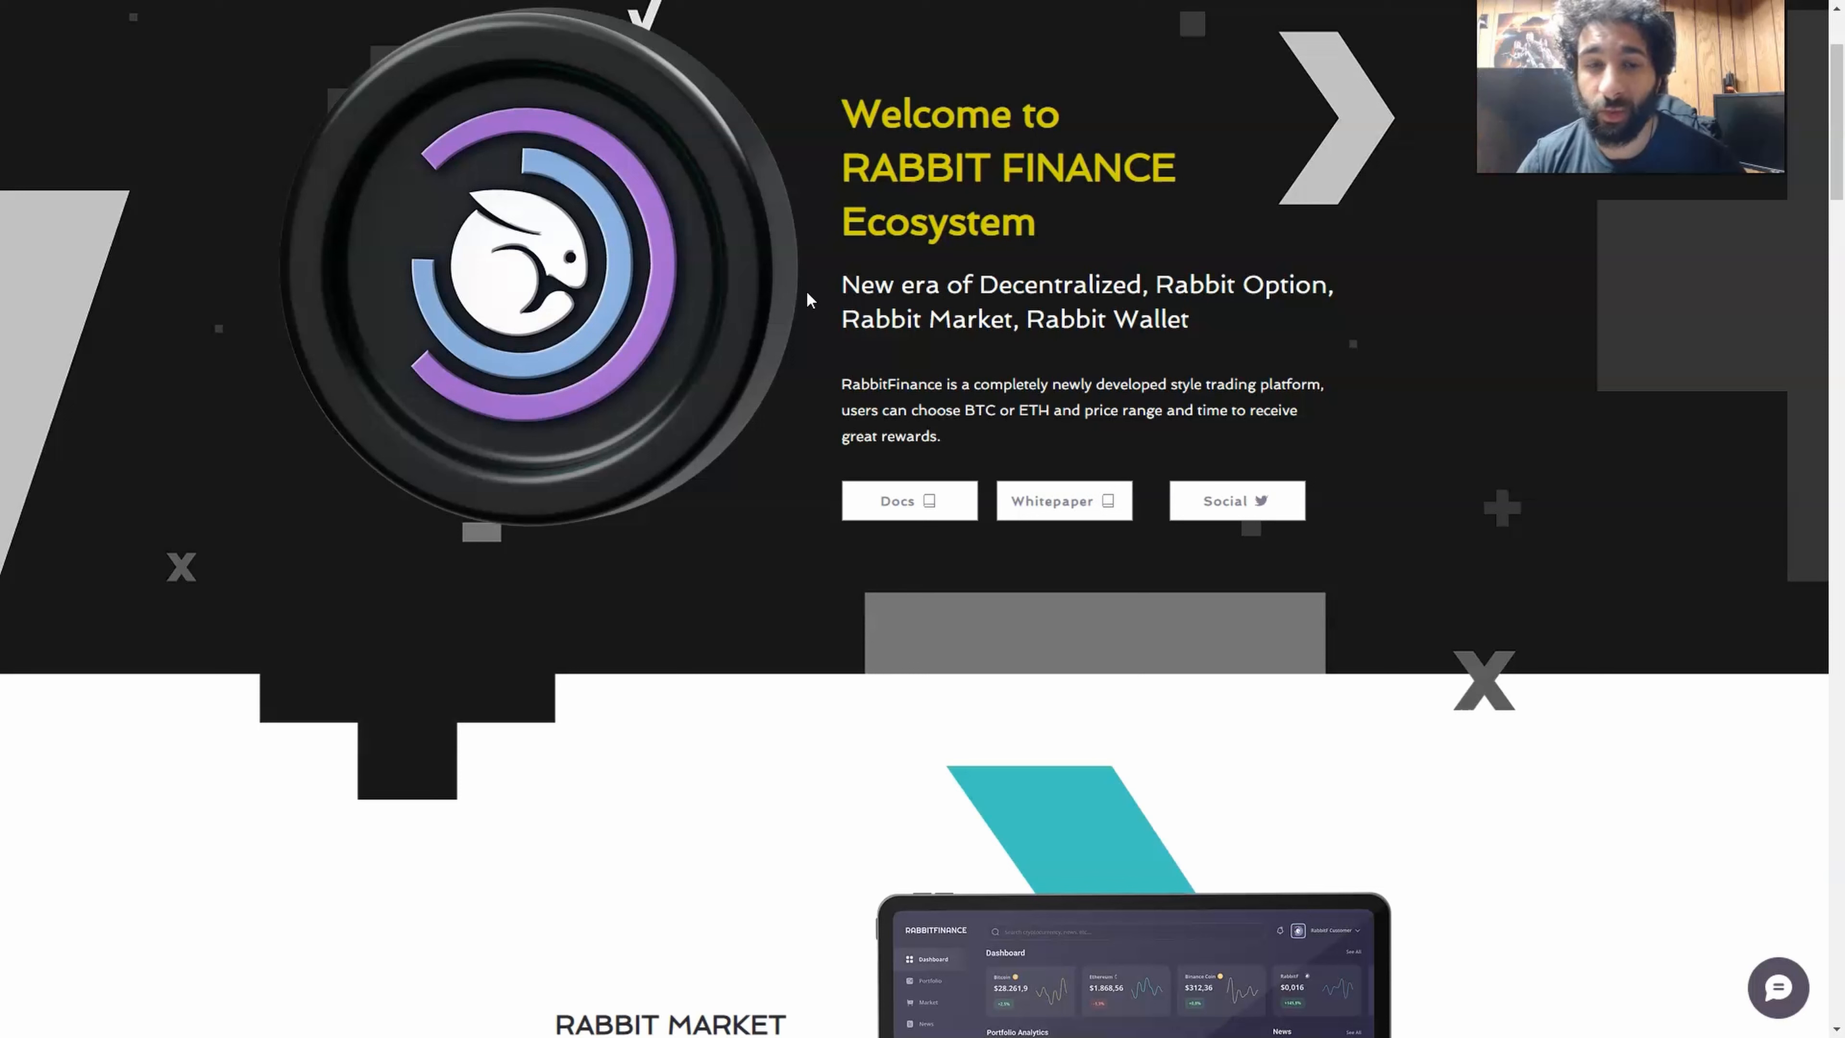
{"action": "mouse_move", "coordinate": [808, 307]}
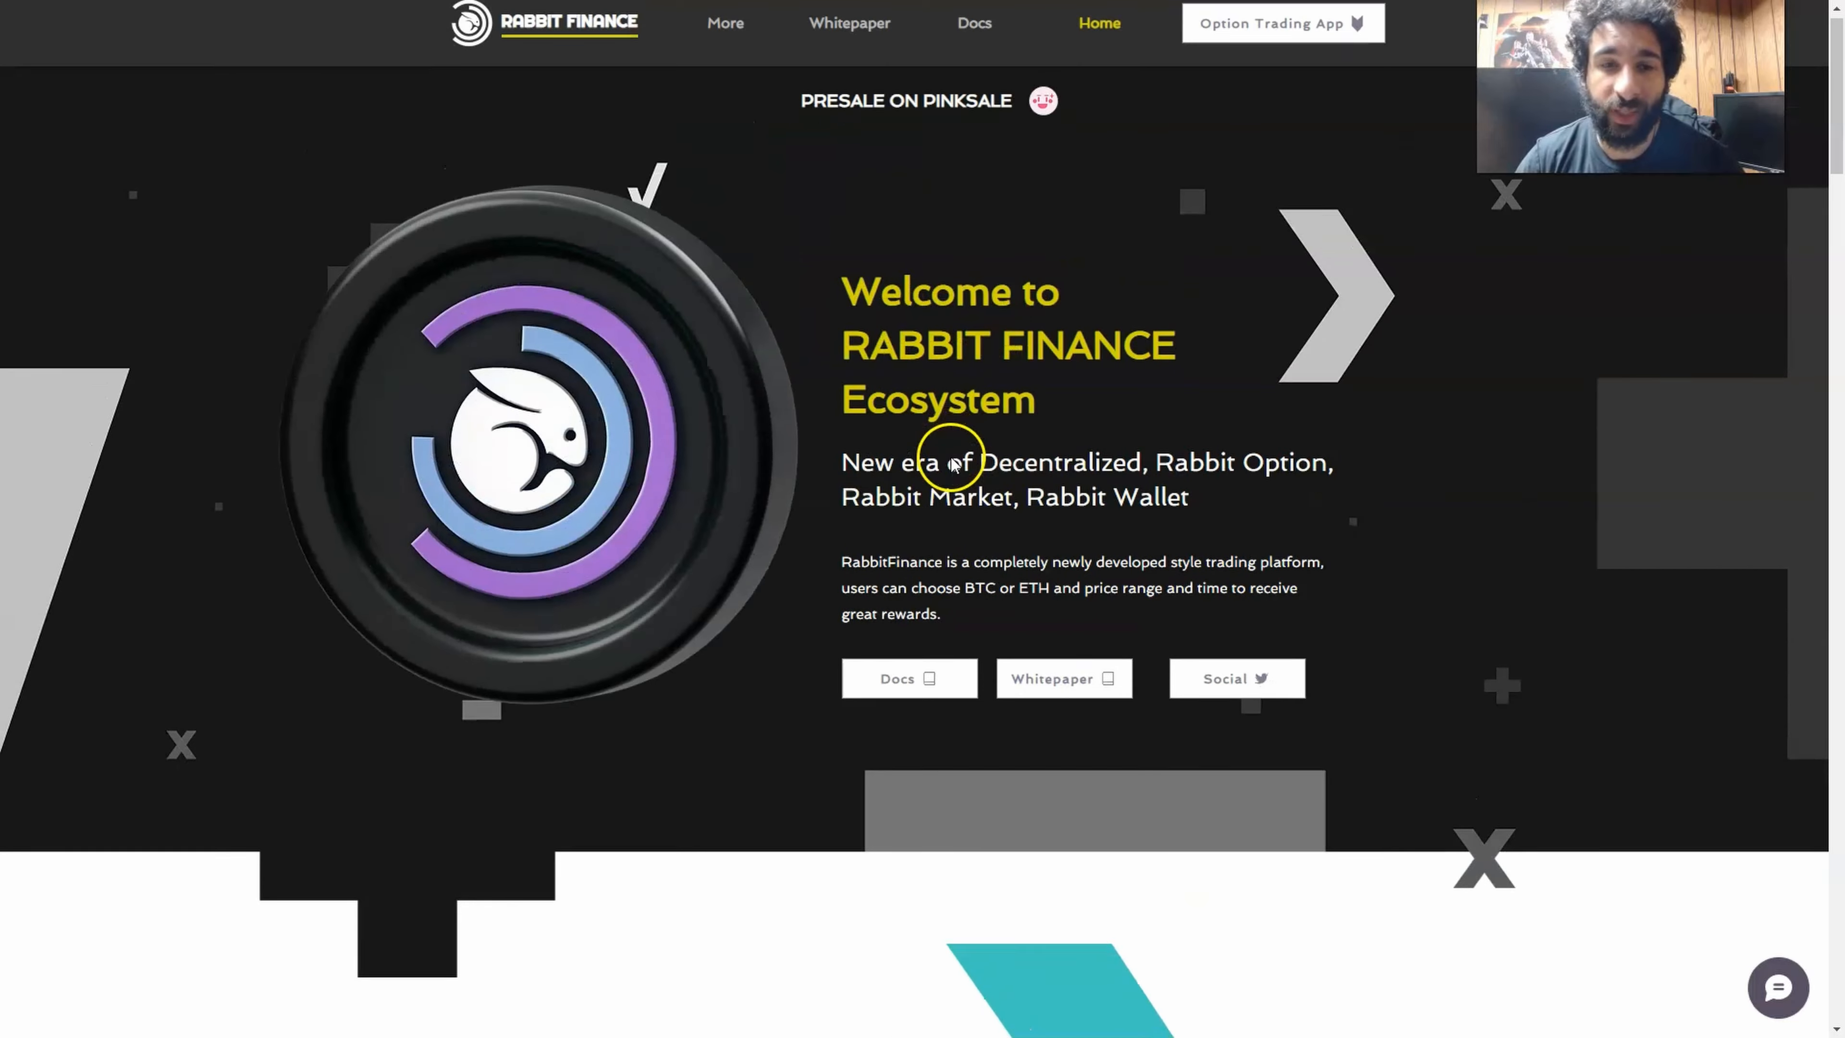
{"action": "scroll", "scroll_direction": "down", "scroll_amount": 3}
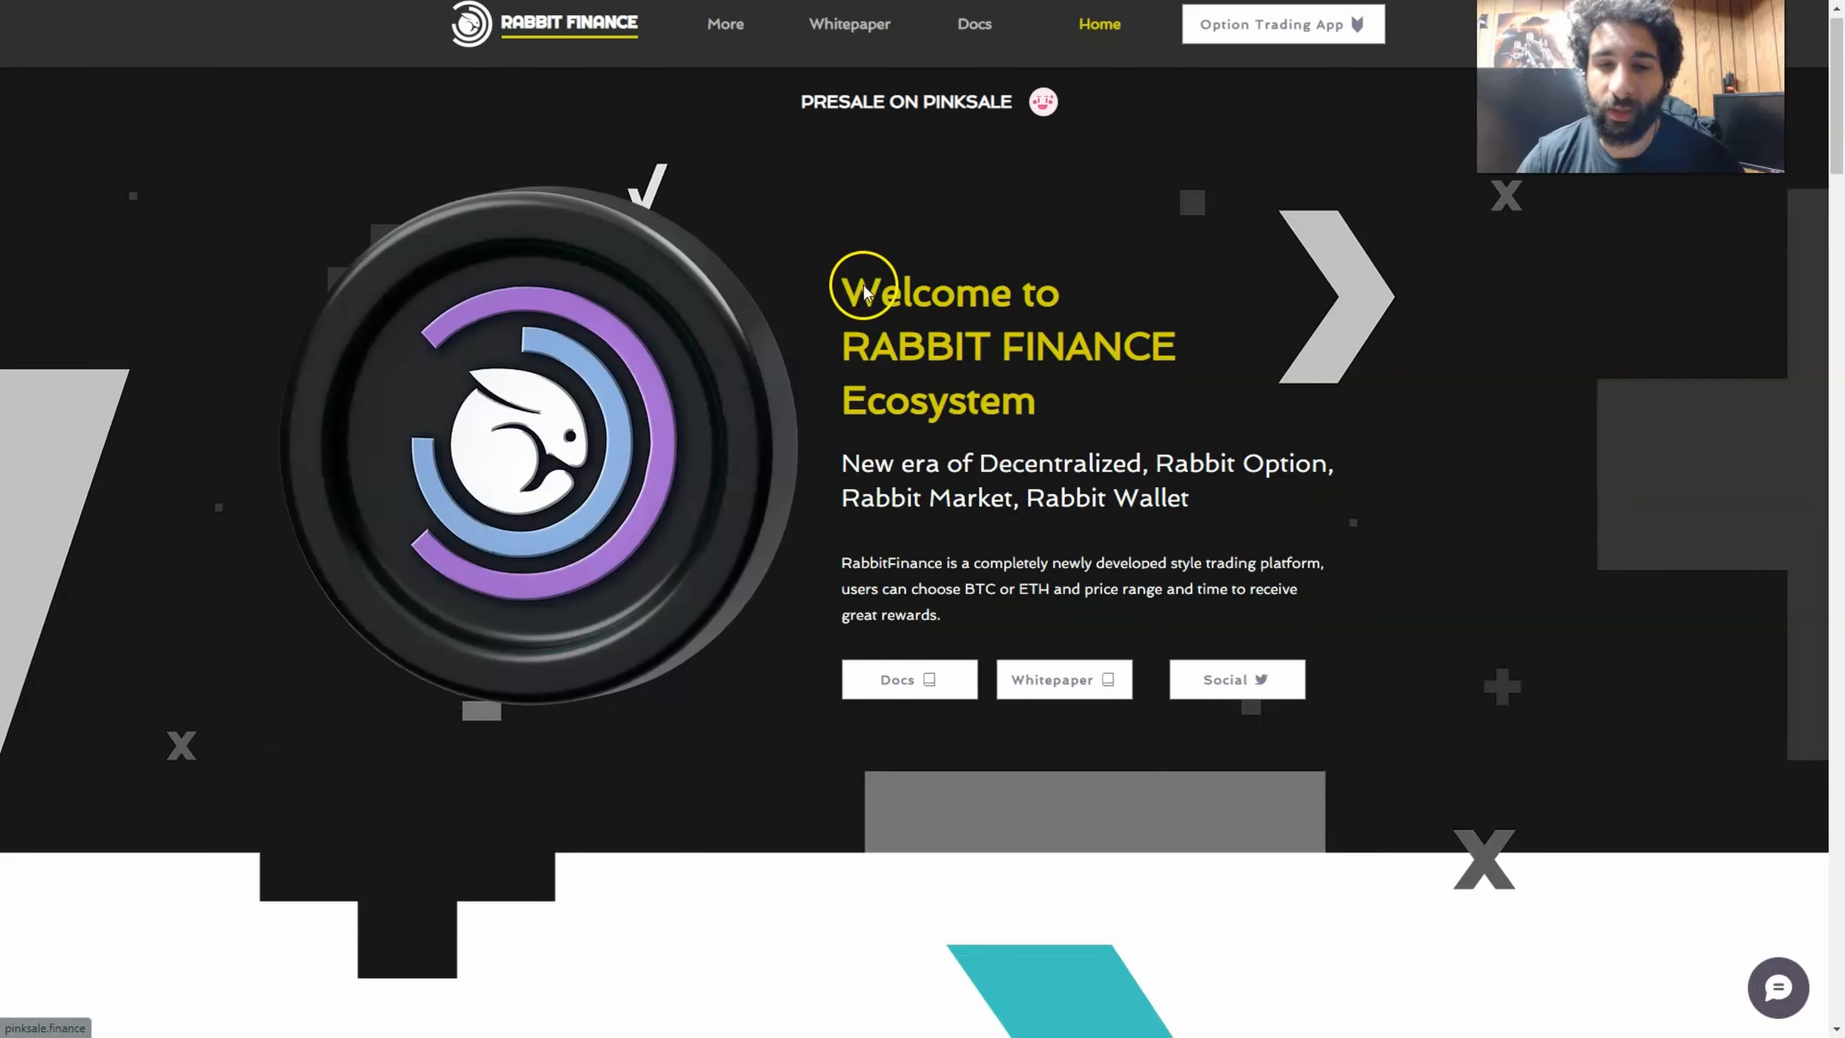
{"action": "scroll", "scroll_direction": "down", "scroll_amount": 3}
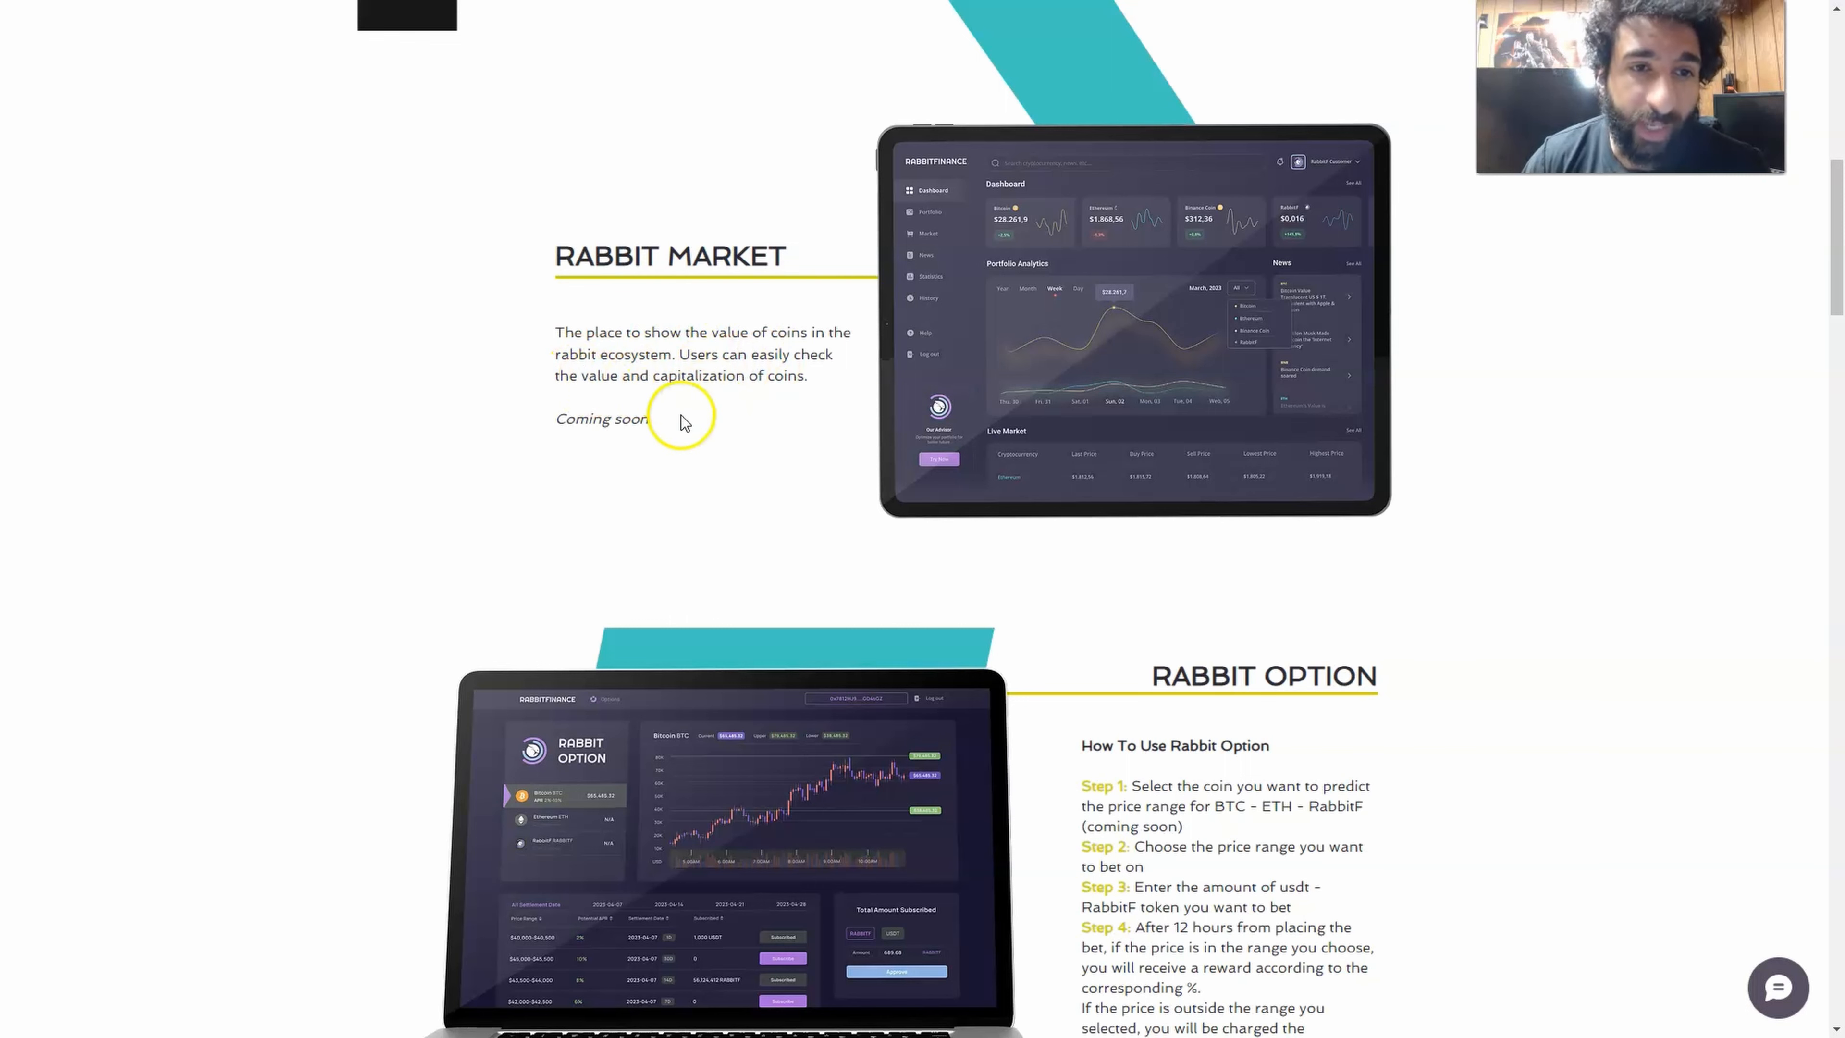
Step: Scroll through the Rabbit Option how-to steps until the Rabbit Wallet section appears
{"action": "scroll", "scroll_direction": "down", "scroll_amount": 3}
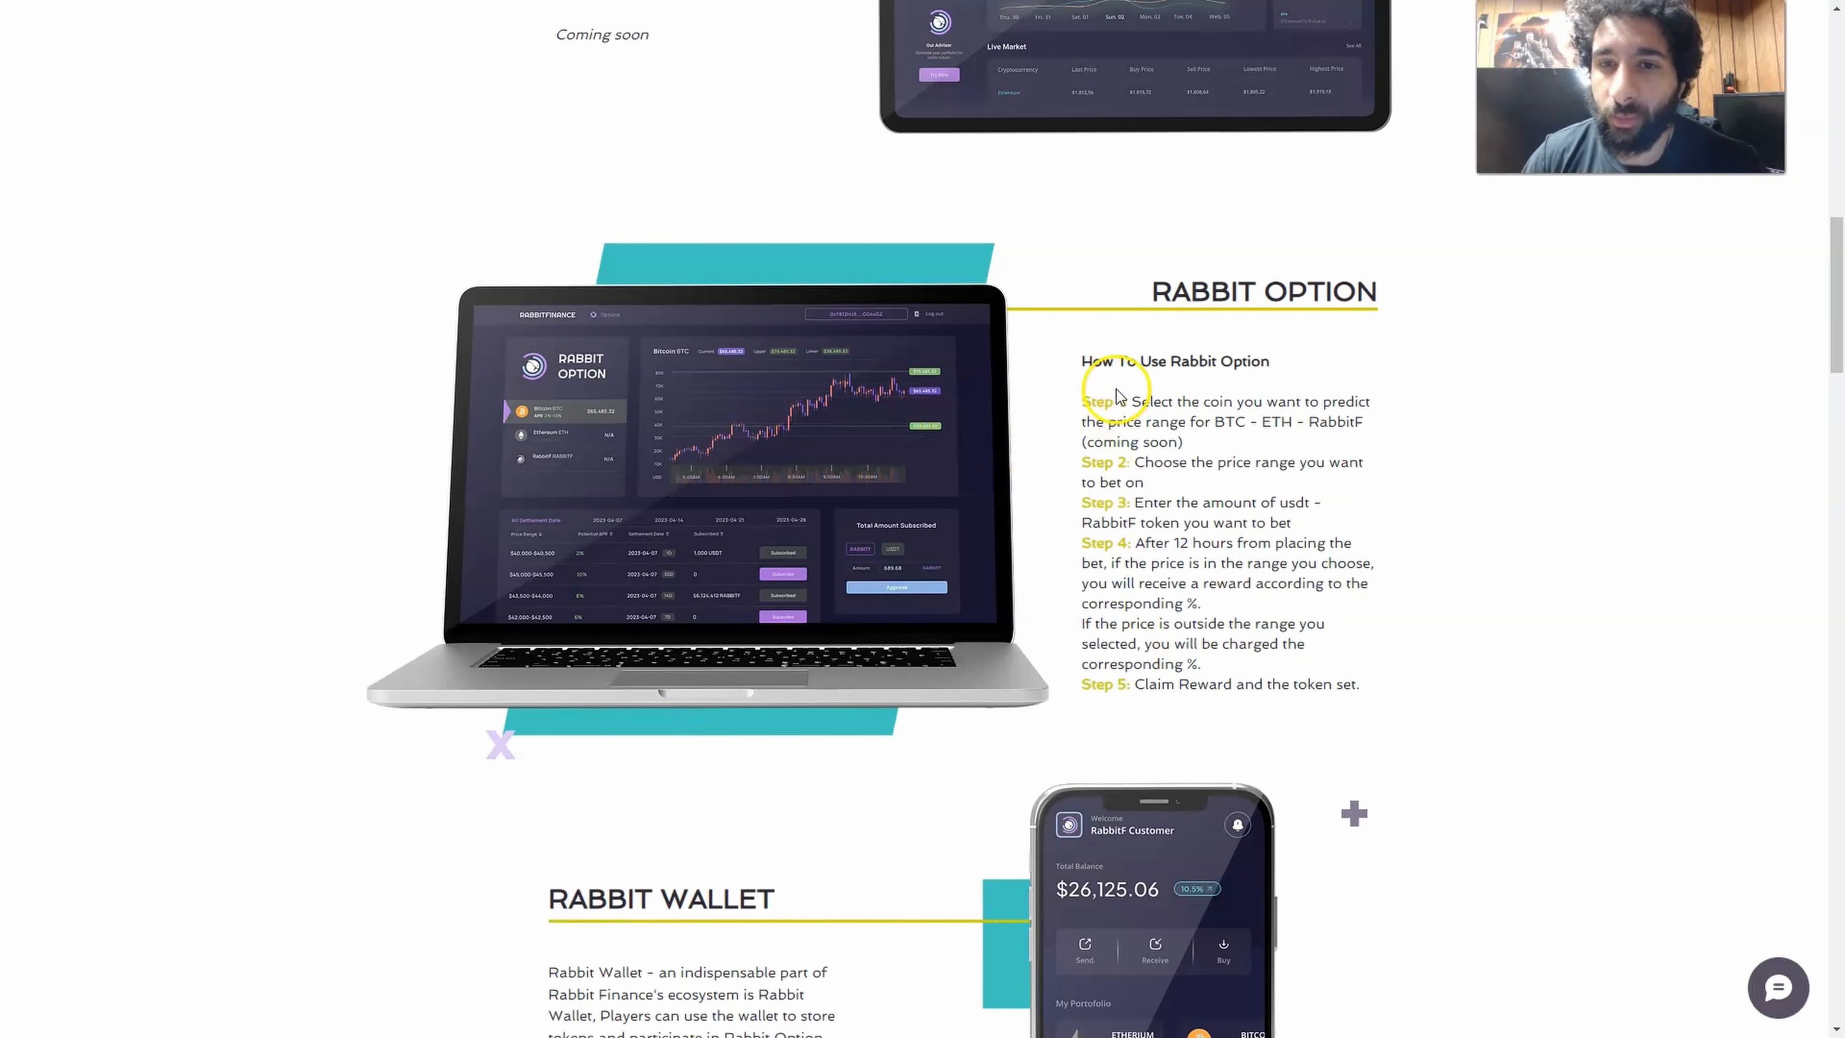
{"action": "scroll", "scroll_direction": "down", "scroll_amount": 3}
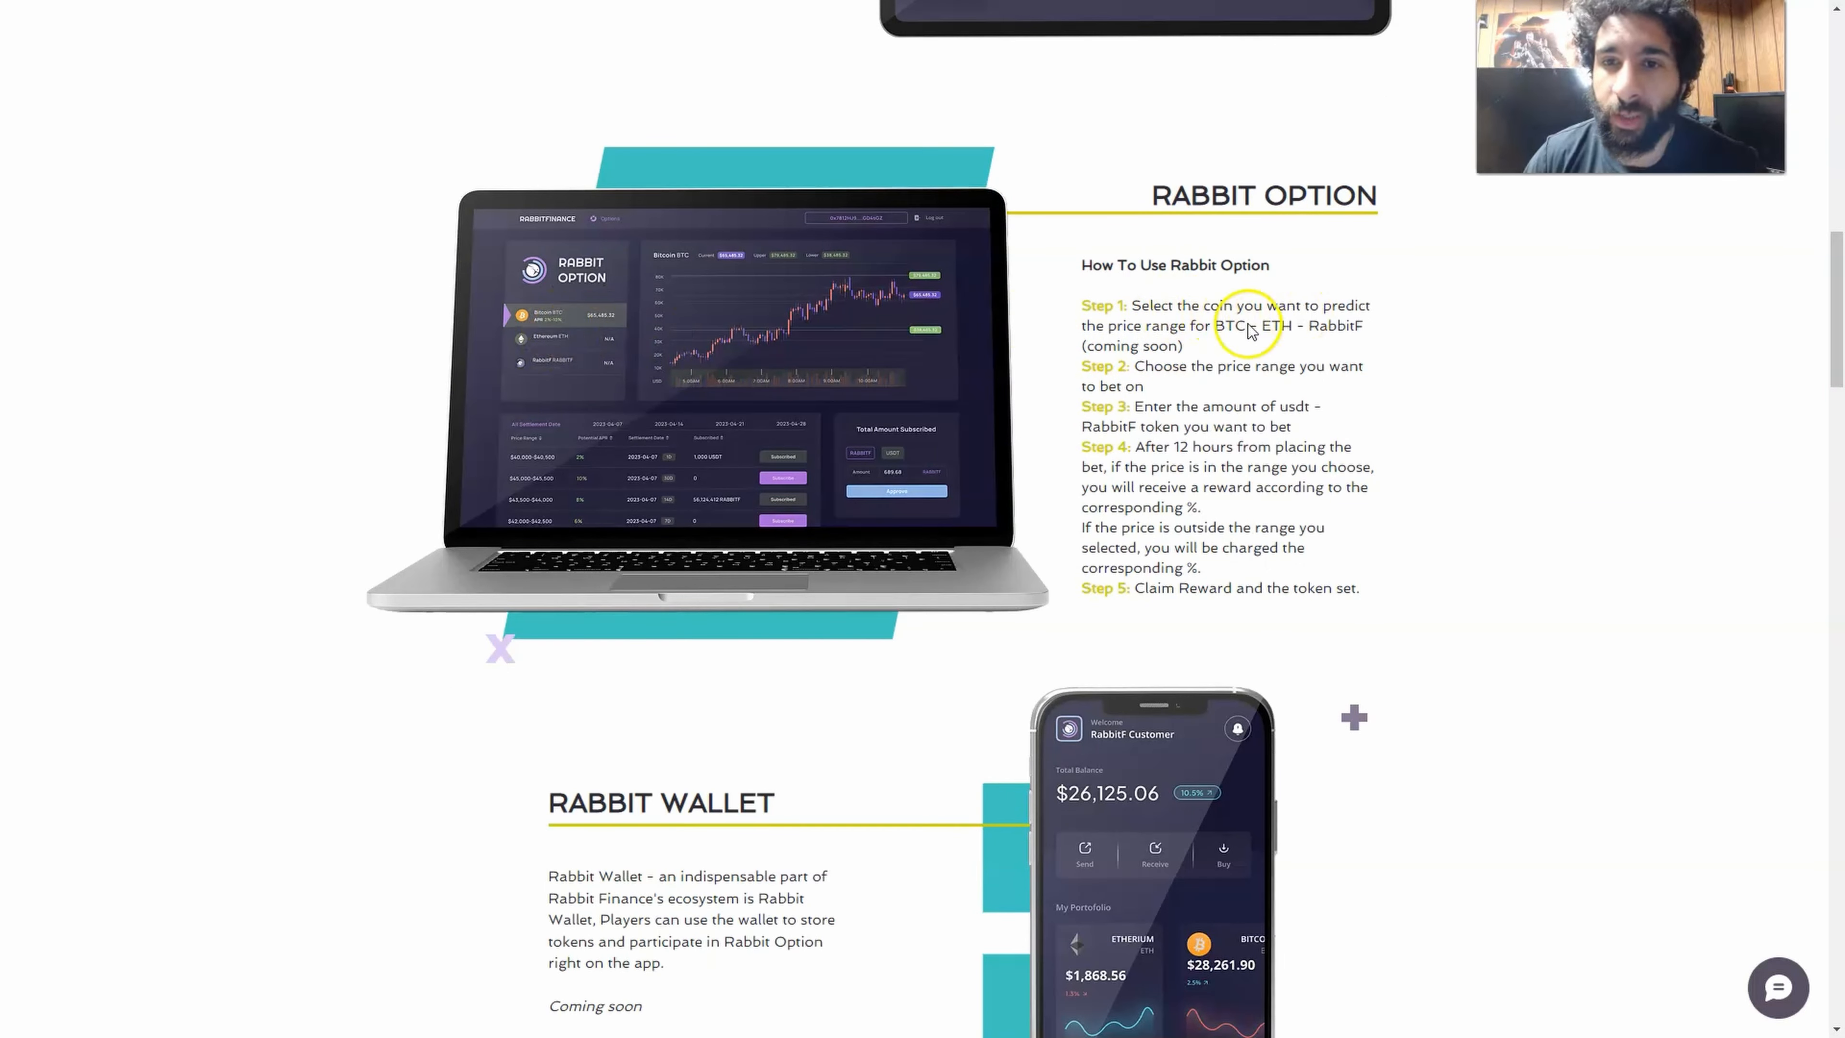
{"action": "mouse_move", "coordinate": [662, 371]}
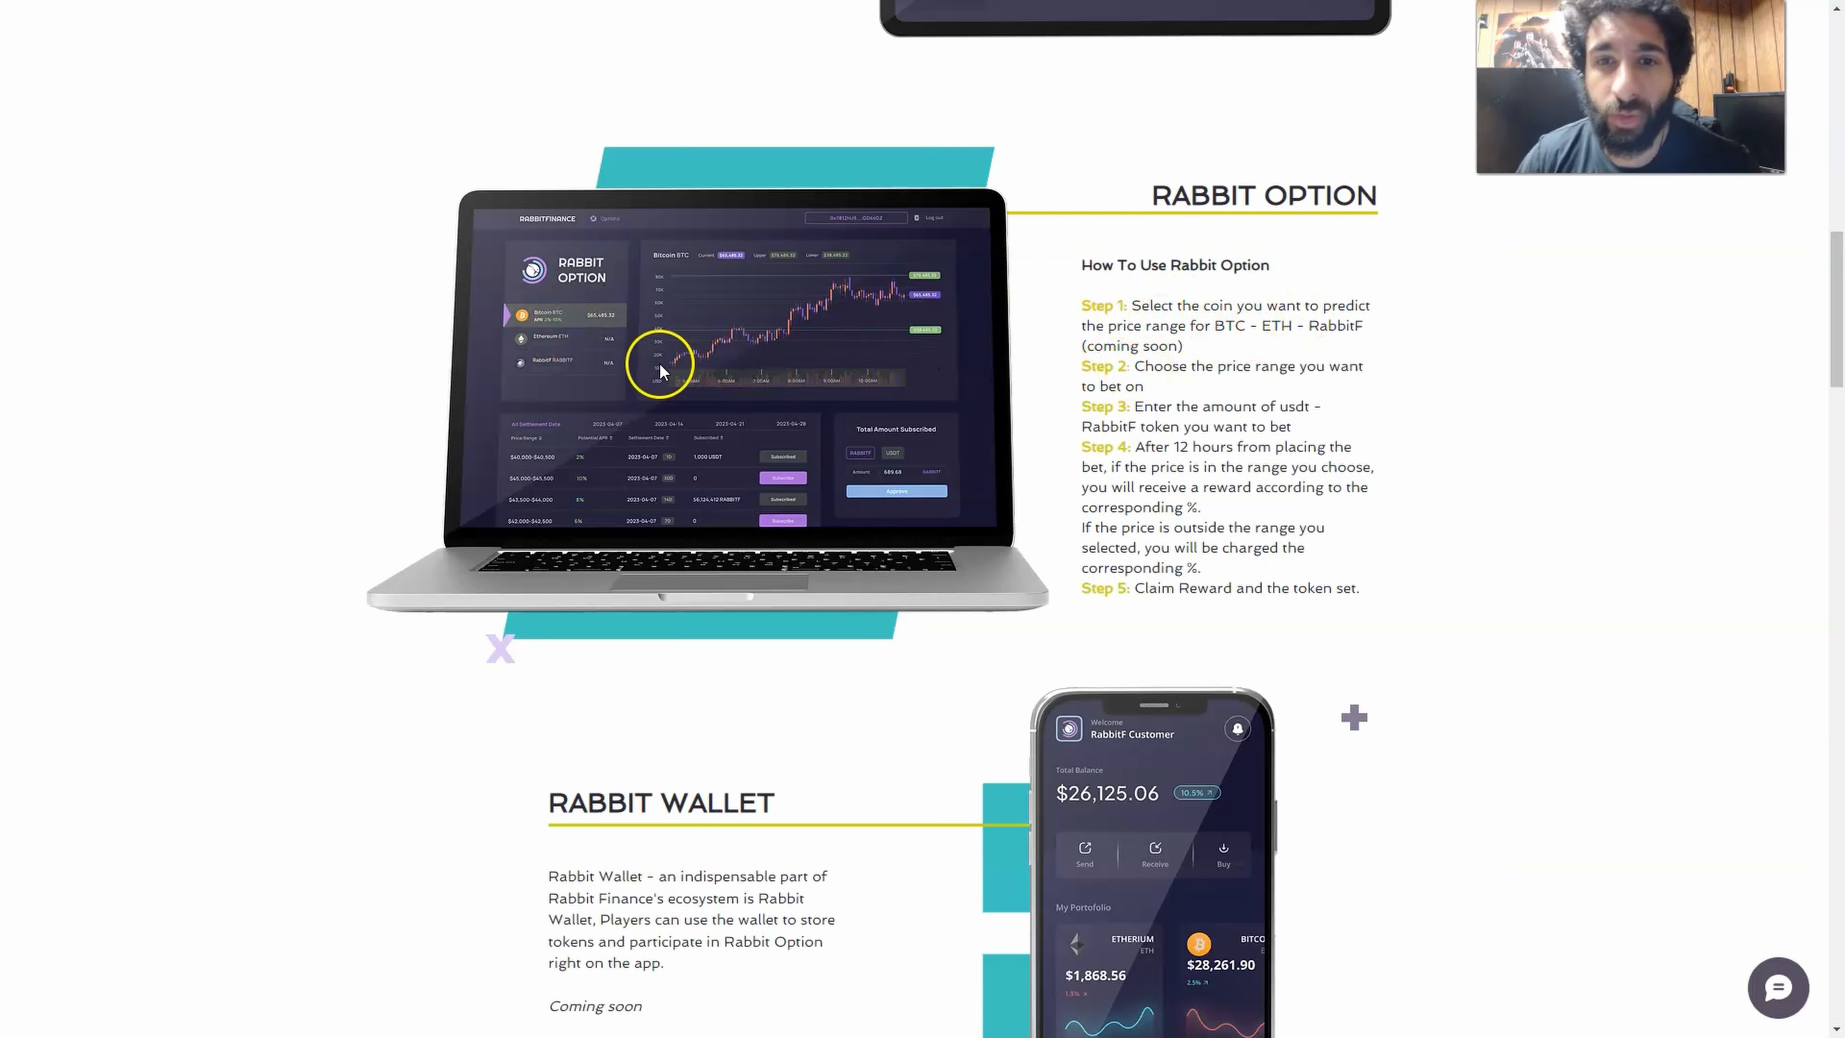
{"action": "mouse_move", "coordinate": [636, 441]}
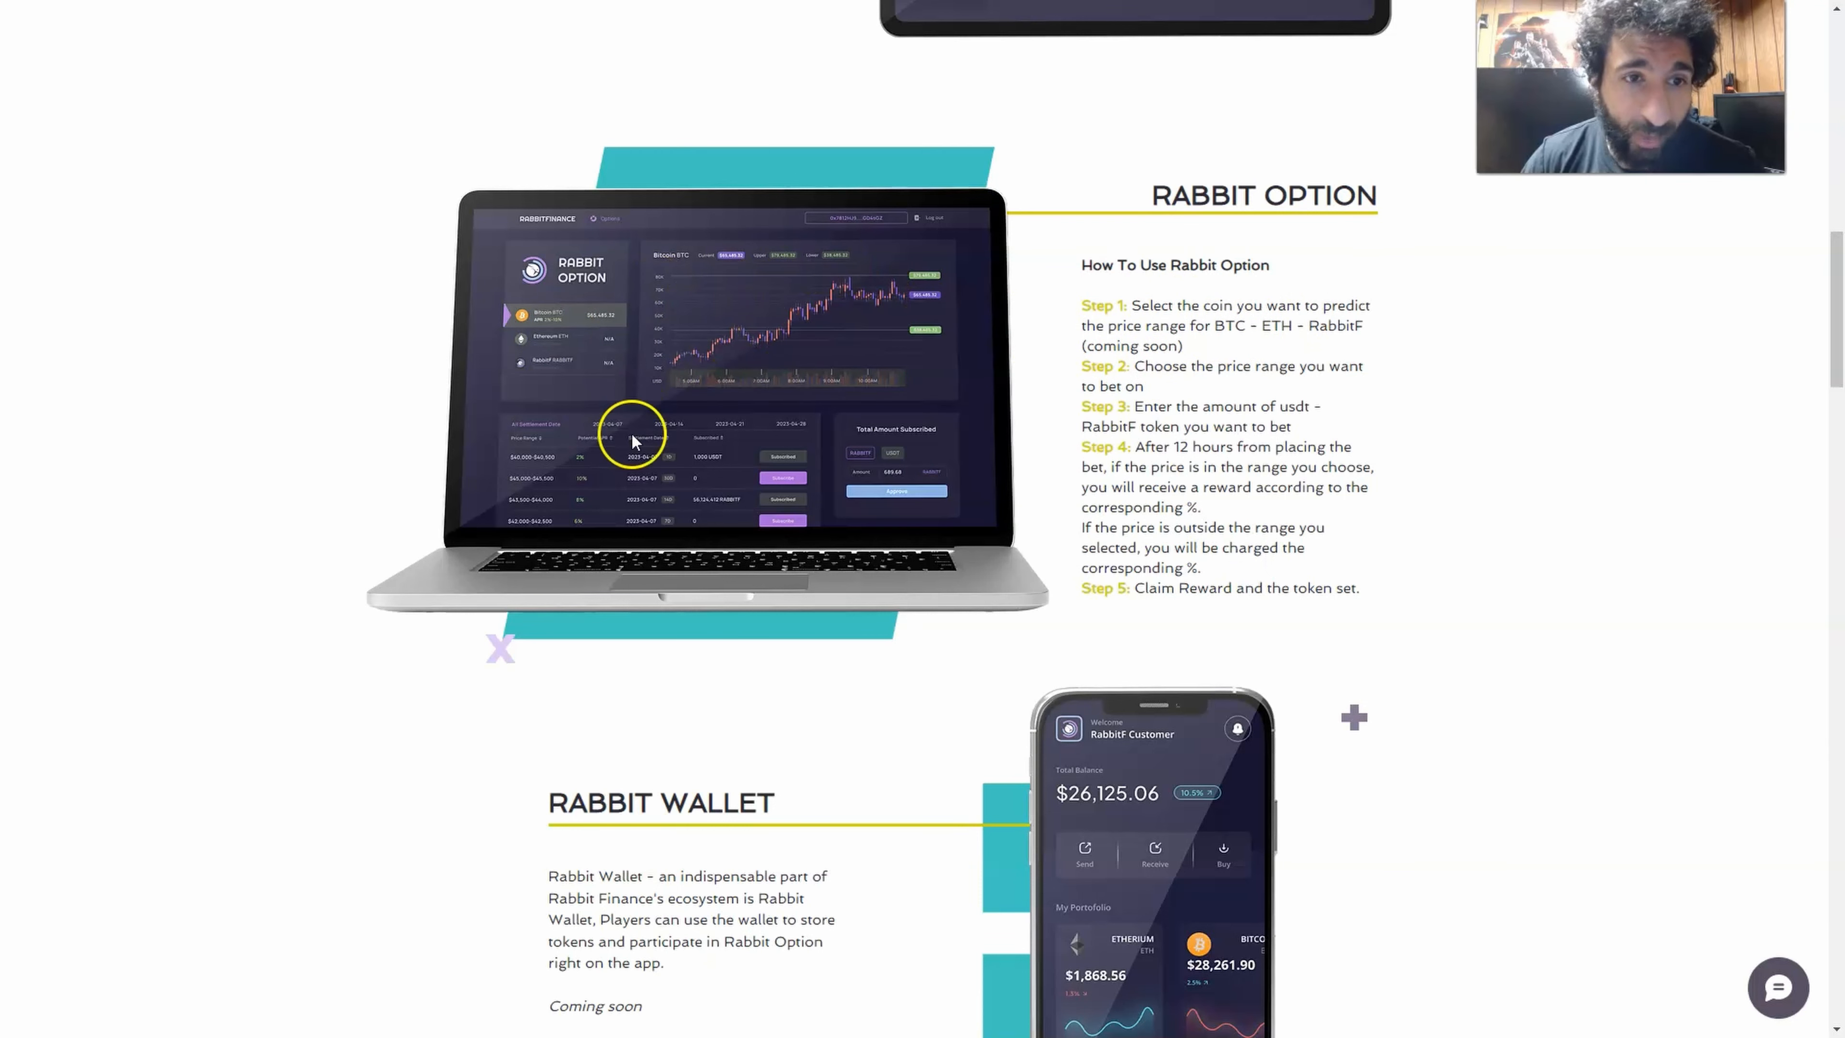
{"action": "mouse_move", "coordinate": [1147, 420]}
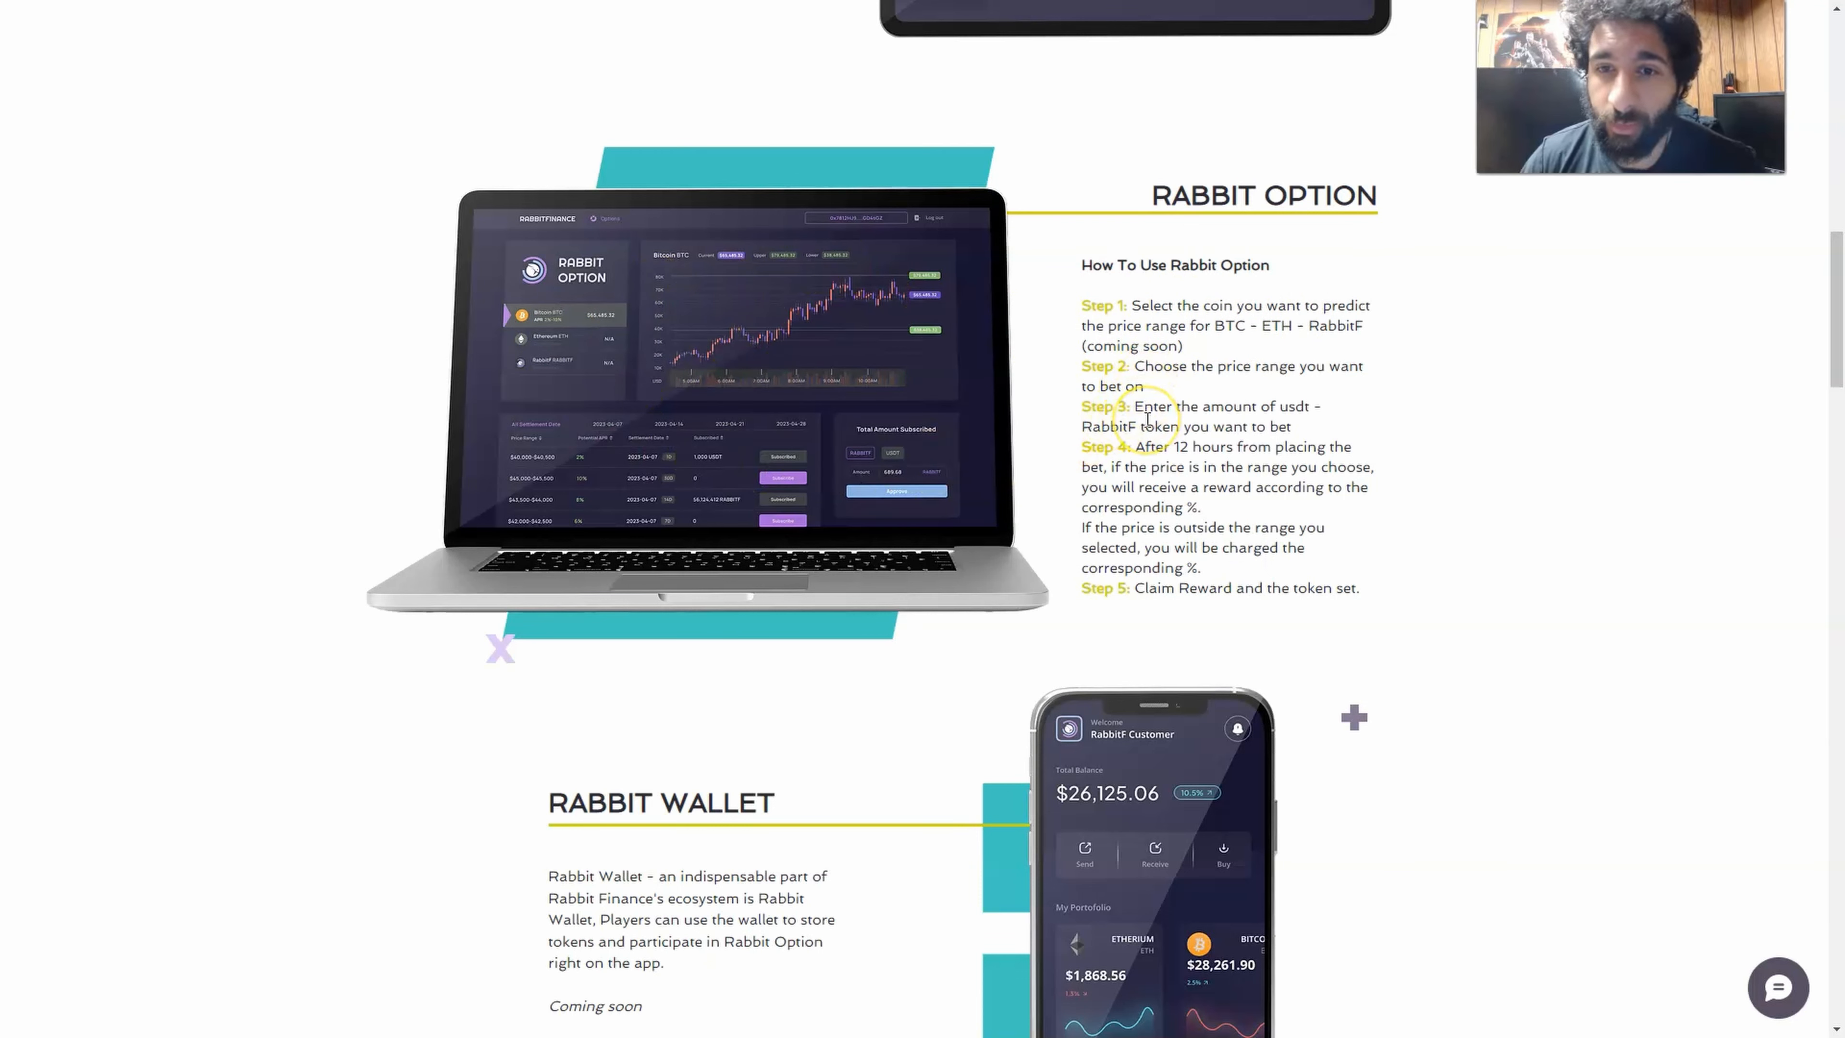
{"action": "mouse_move", "coordinate": [1139, 418]}
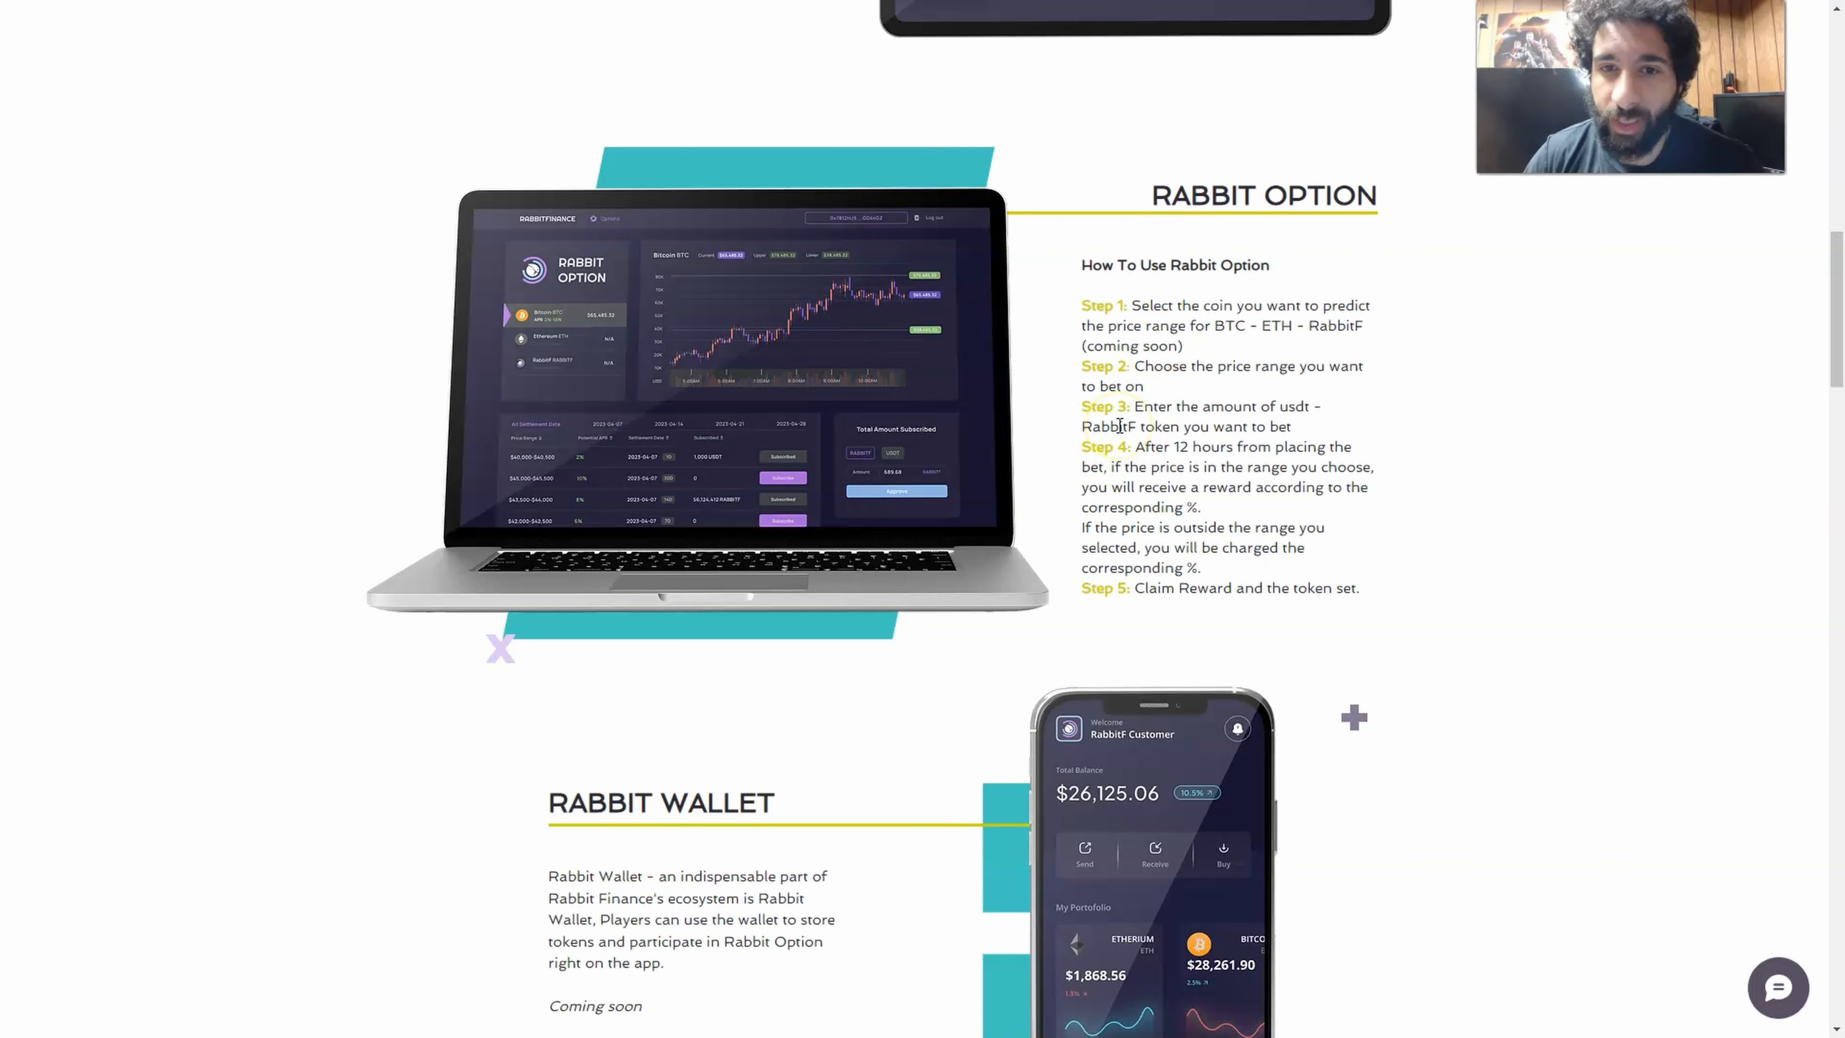
{"action": "mouse_move", "coordinate": [827, 397]}
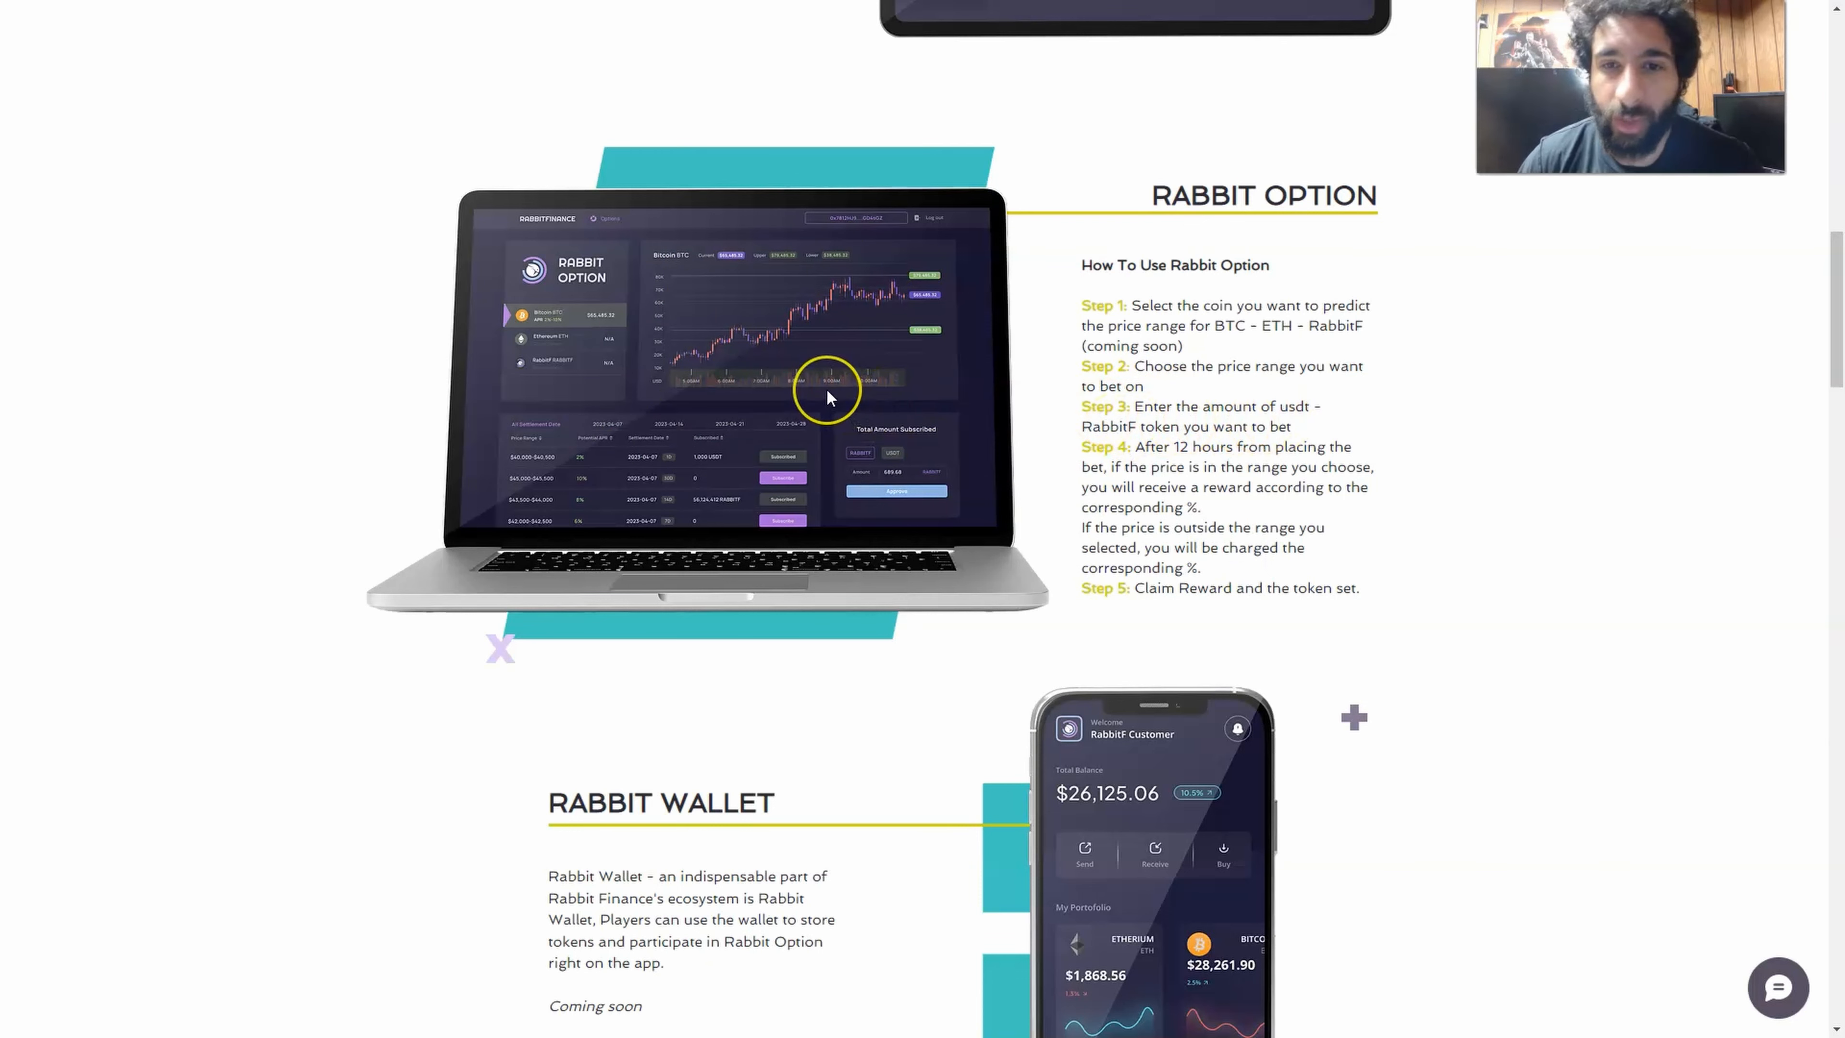
{"action": "scroll", "scroll_direction": "down", "scroll_amount": 3}
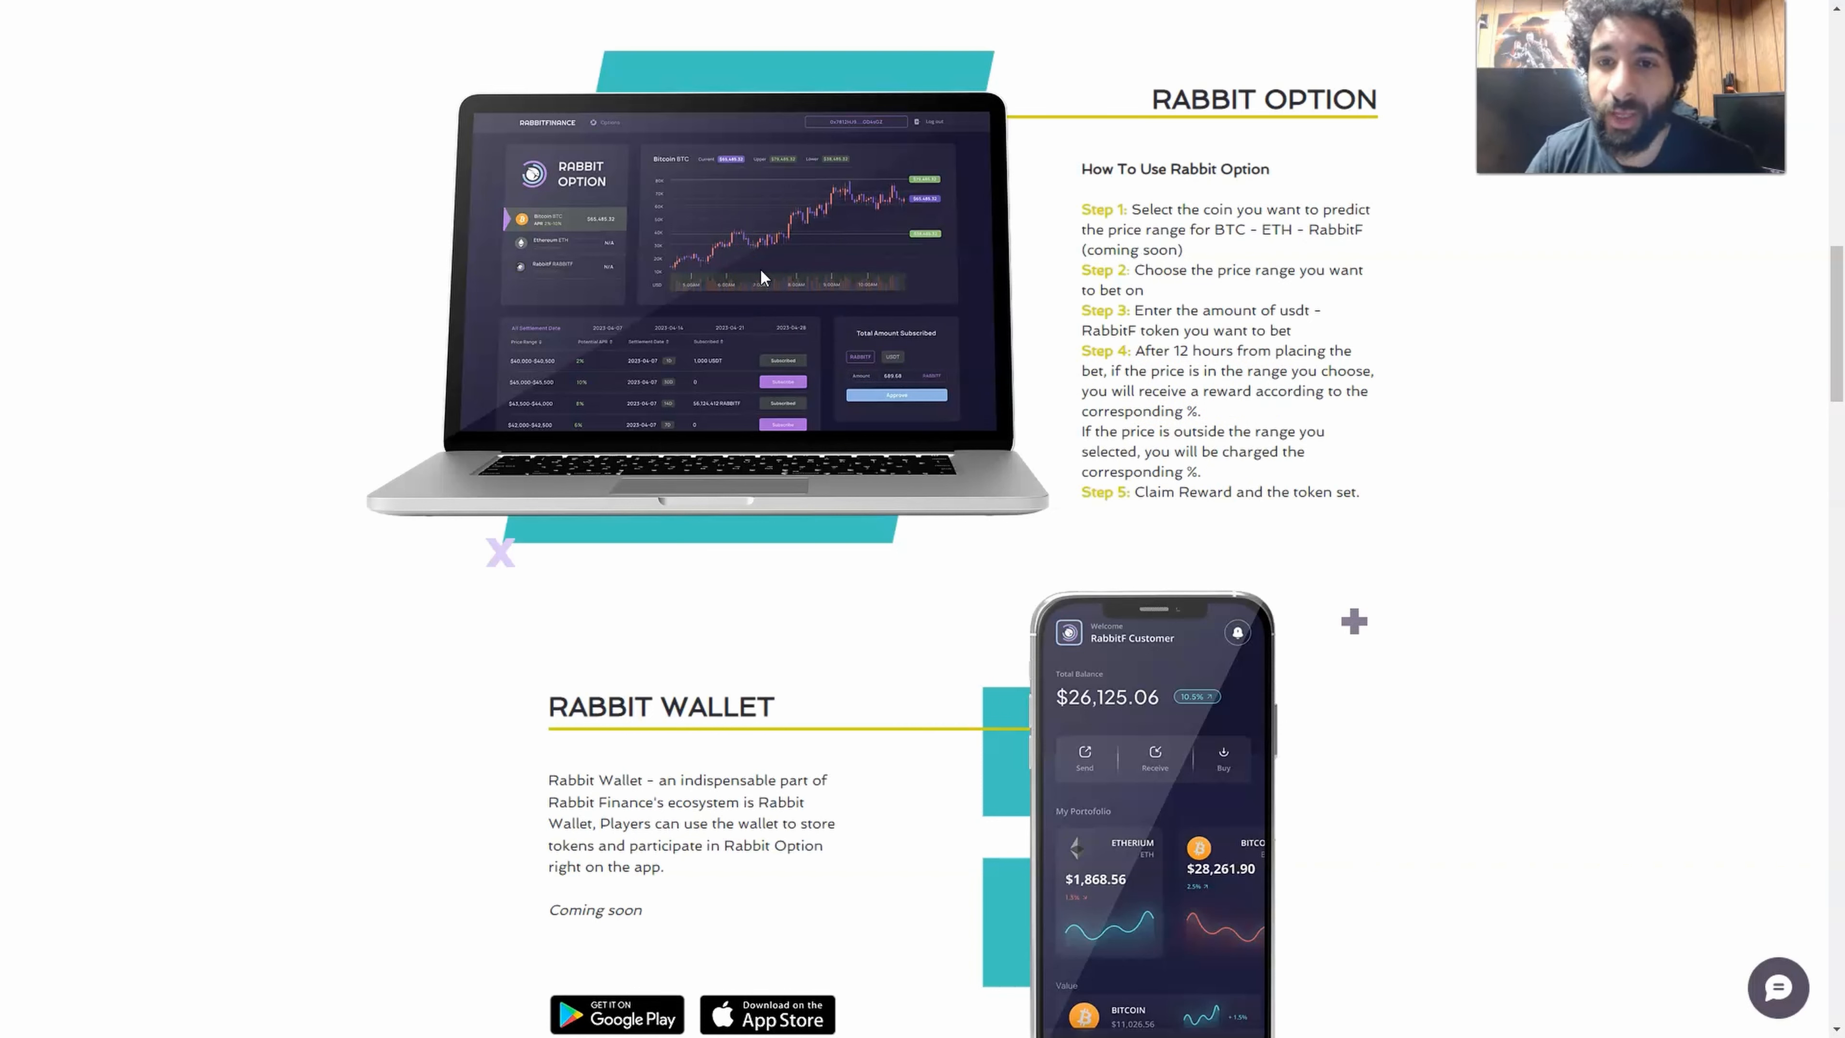
{"action": "scroll", "scroll_direction": "down", "scroll_amount": 3}
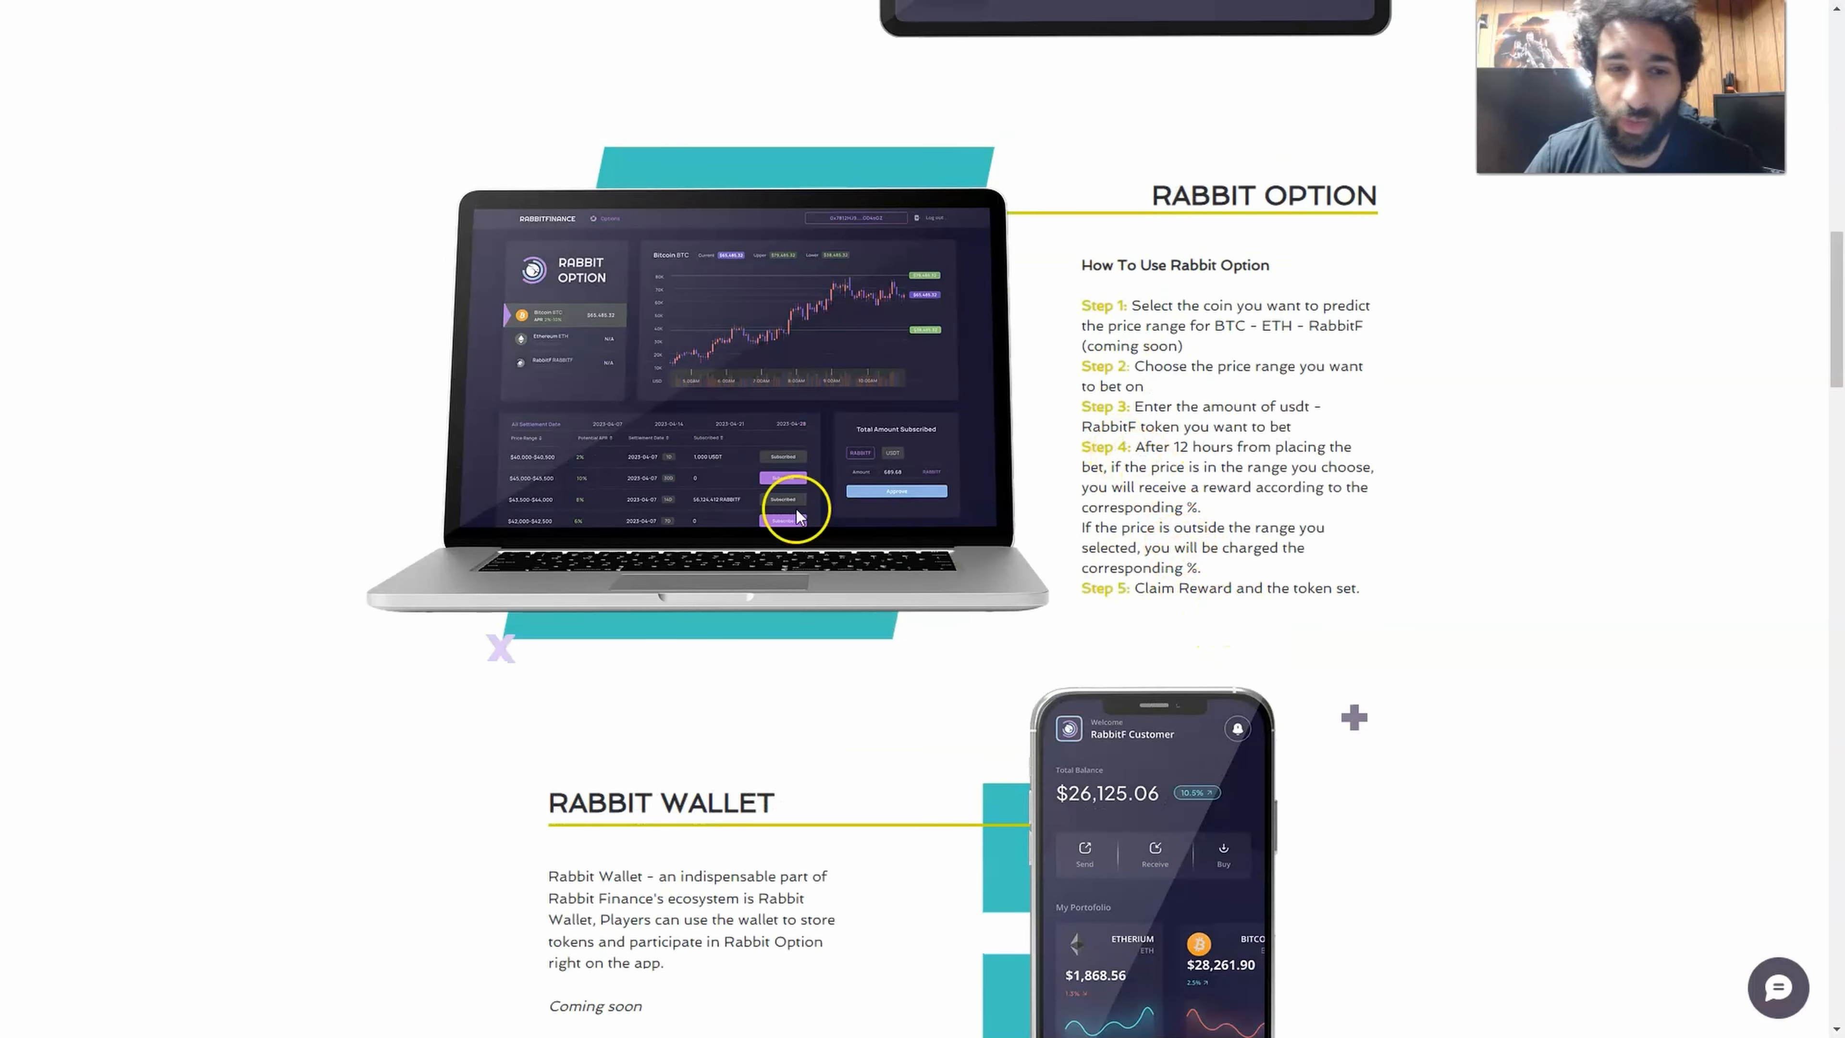
{"action": "scroll", "scroll_direction": "down", "scroll_amount": 3}
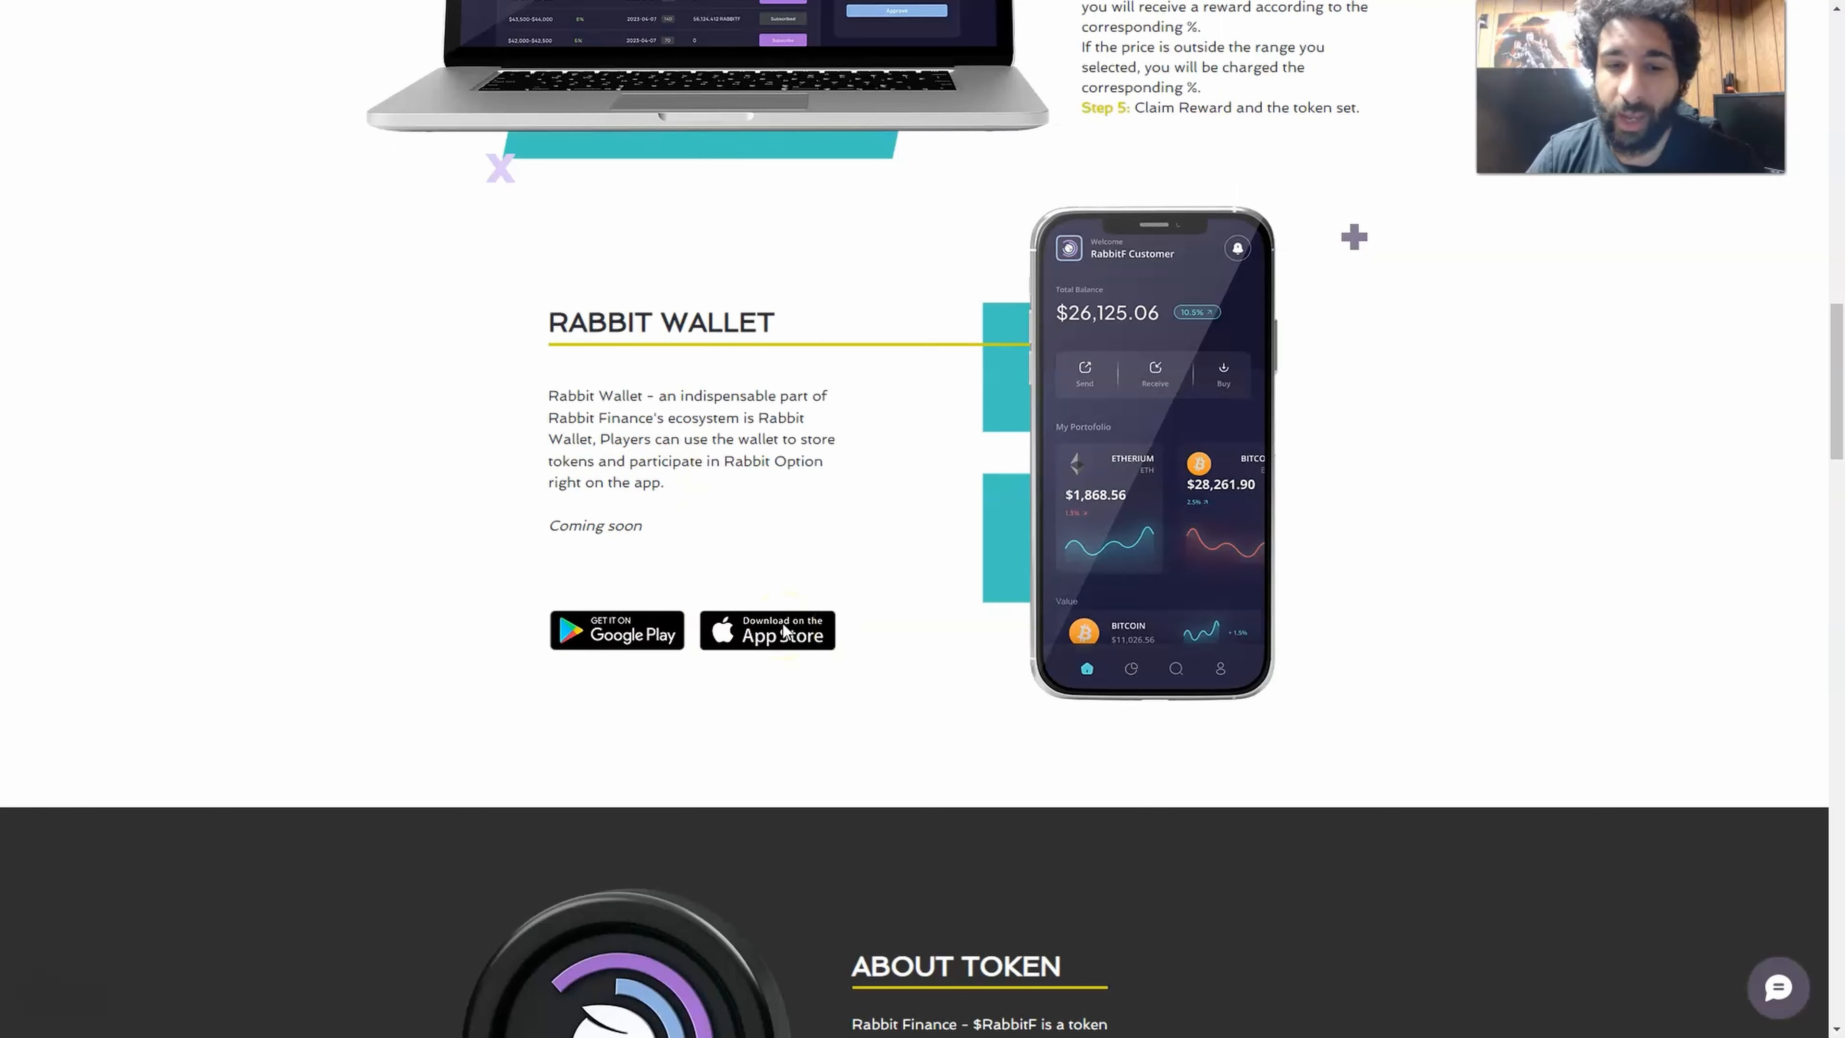
Step: Scroll down to the About Token description of $RabbitF with the Roadmap visible below
{"action": "scroll", "scroll_direction": "down", "scroll_amount": 3}
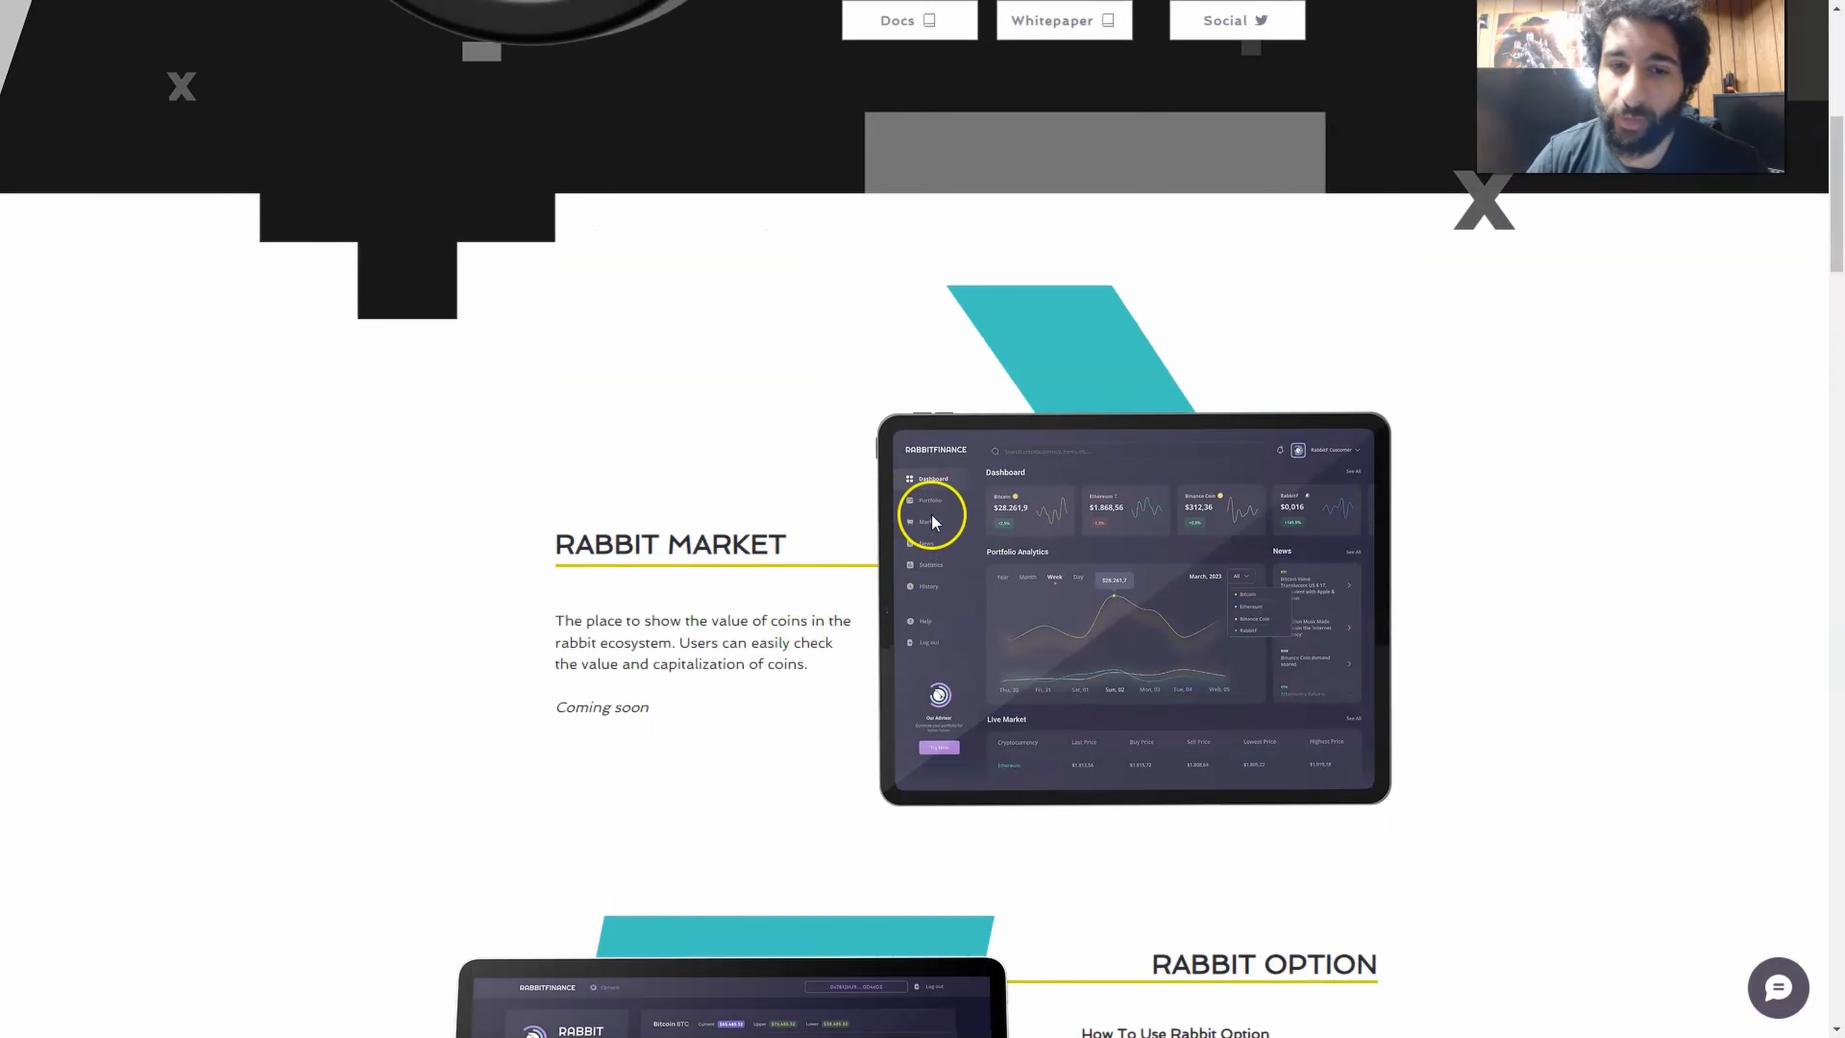
{"action": "scroll", "scroll_direction": "down", "scroll_amount": 3}
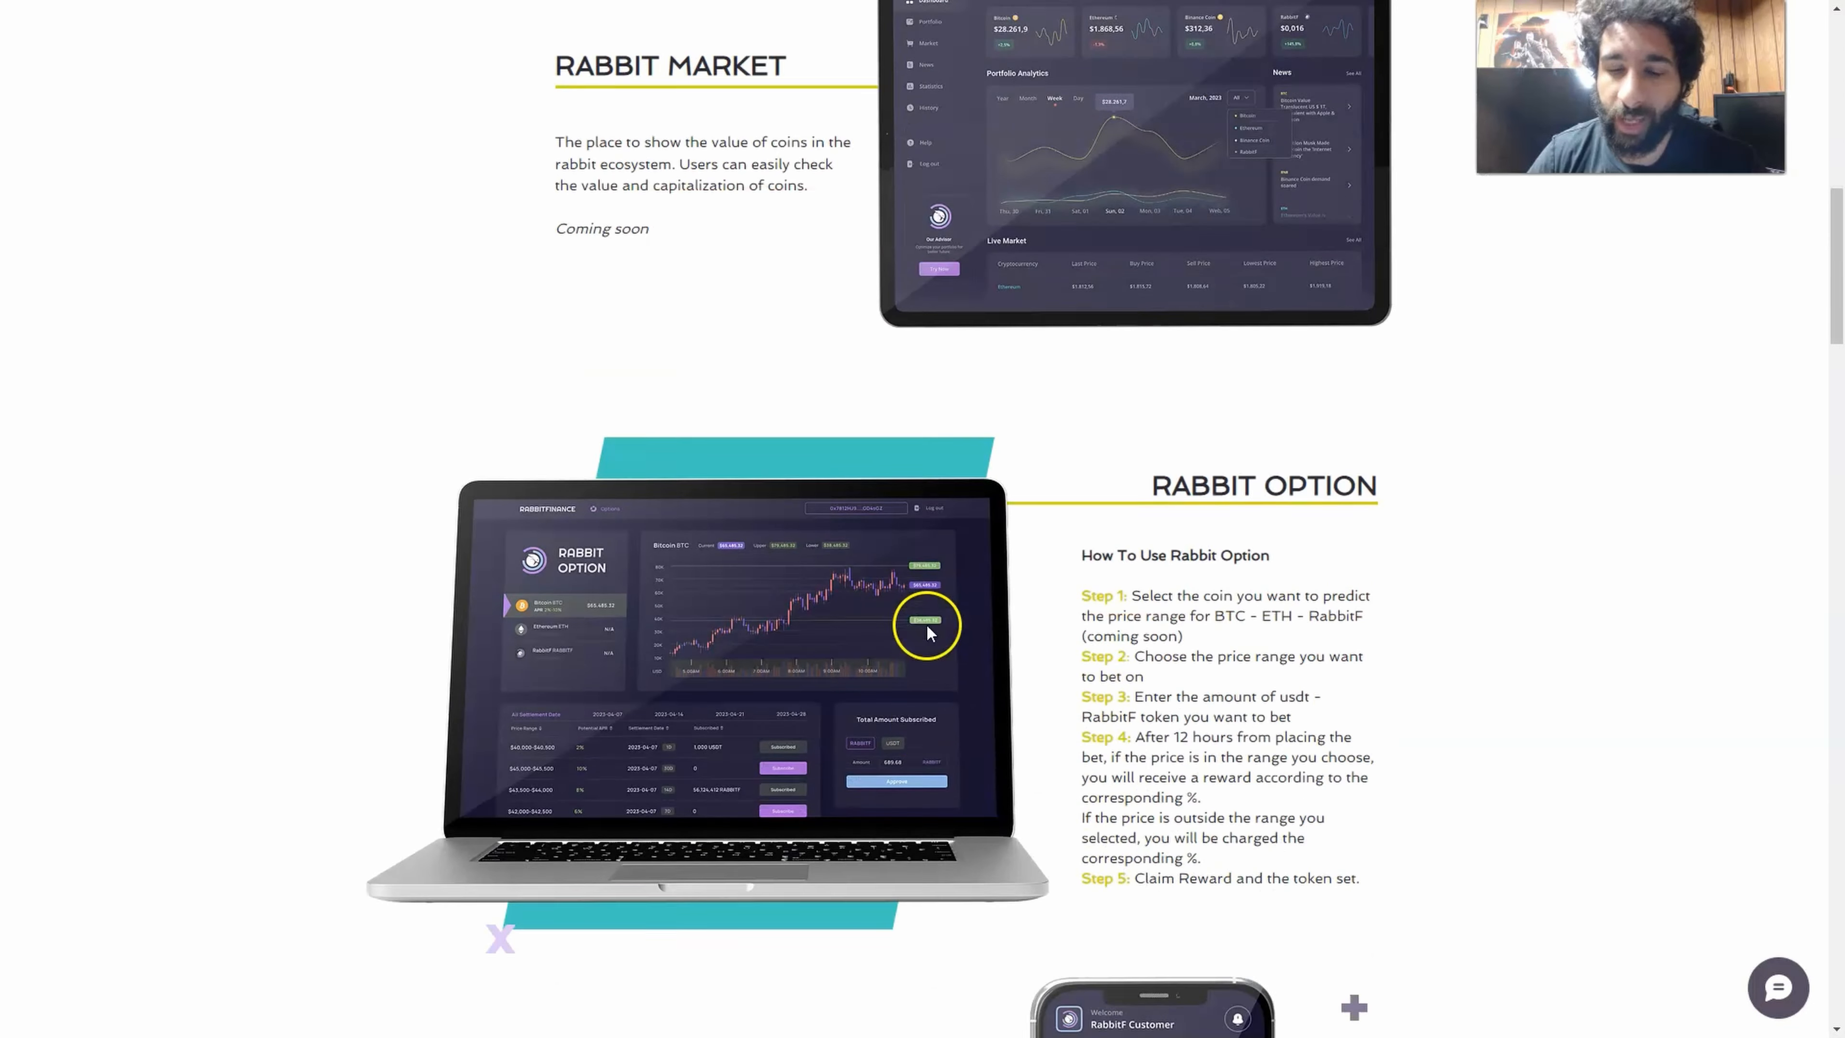
{"action": "scroll", "scroll_direction": "down", "scroll_amount": 3}
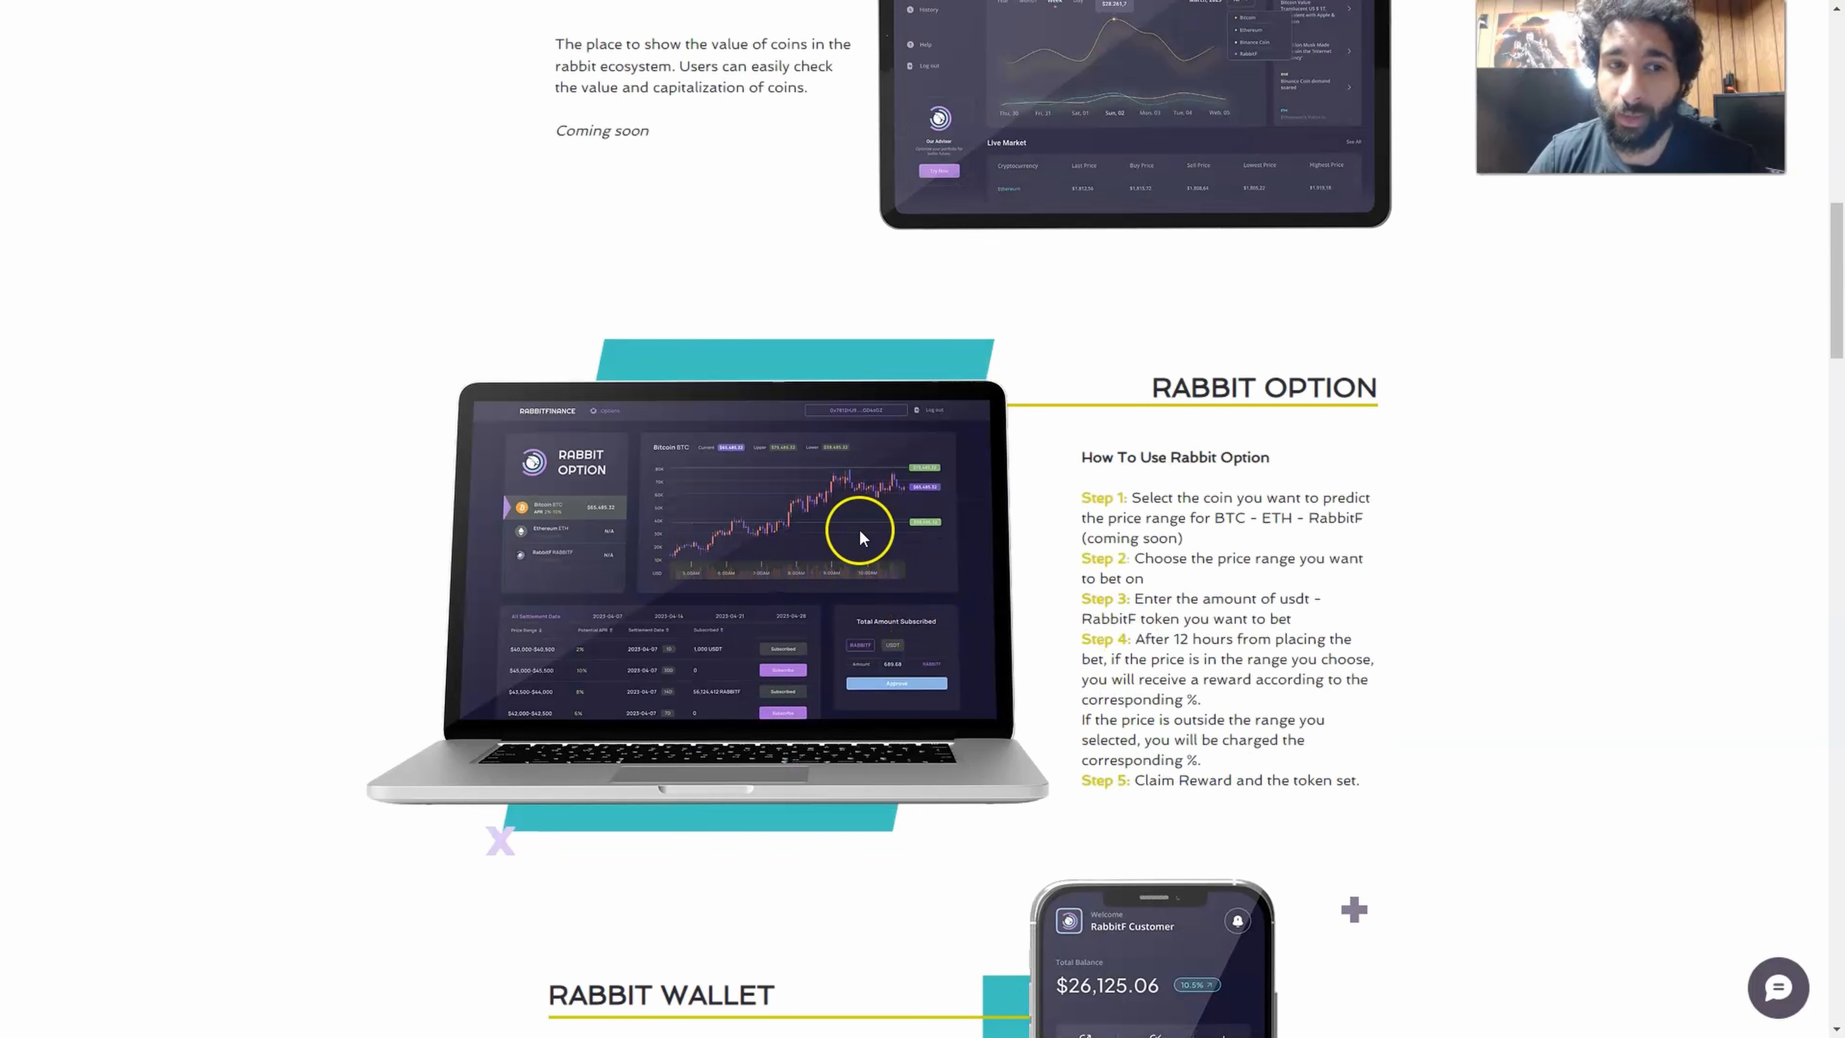
{"action": "scroll", "scroll_direction": "down", "scroll_amount": 3}
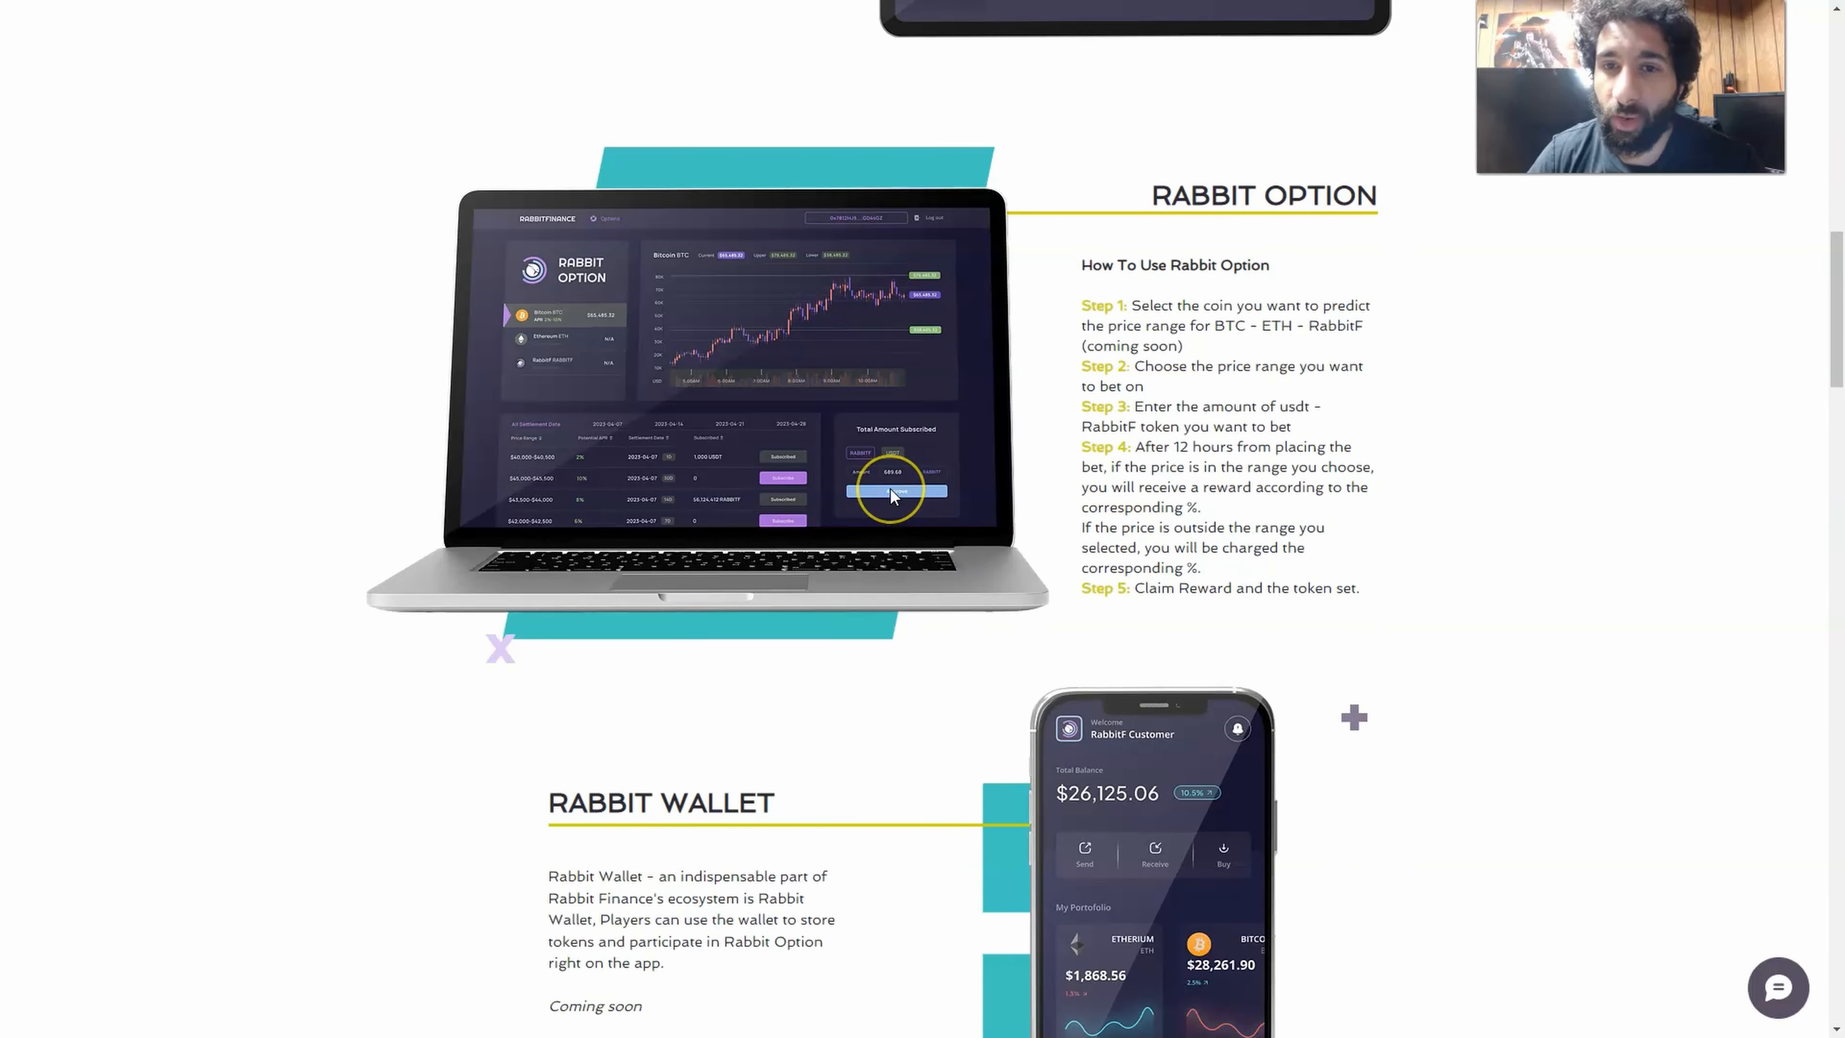
{"action": "scroll", "scroll_direction": "down", "scroll_amount": 3}
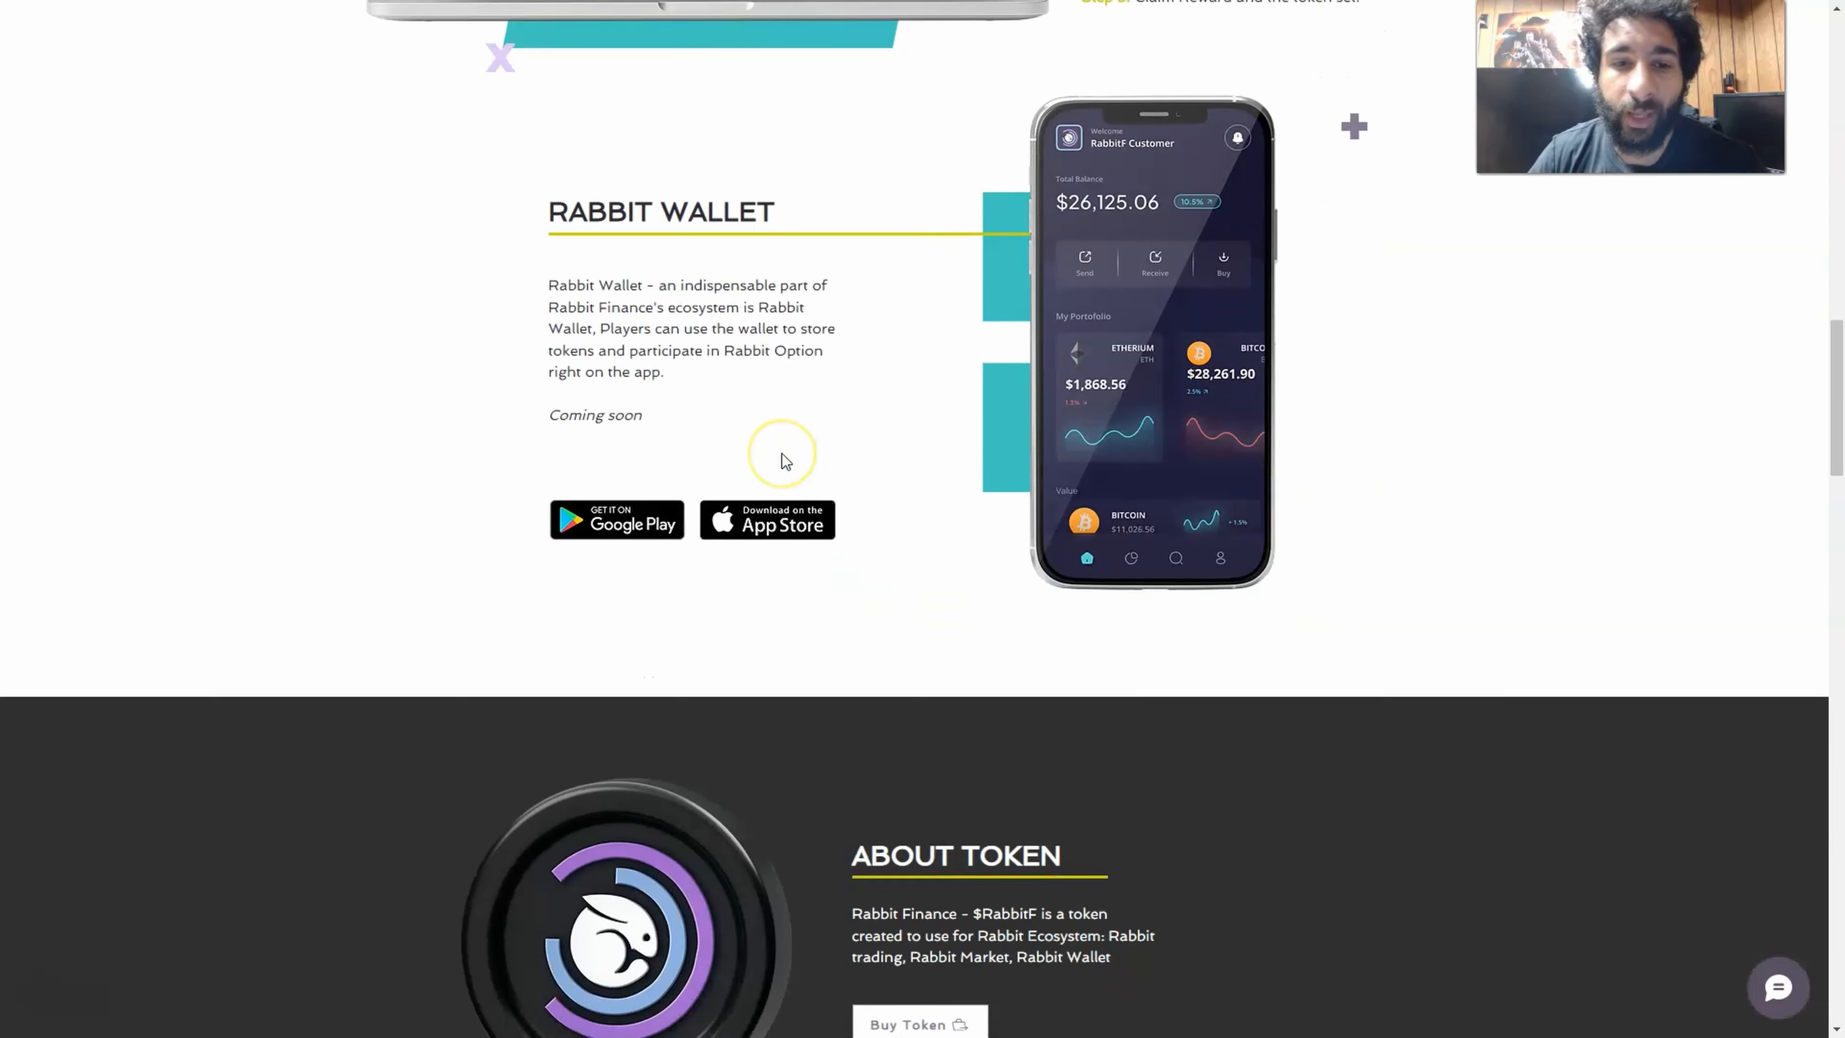
{"action": "scroll", "scroll_direction": "down", "scroll_amount": 3}
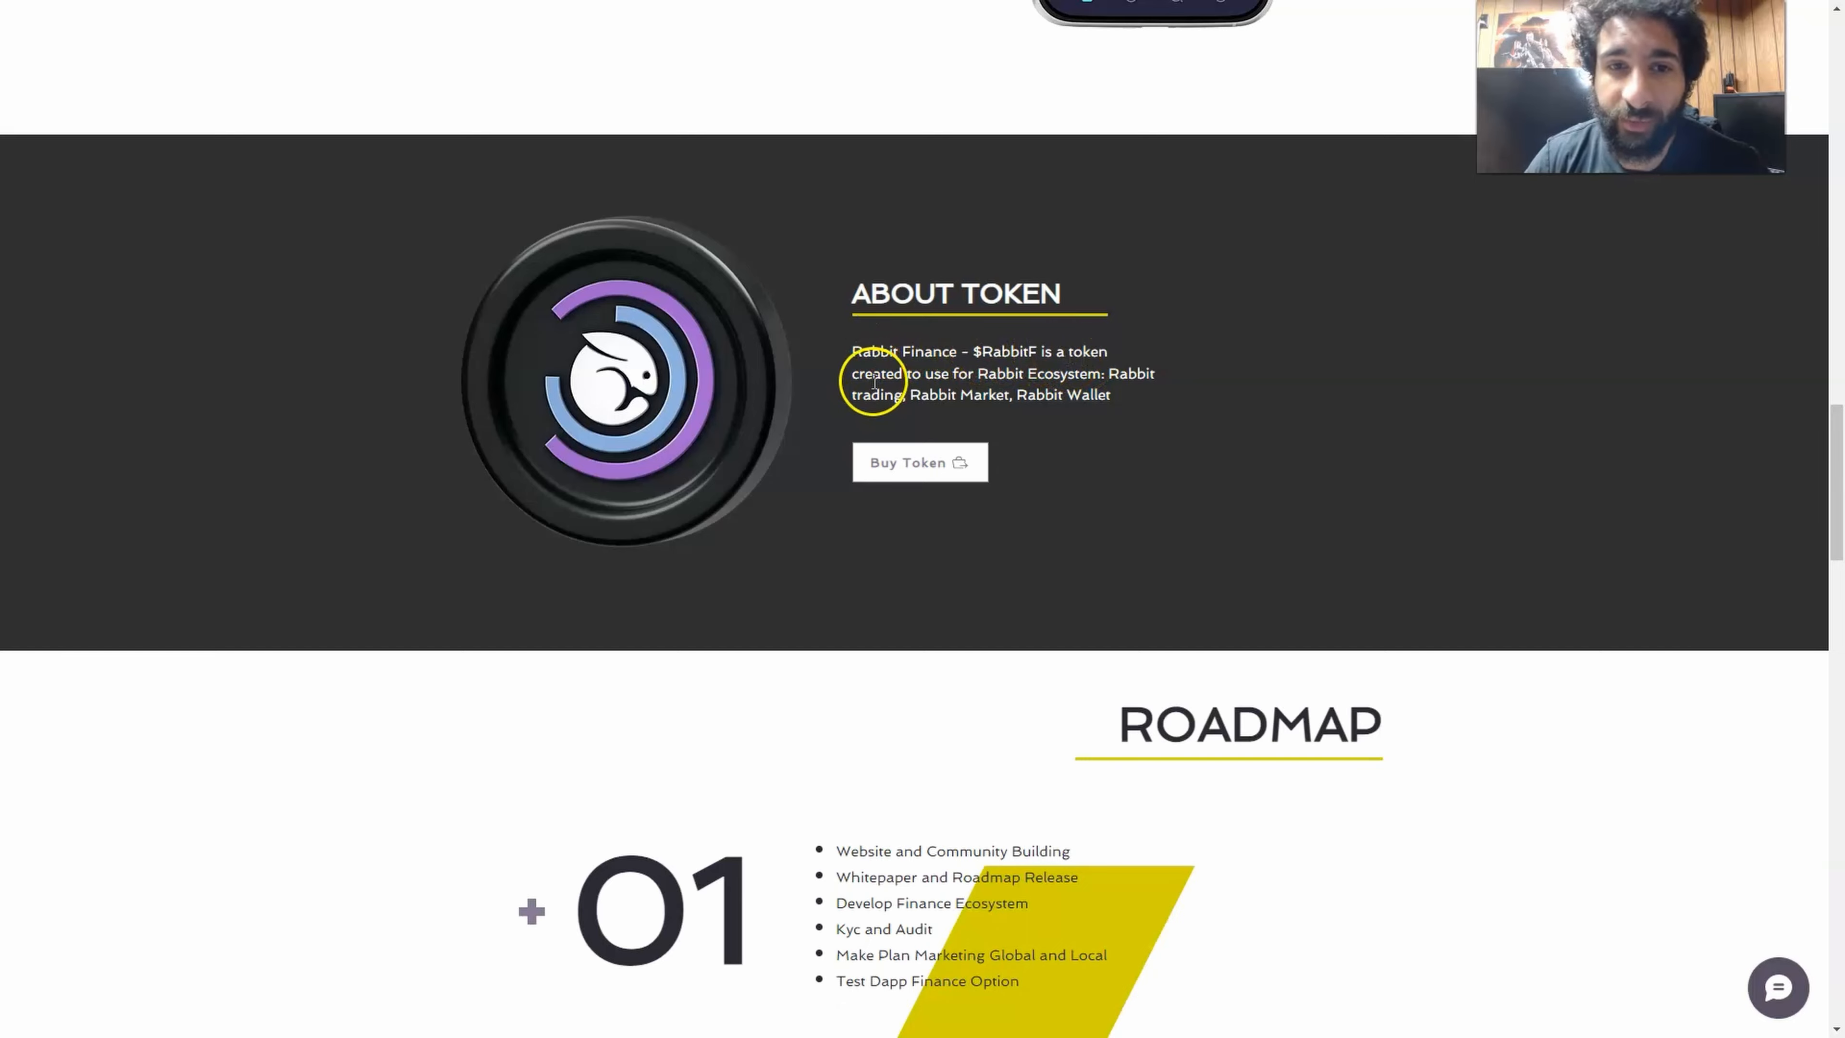
{"action": "mouse_move", "coordinate": [1101, 394]}
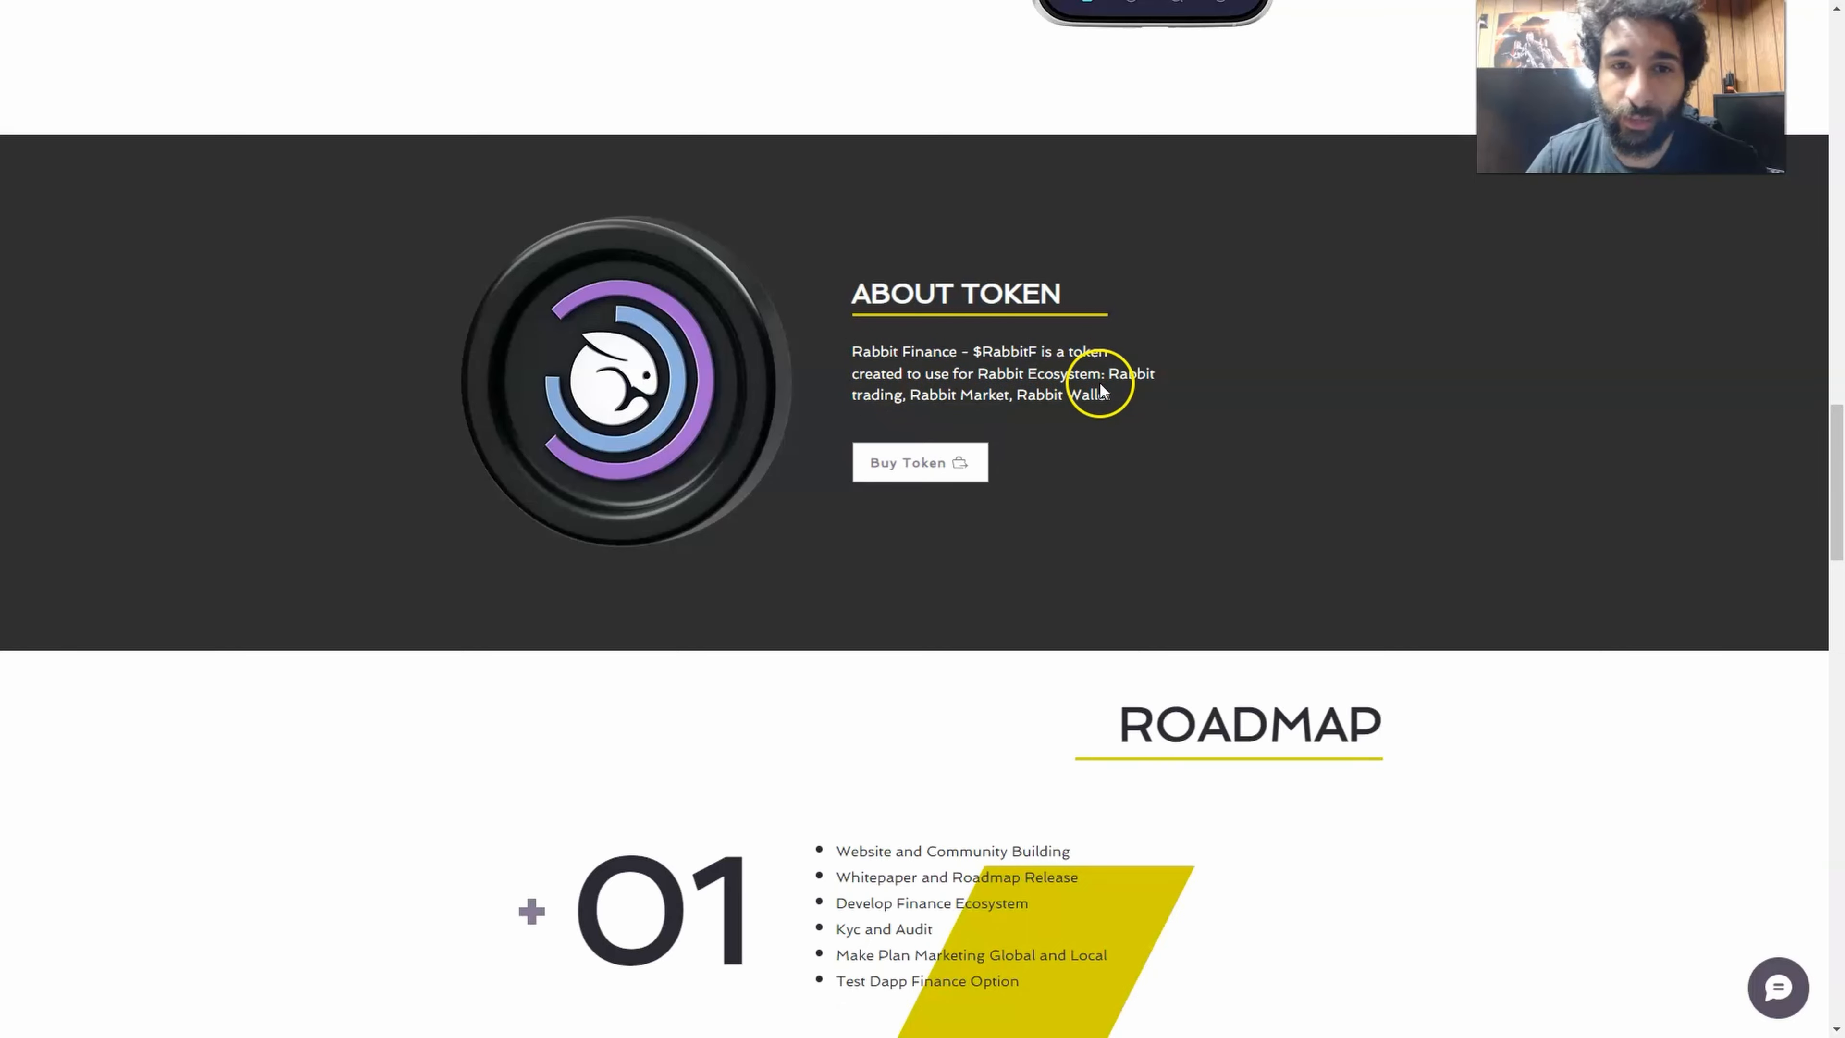
{"action": "scroll", "scroll_direction": "down", "scroll_amount": 3}
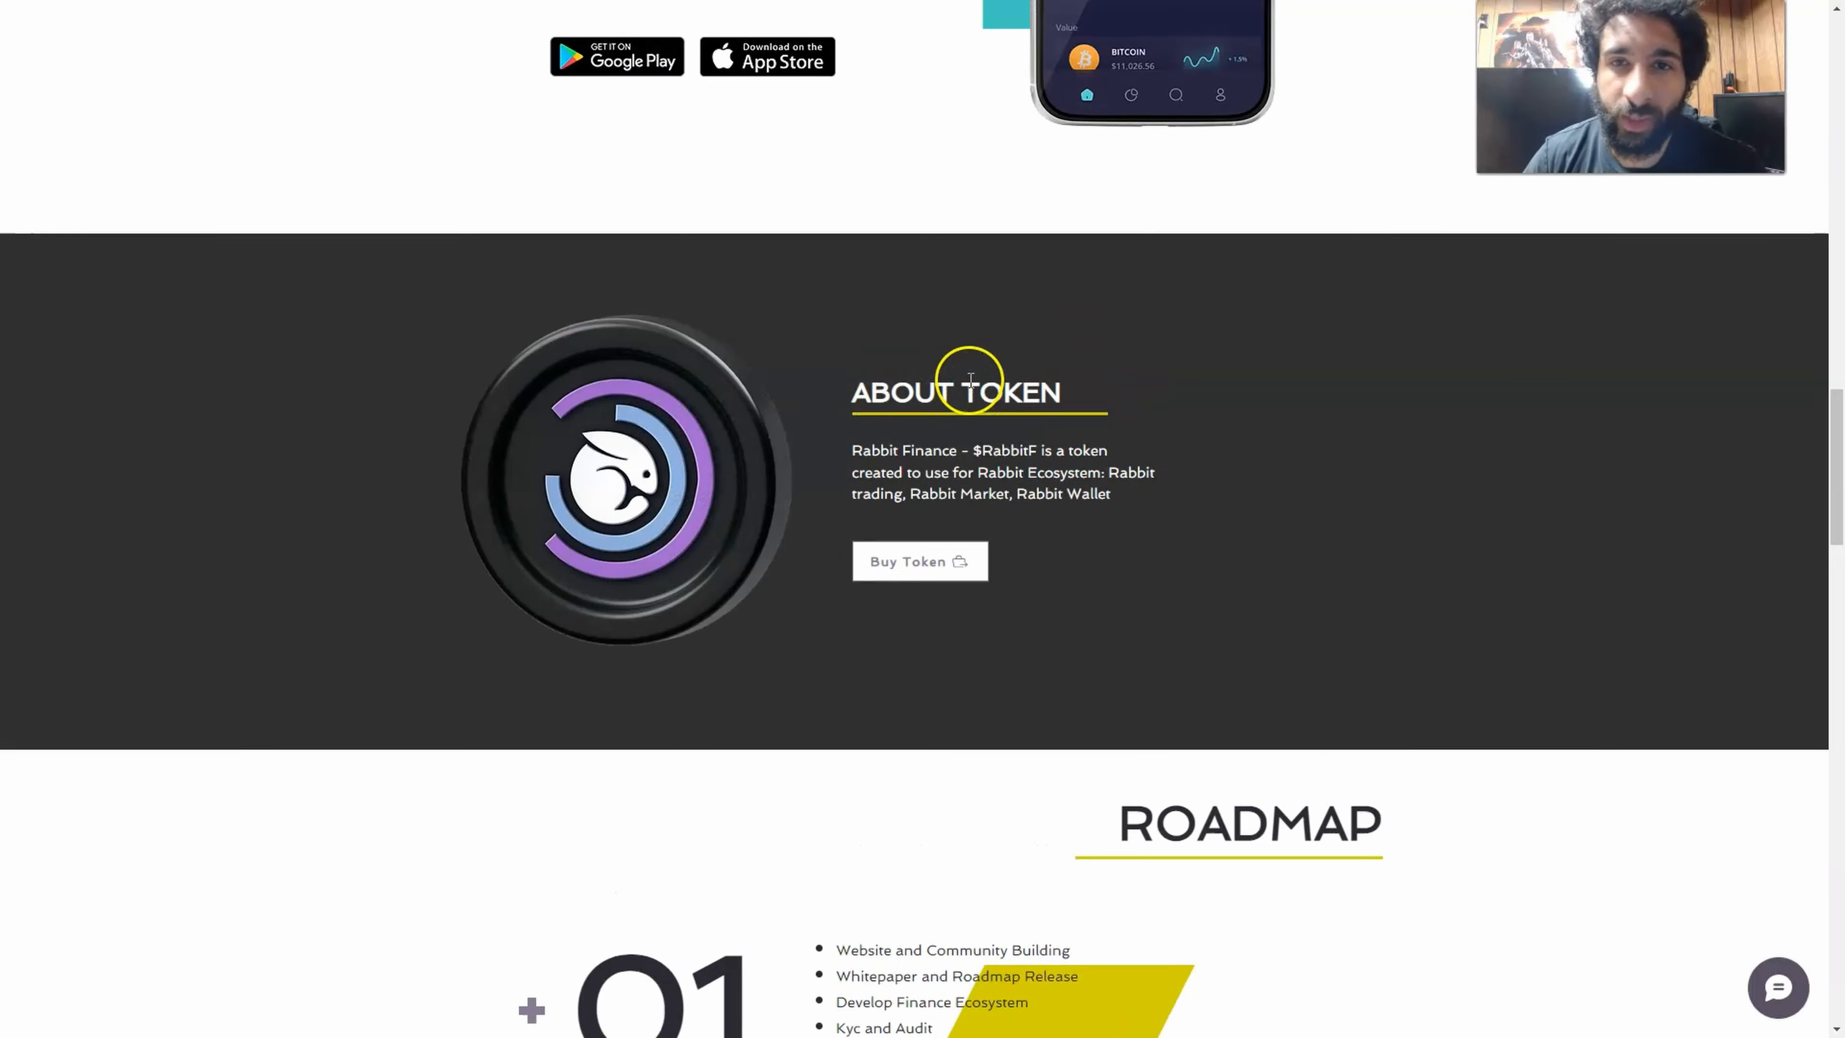
Step: Scroll past the three Roadmap phases to the Tokenomics 100,000,000 max supply charts
{"action": "scroll", "scroll_direction": "down", "scroll_amount": 3}
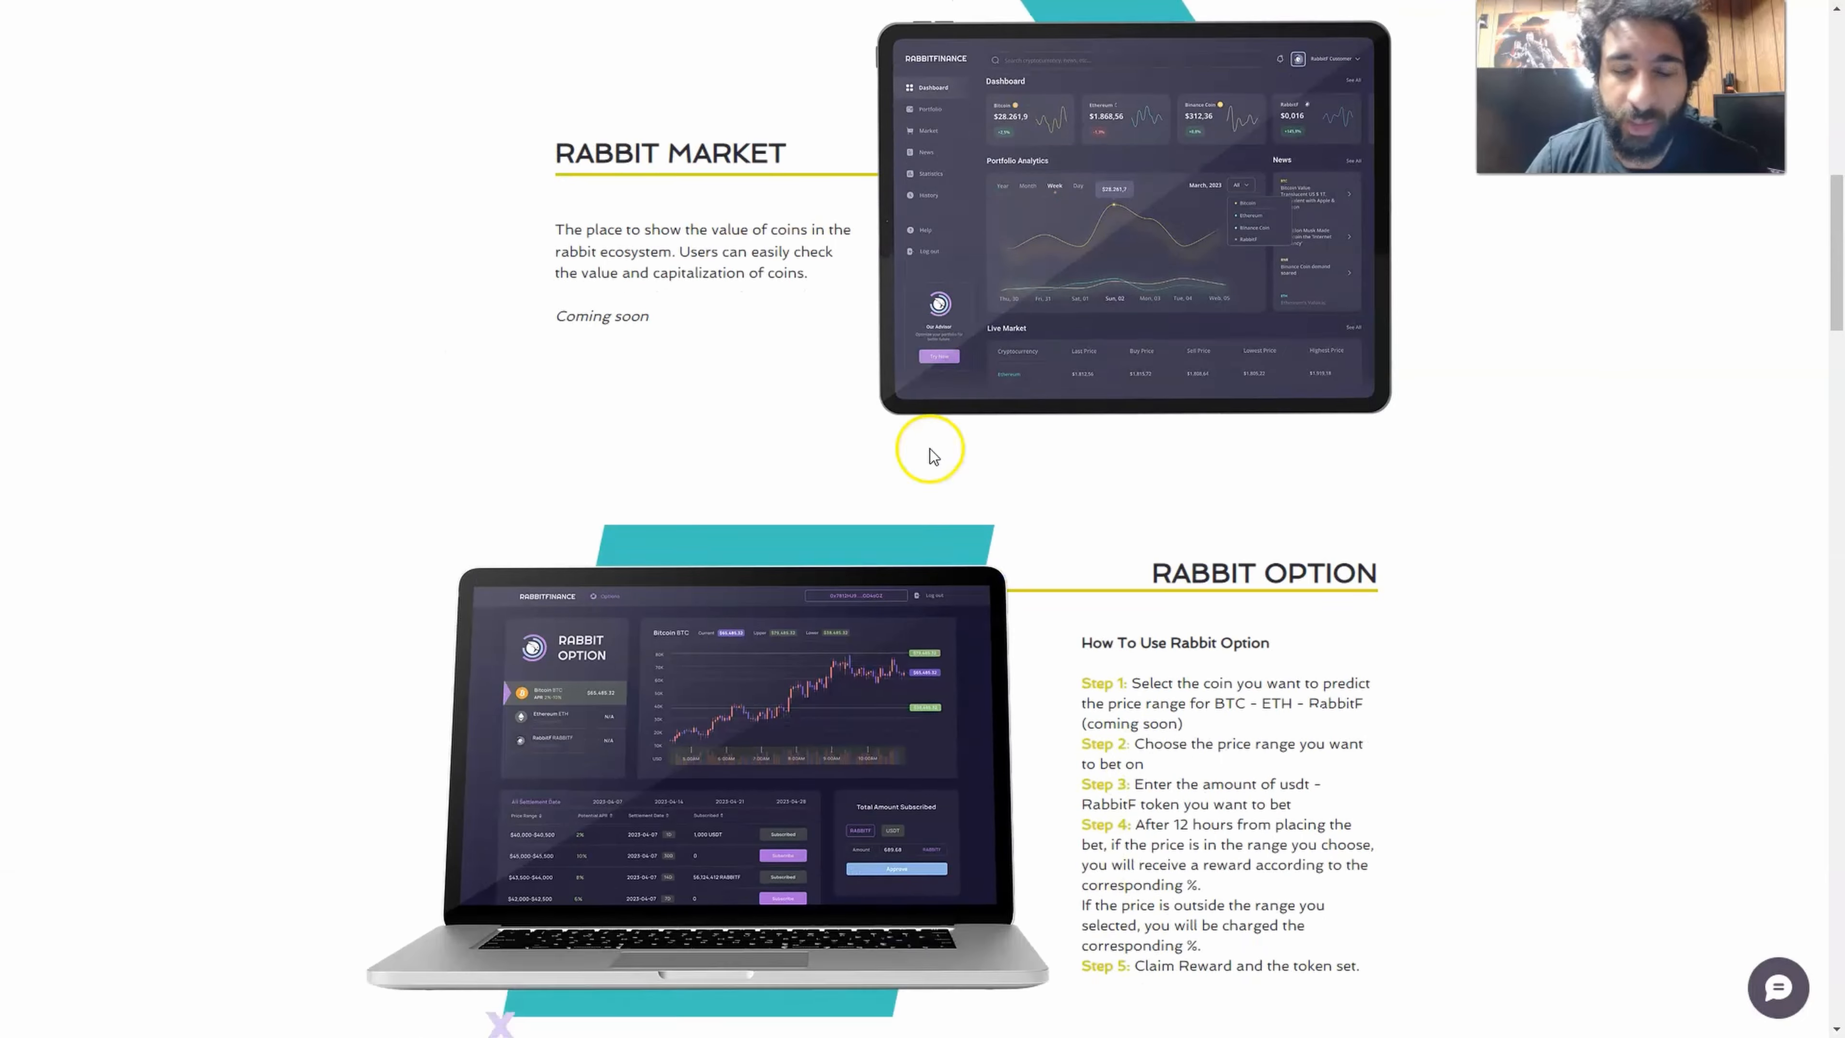
{"action": "scroll", "scroll_direction": "down", "scroll_amount": 3}
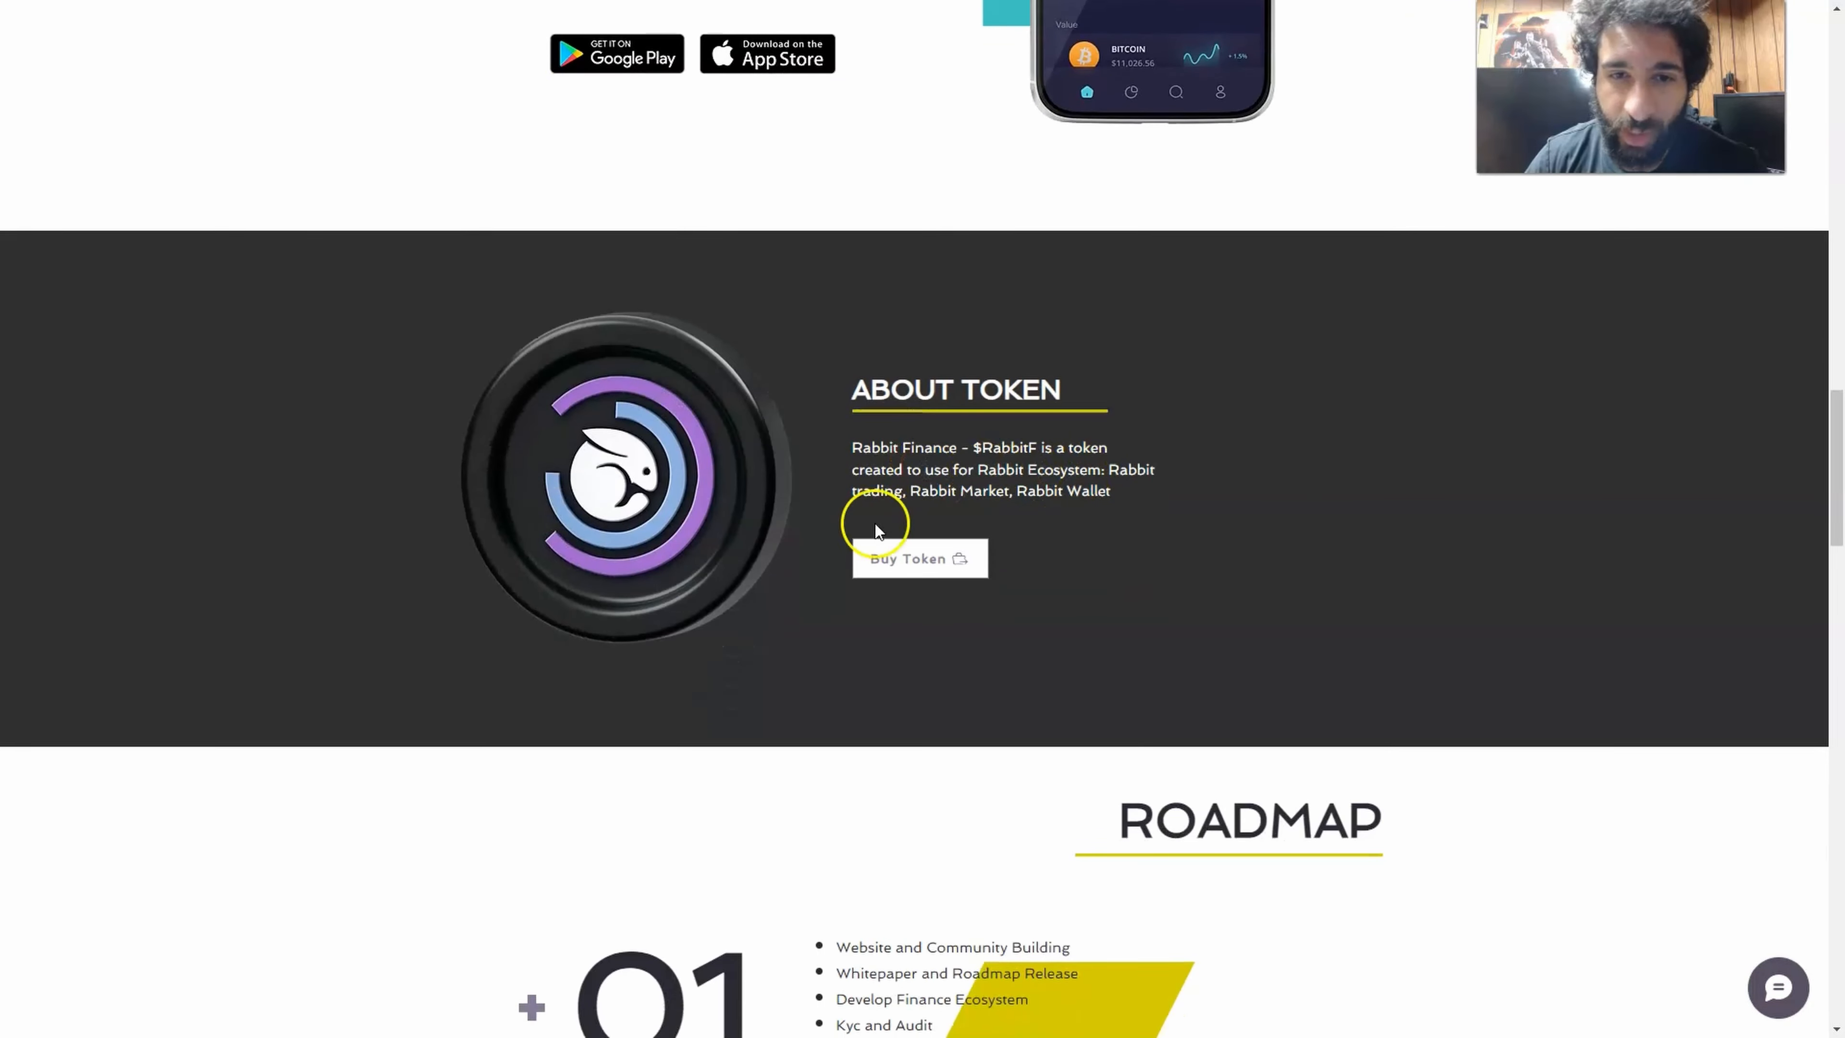
{"action": "scroll", "scroll_direction": "down", "scroll_amount": 3}
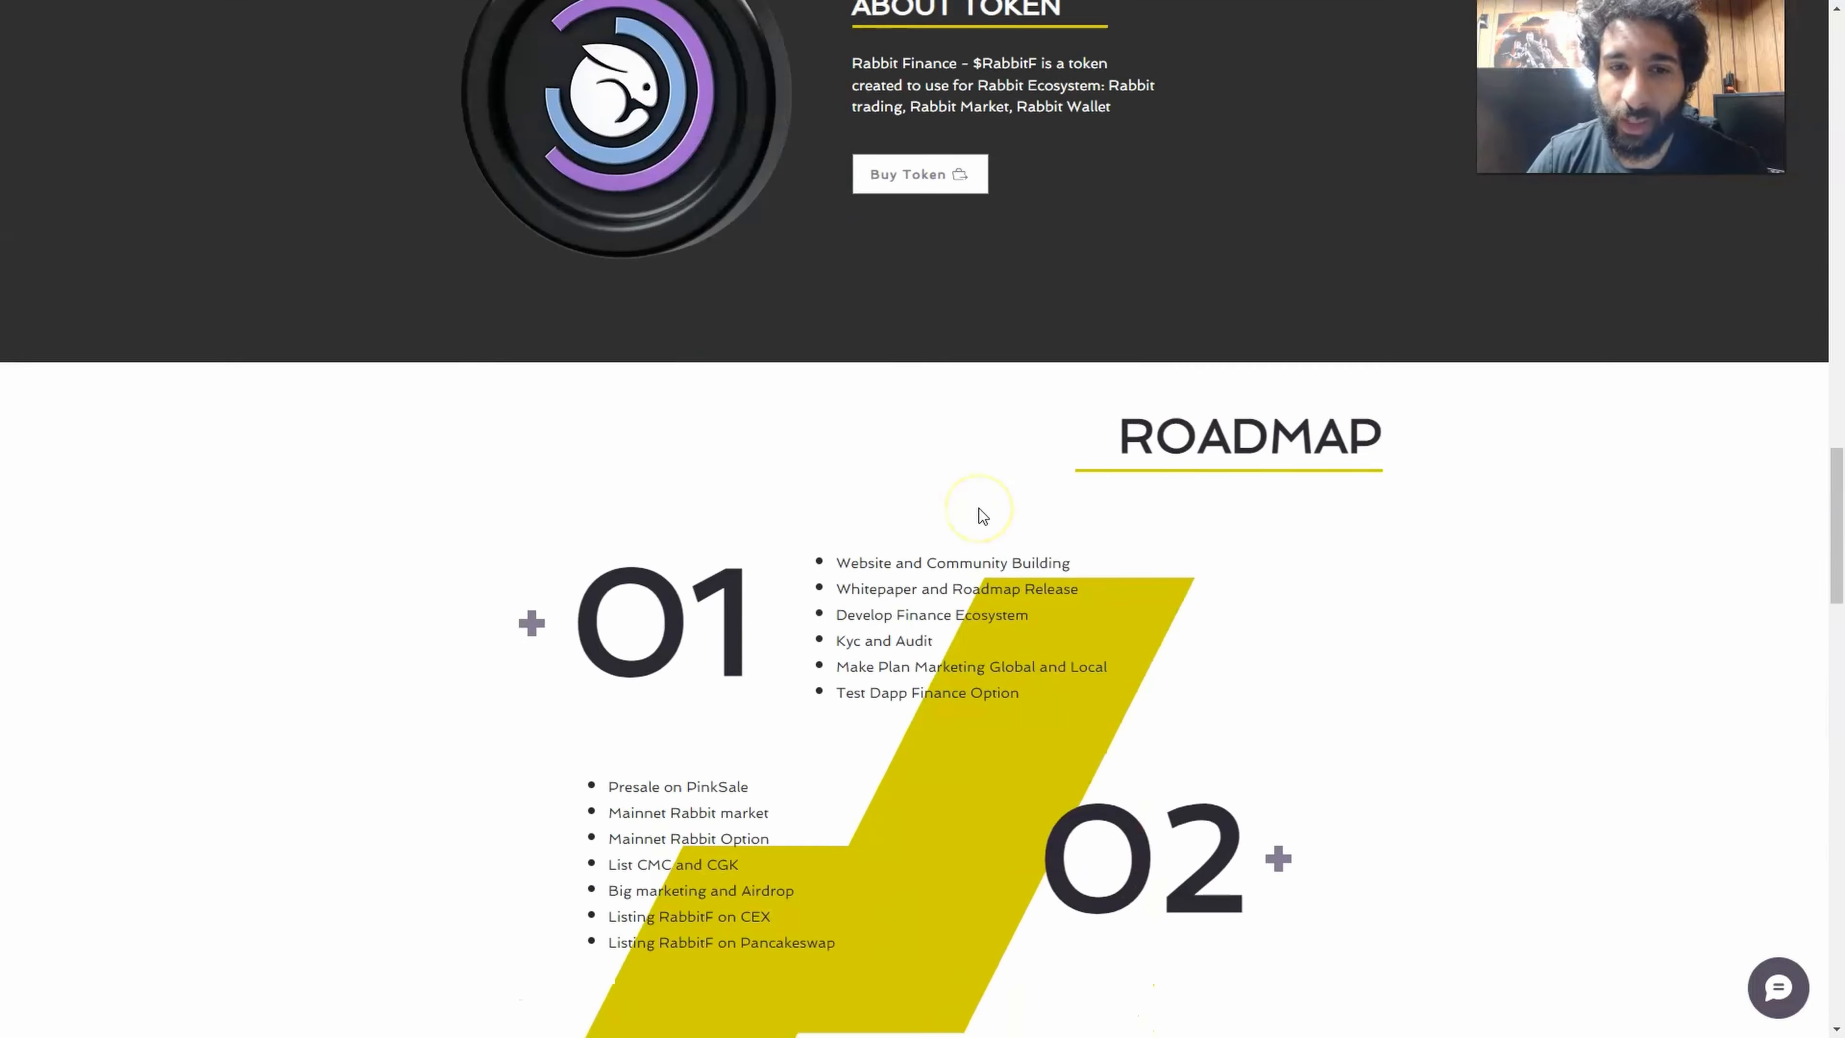
{"action": "scroll", "scroll_direction": "down", "scroll_amount": 3}
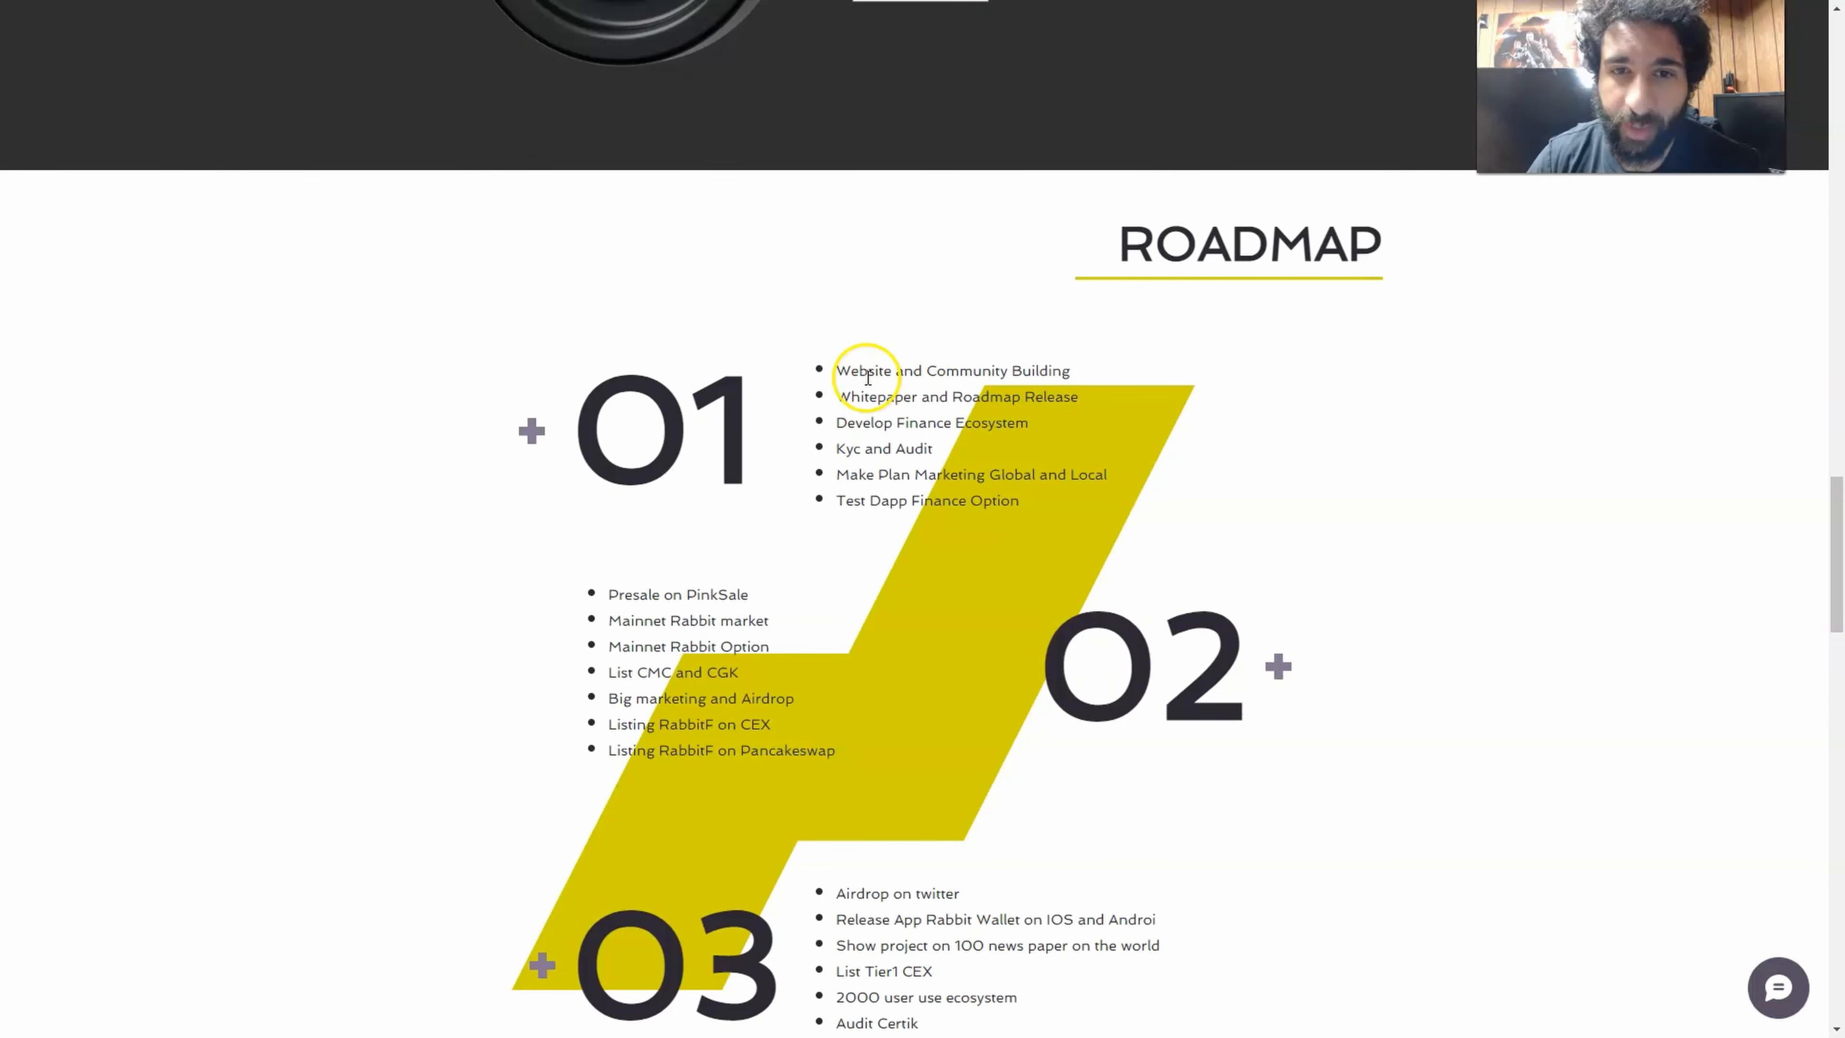
{"action": "scroll", "scroll_direction": "down", "scroll_amount": 3}
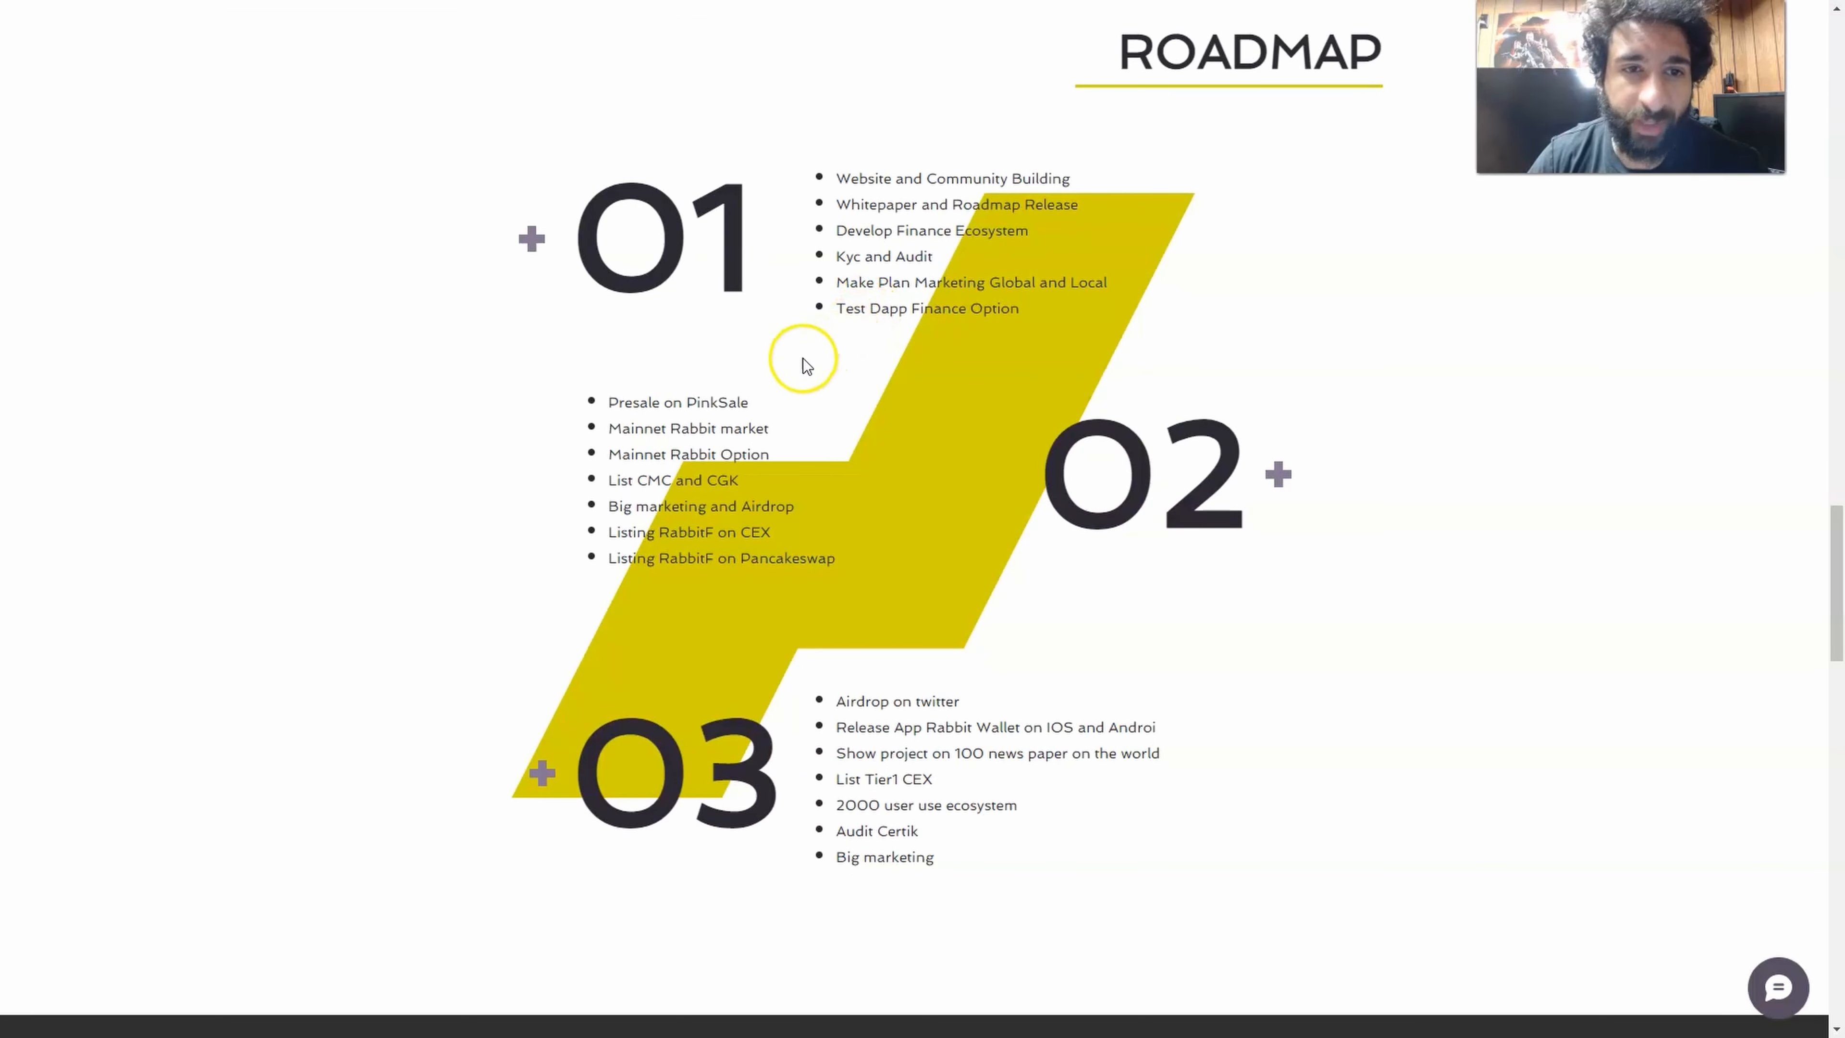
{"action": "scroll", "scroll_direction": "down", "scroll_amount": 3}
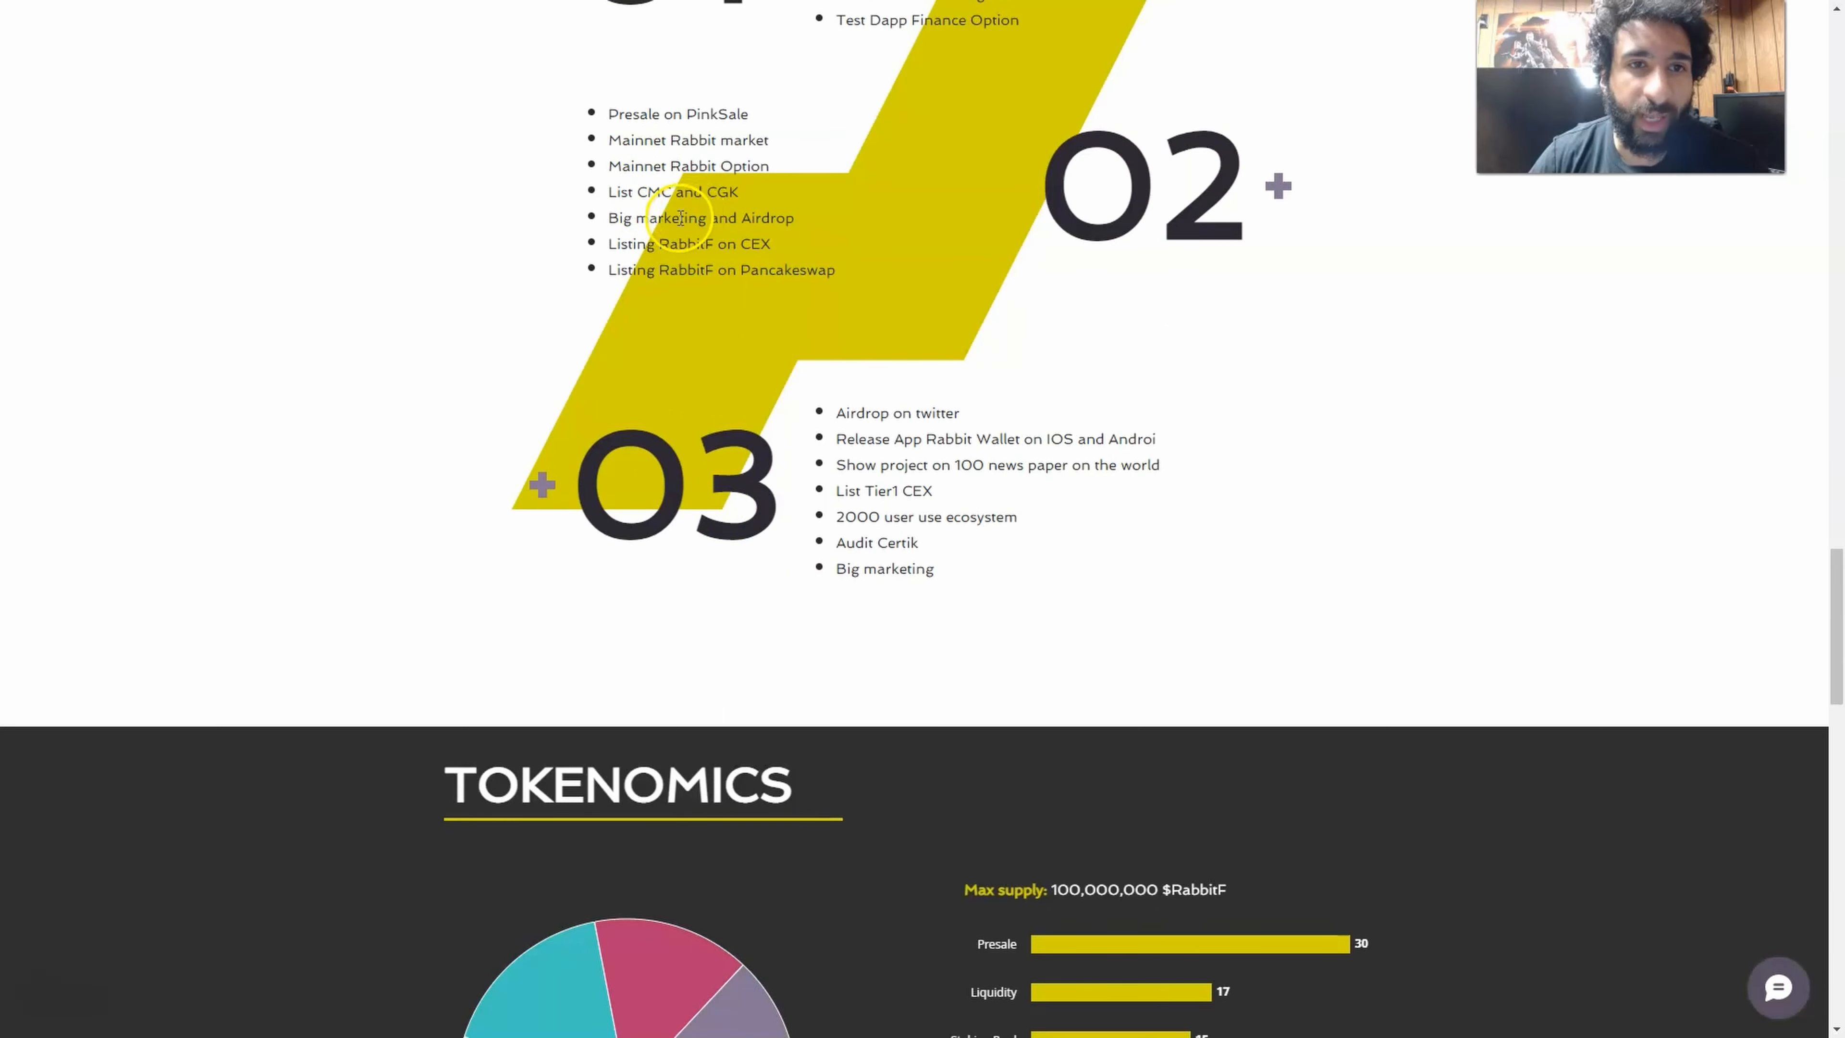
{"action": "mouse_move", "coordinate": [712, 269]}
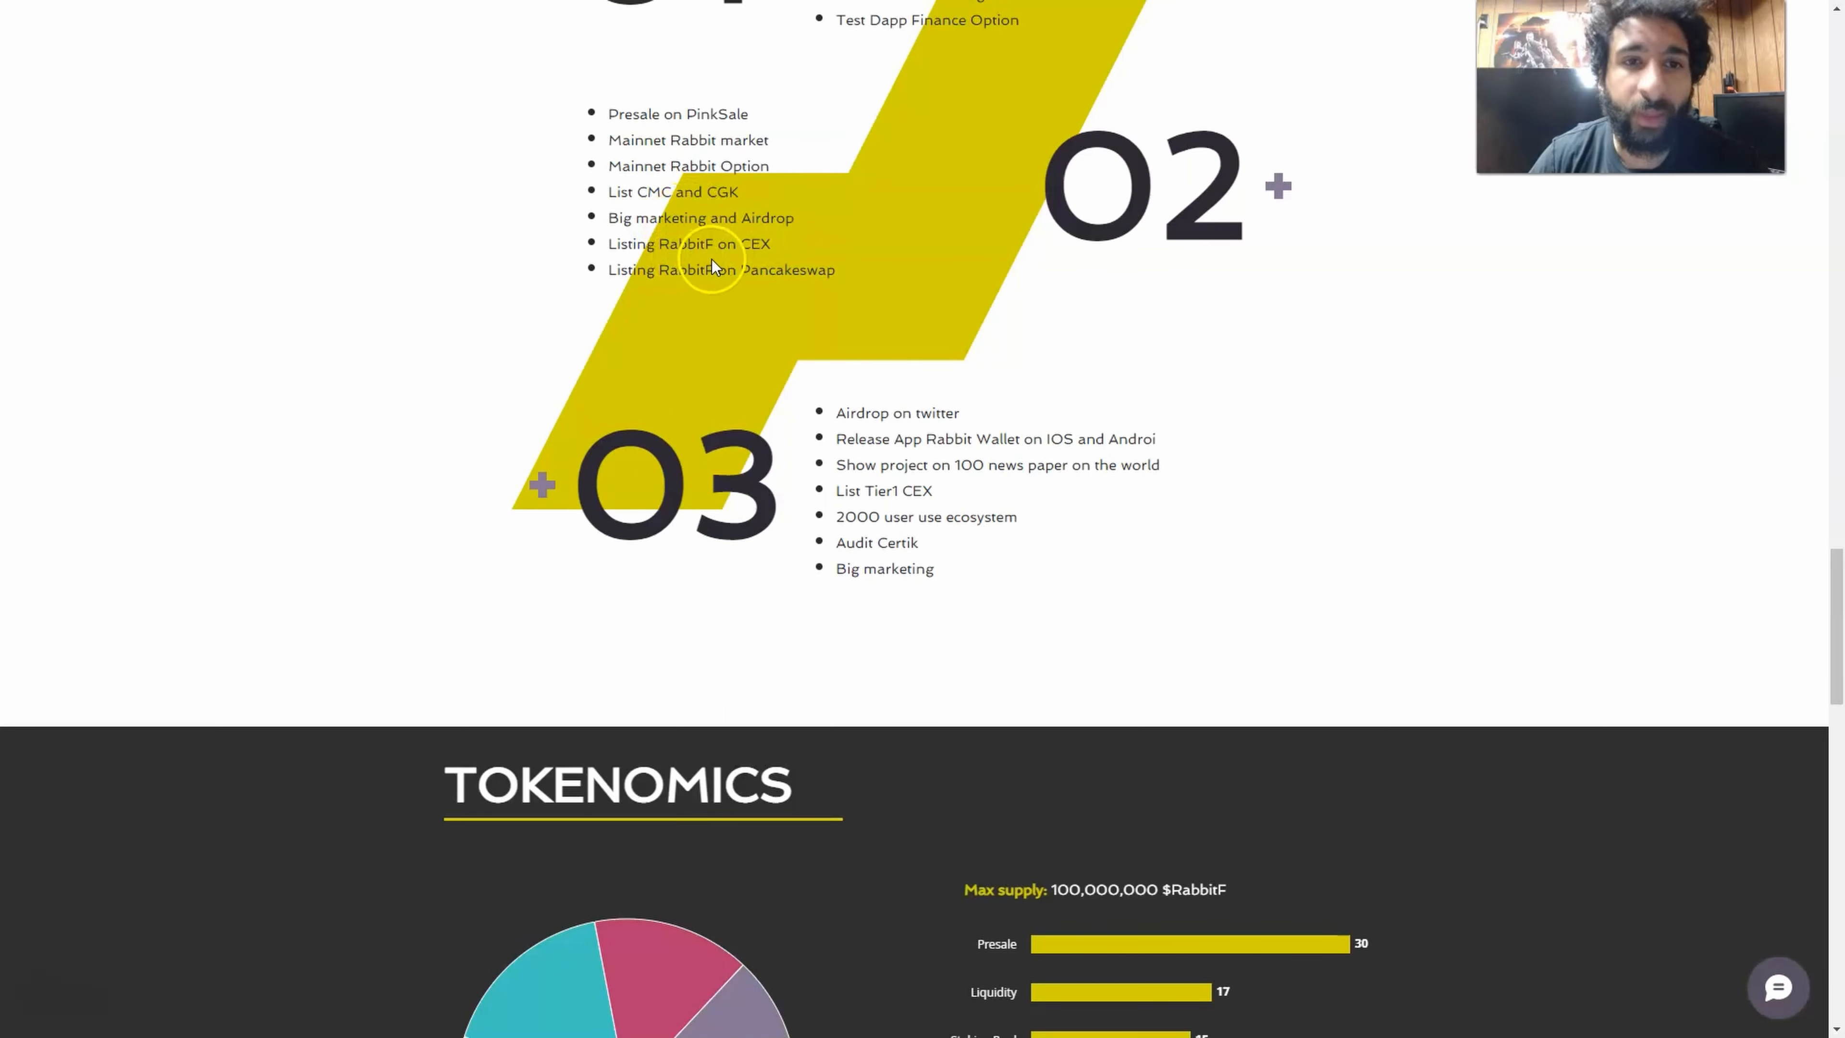
{"action": "scroll", "scroll_direction": "down", "scroll_amount": 3}
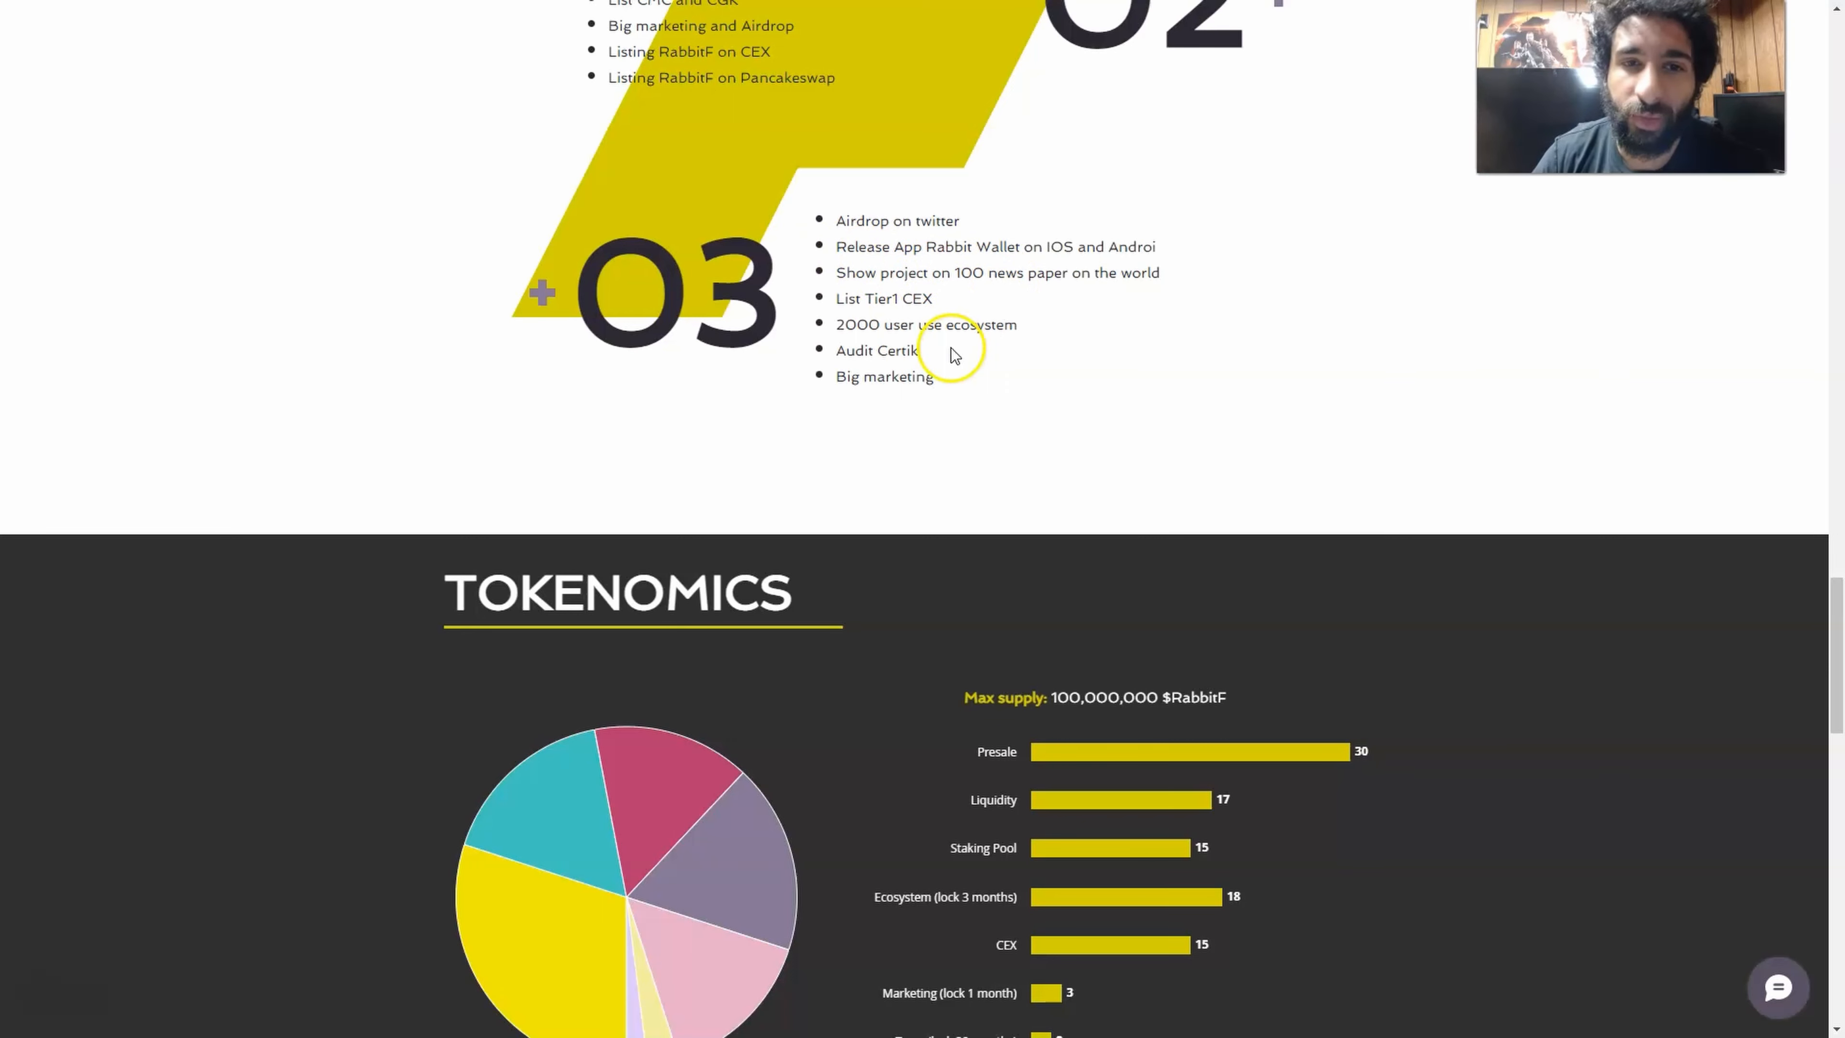
{"action": "scroll", "scroll_direction": "down", "scroll_amount": 3}
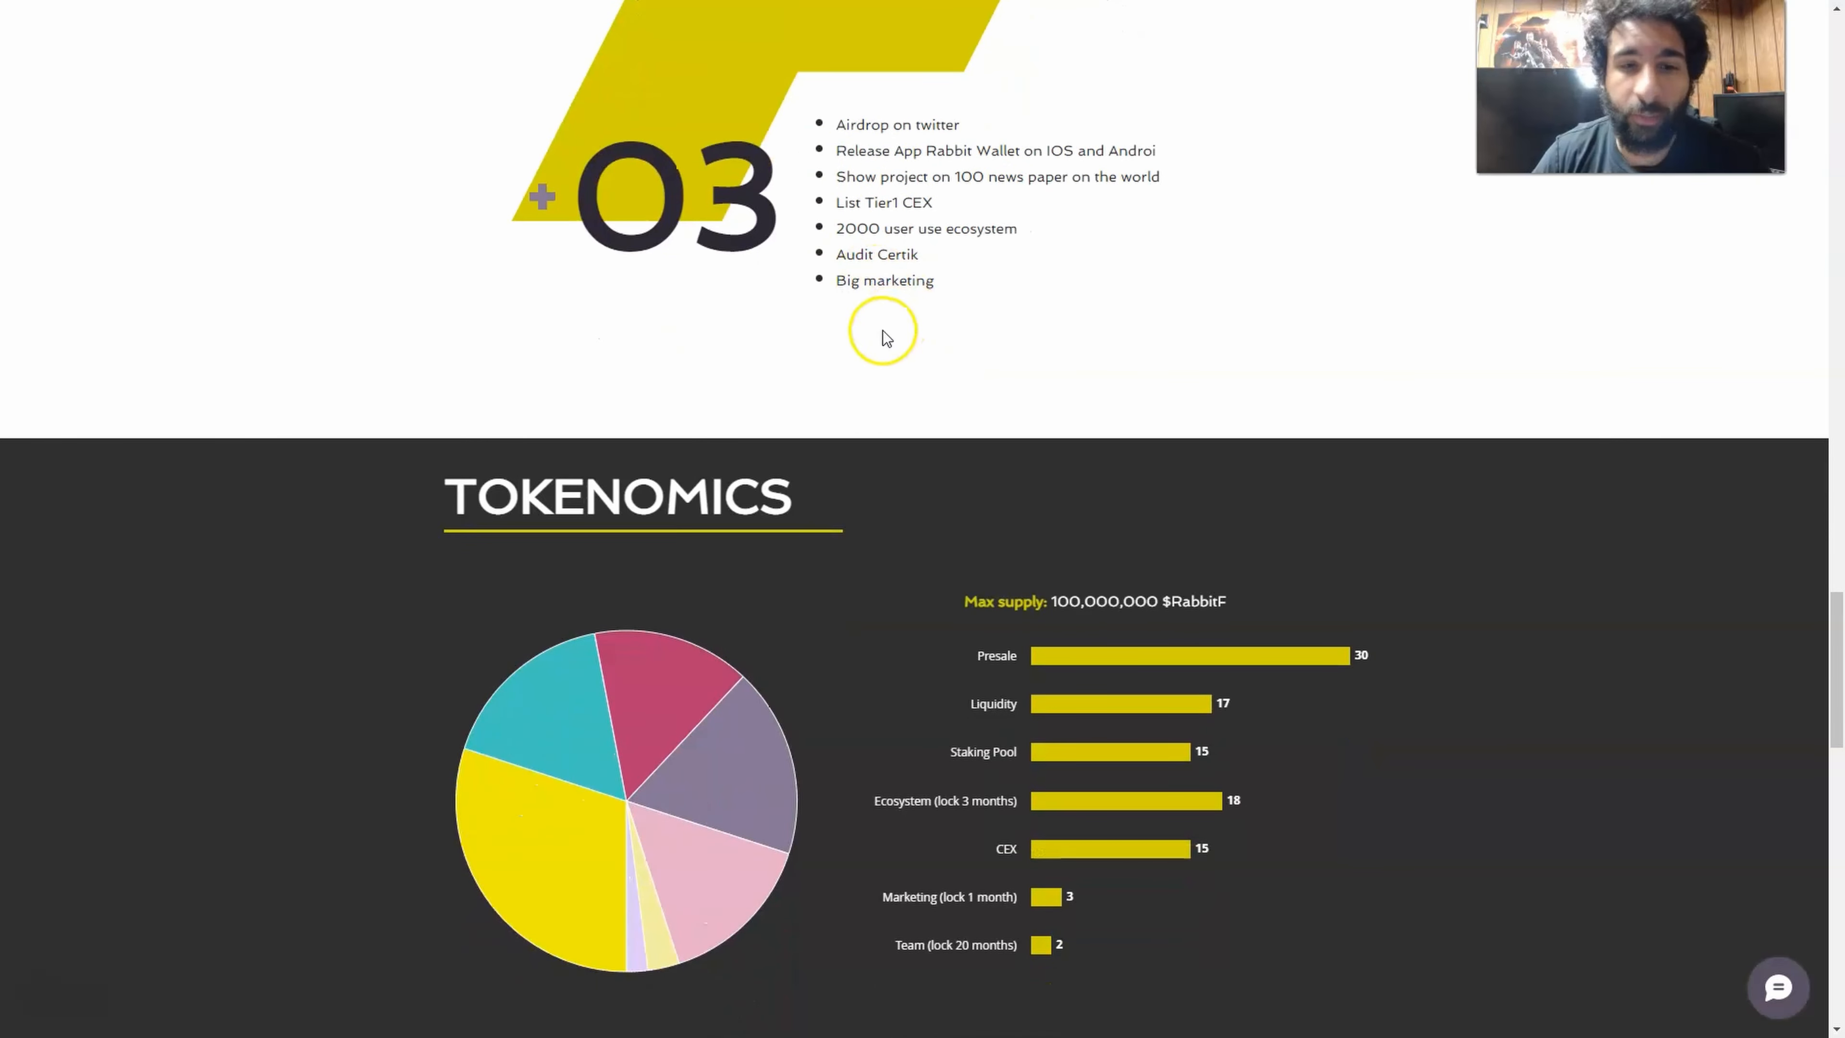
{"action": "scroll", "scroll_direction": "down", "scroll_amount": 3}
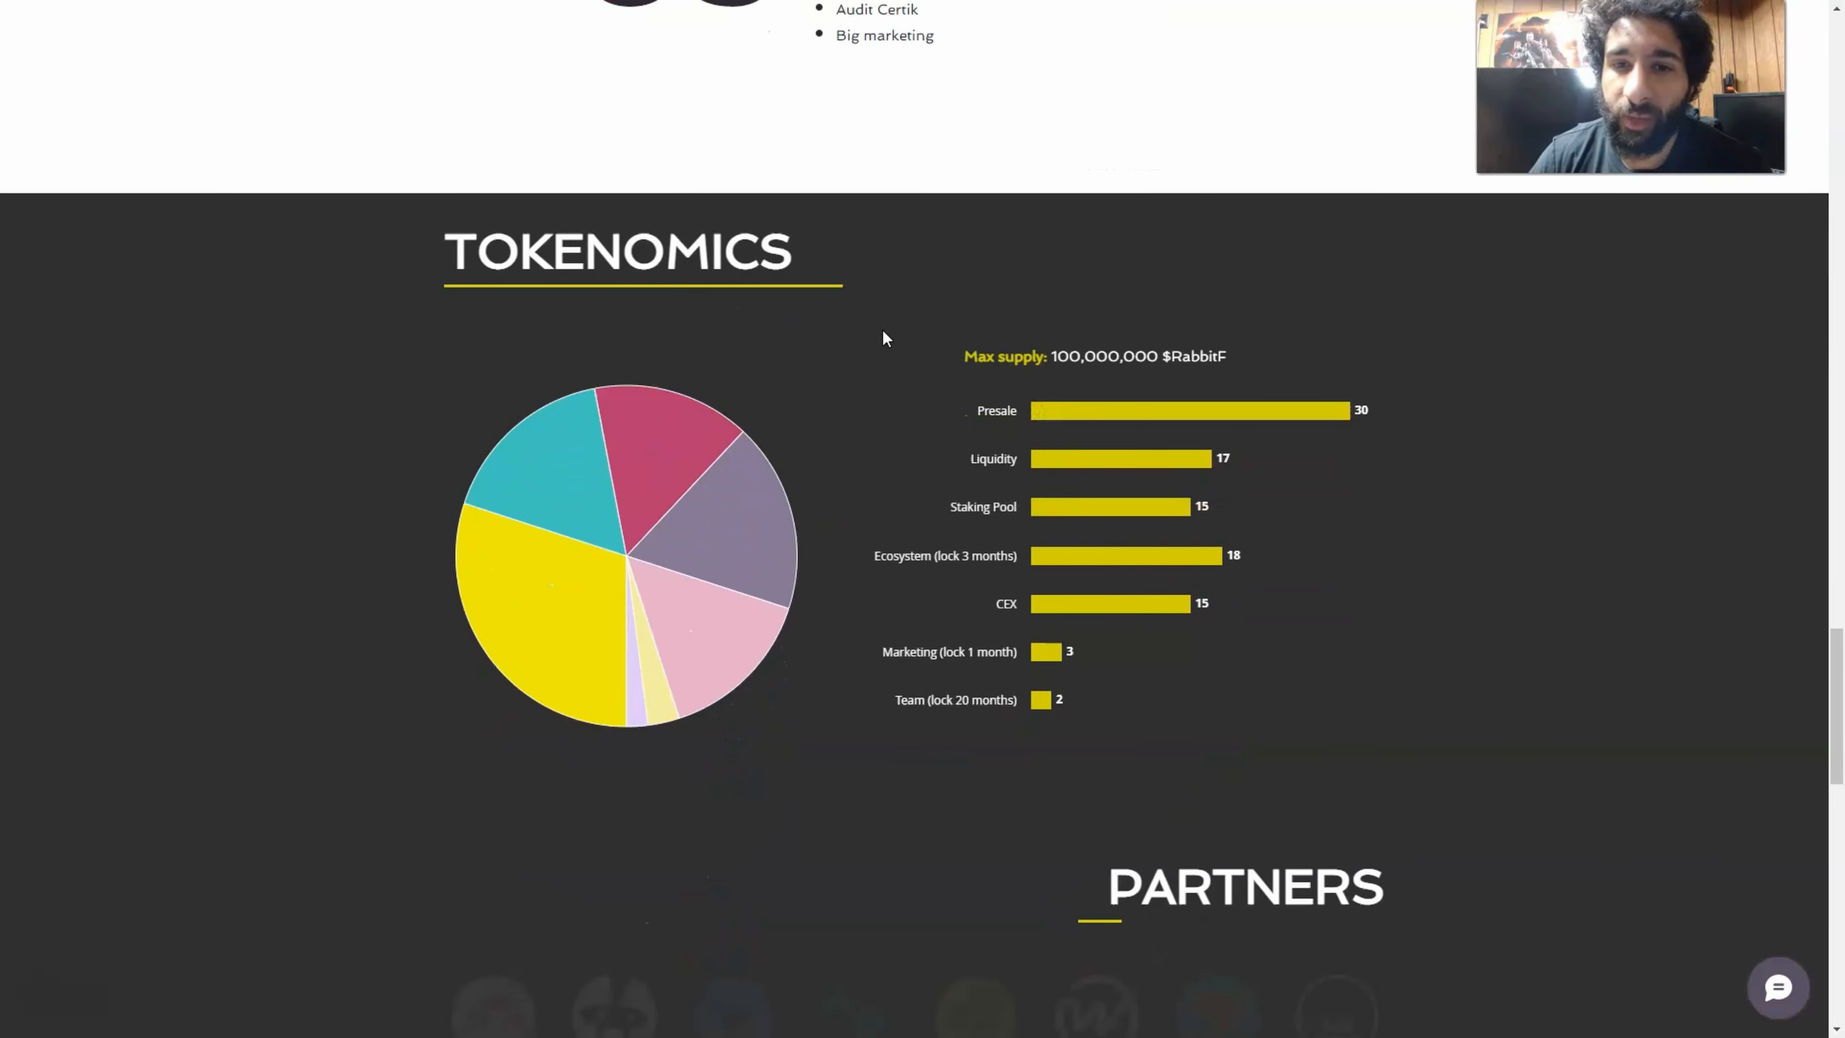
Step: Scroll past the token allocation bars and Partners logos to the Meet the Team profiles
{"action": "scroll", "scroll_direction": "down", "scroll_amount": 3}
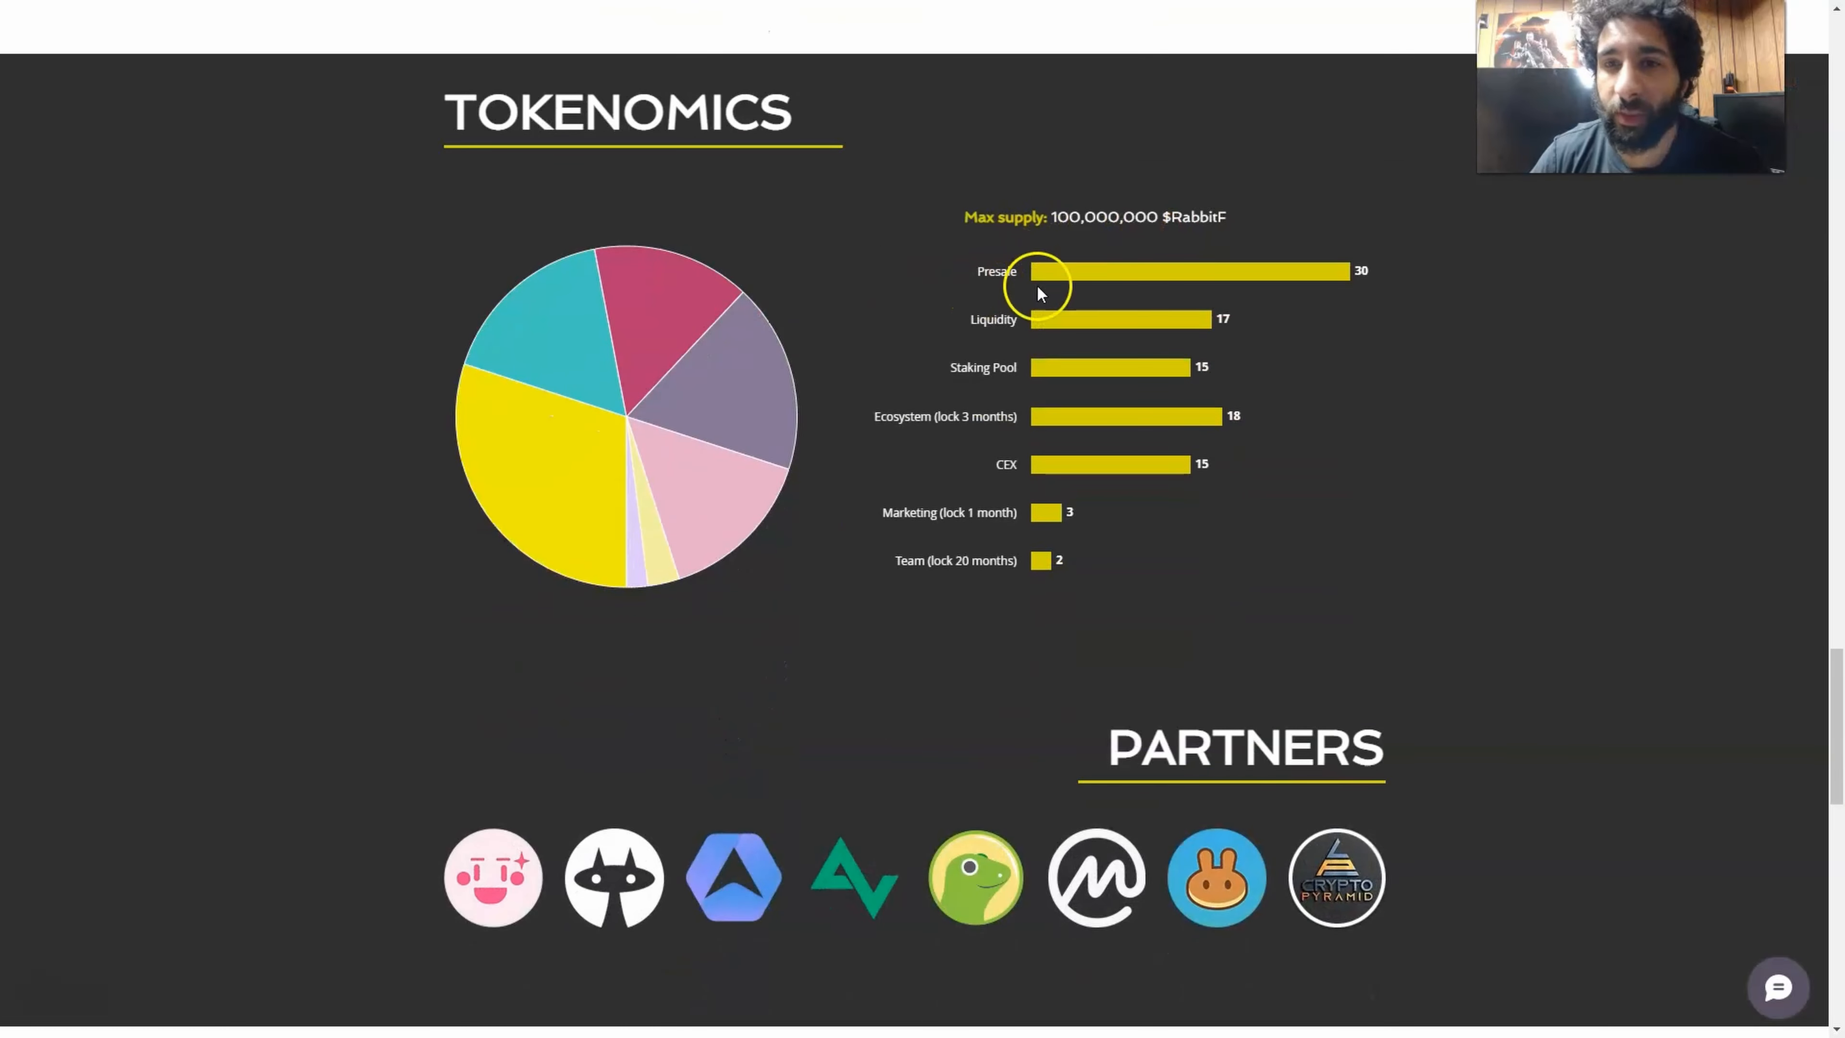
{"action": "mouse_move", "coordinate": [1045, 327]}
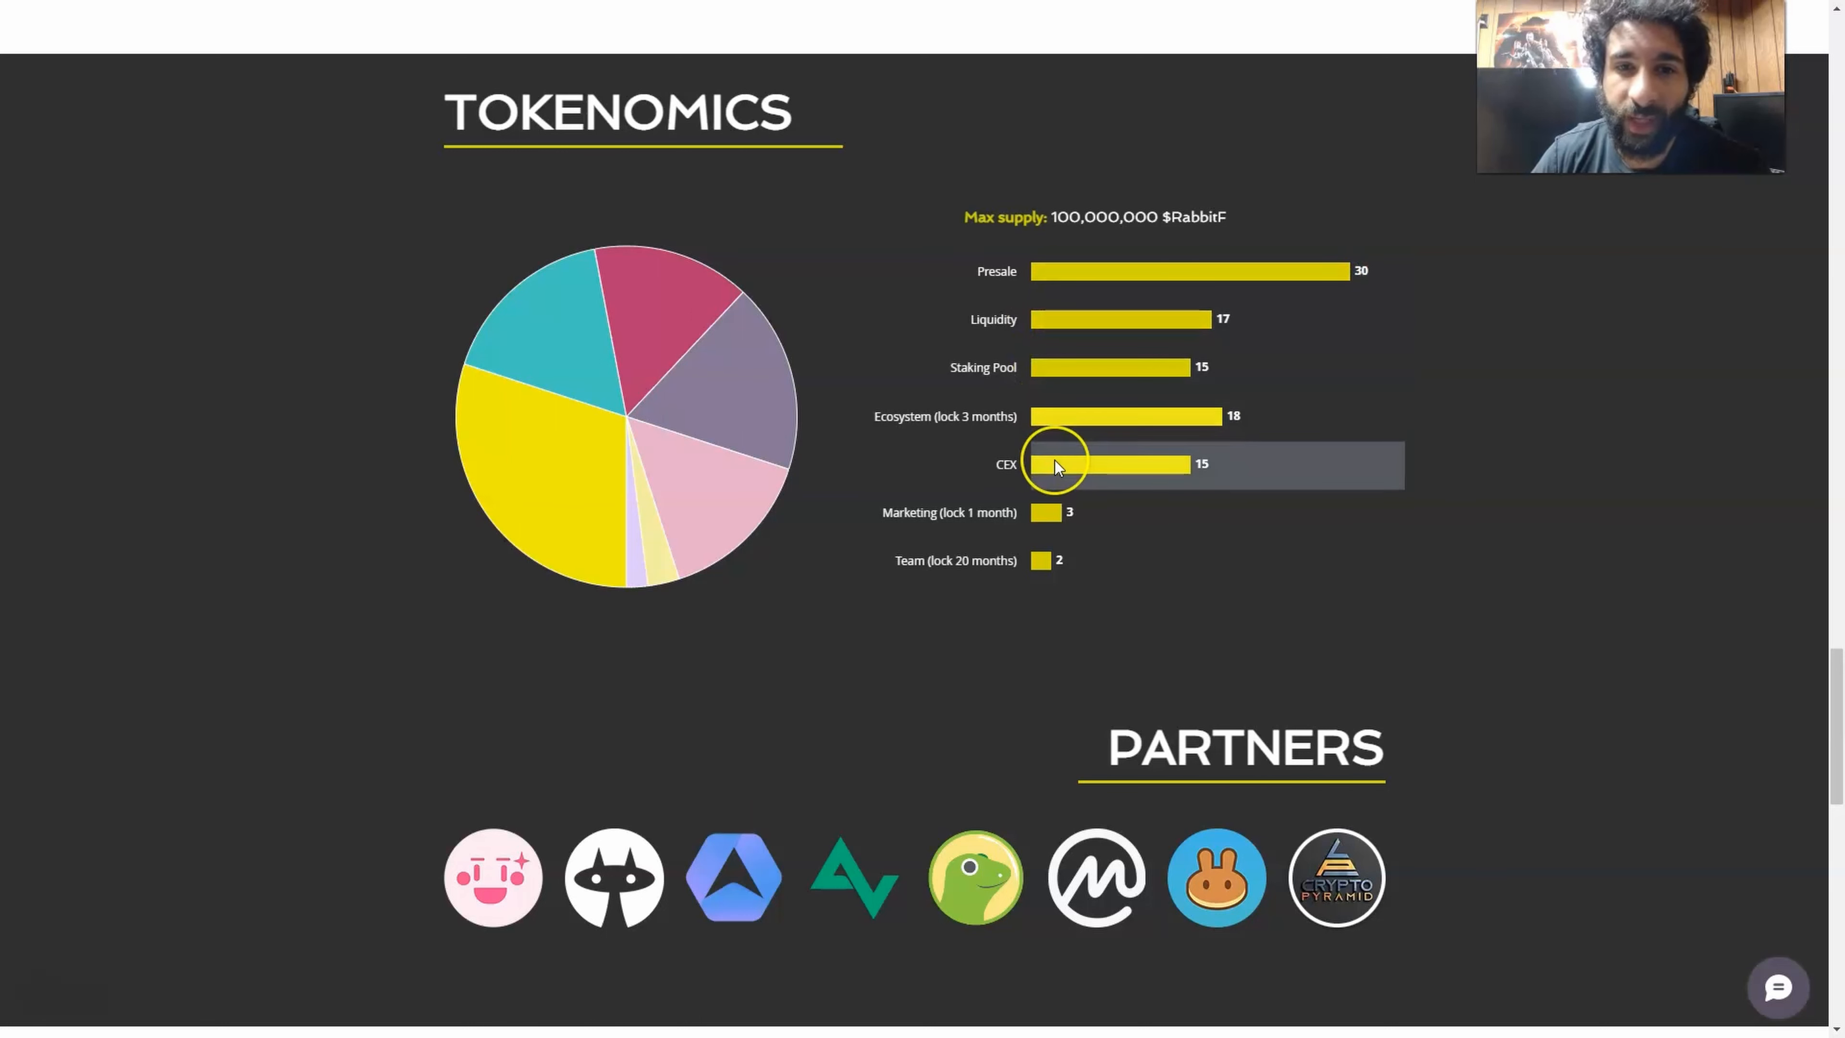
{"action": "mouse_move", "coordinate": [1057, 518]}
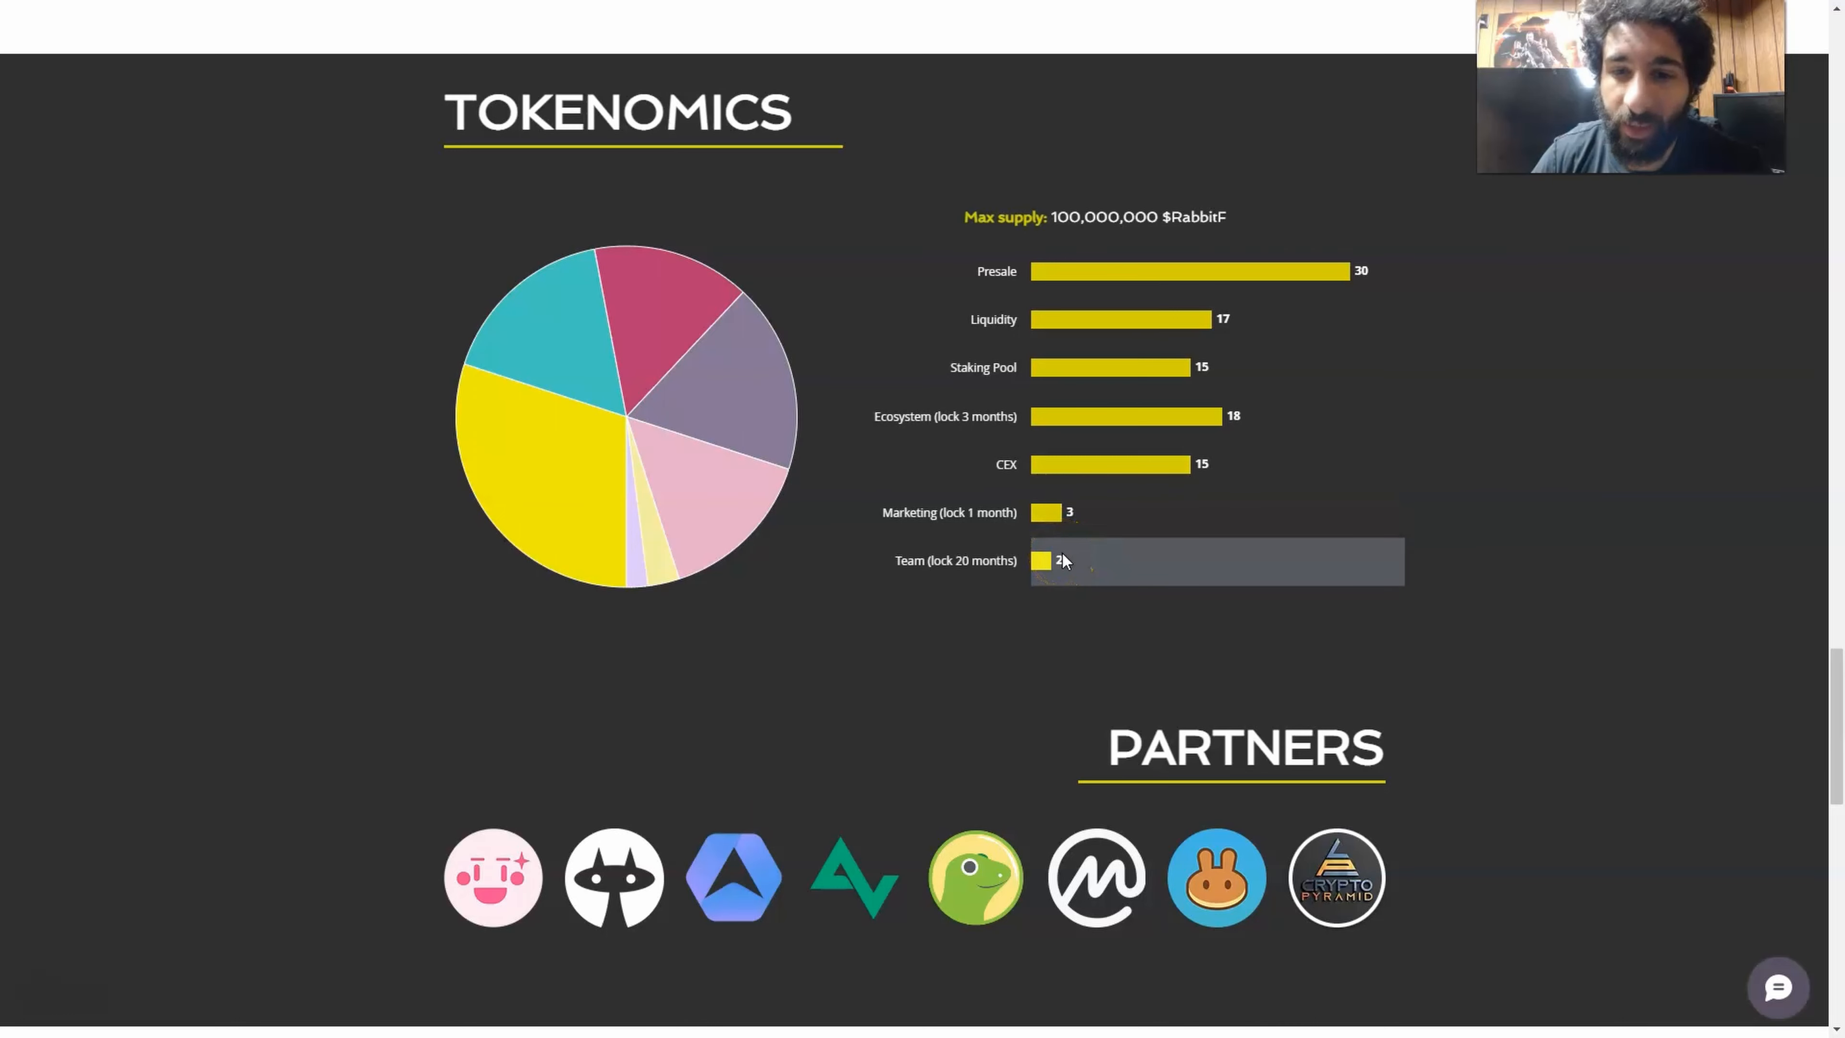
{"action": "scroll", "scroll_direction": "down", "scroll_amount": 3}
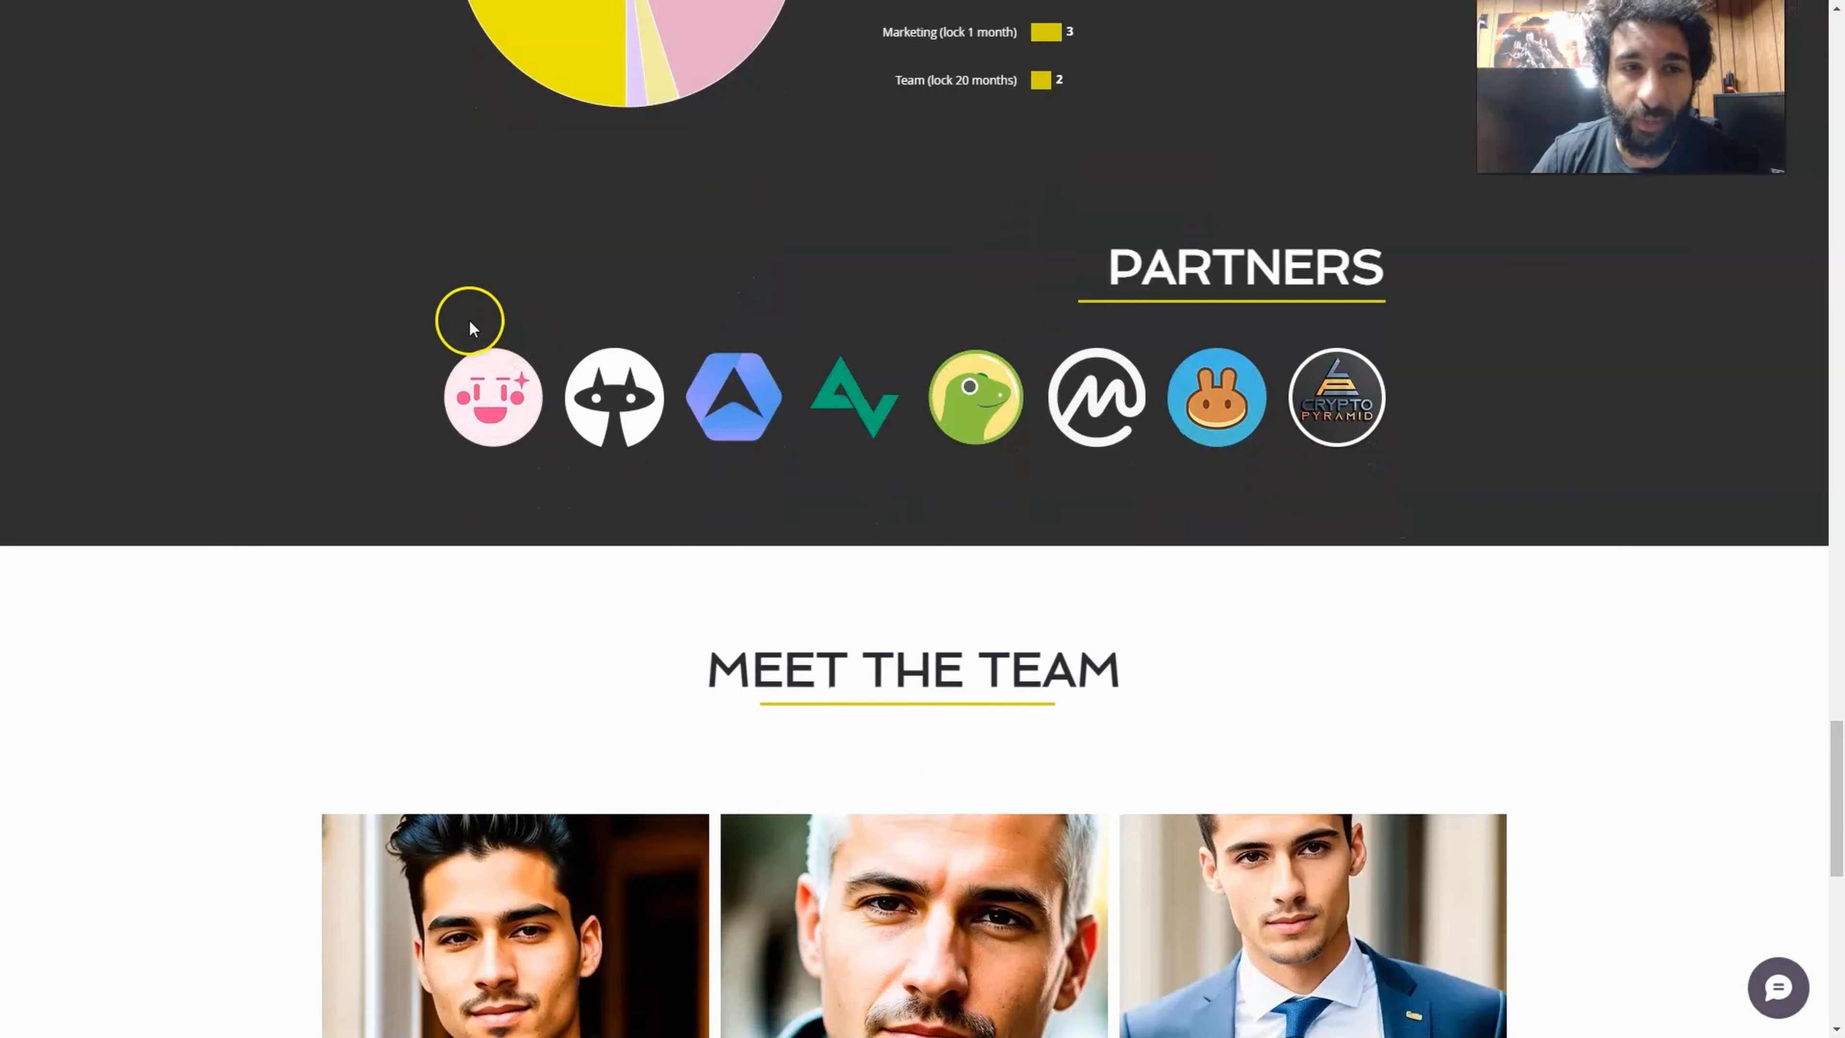
{"action": "mouse_move", "coordinate": [492, 398]}
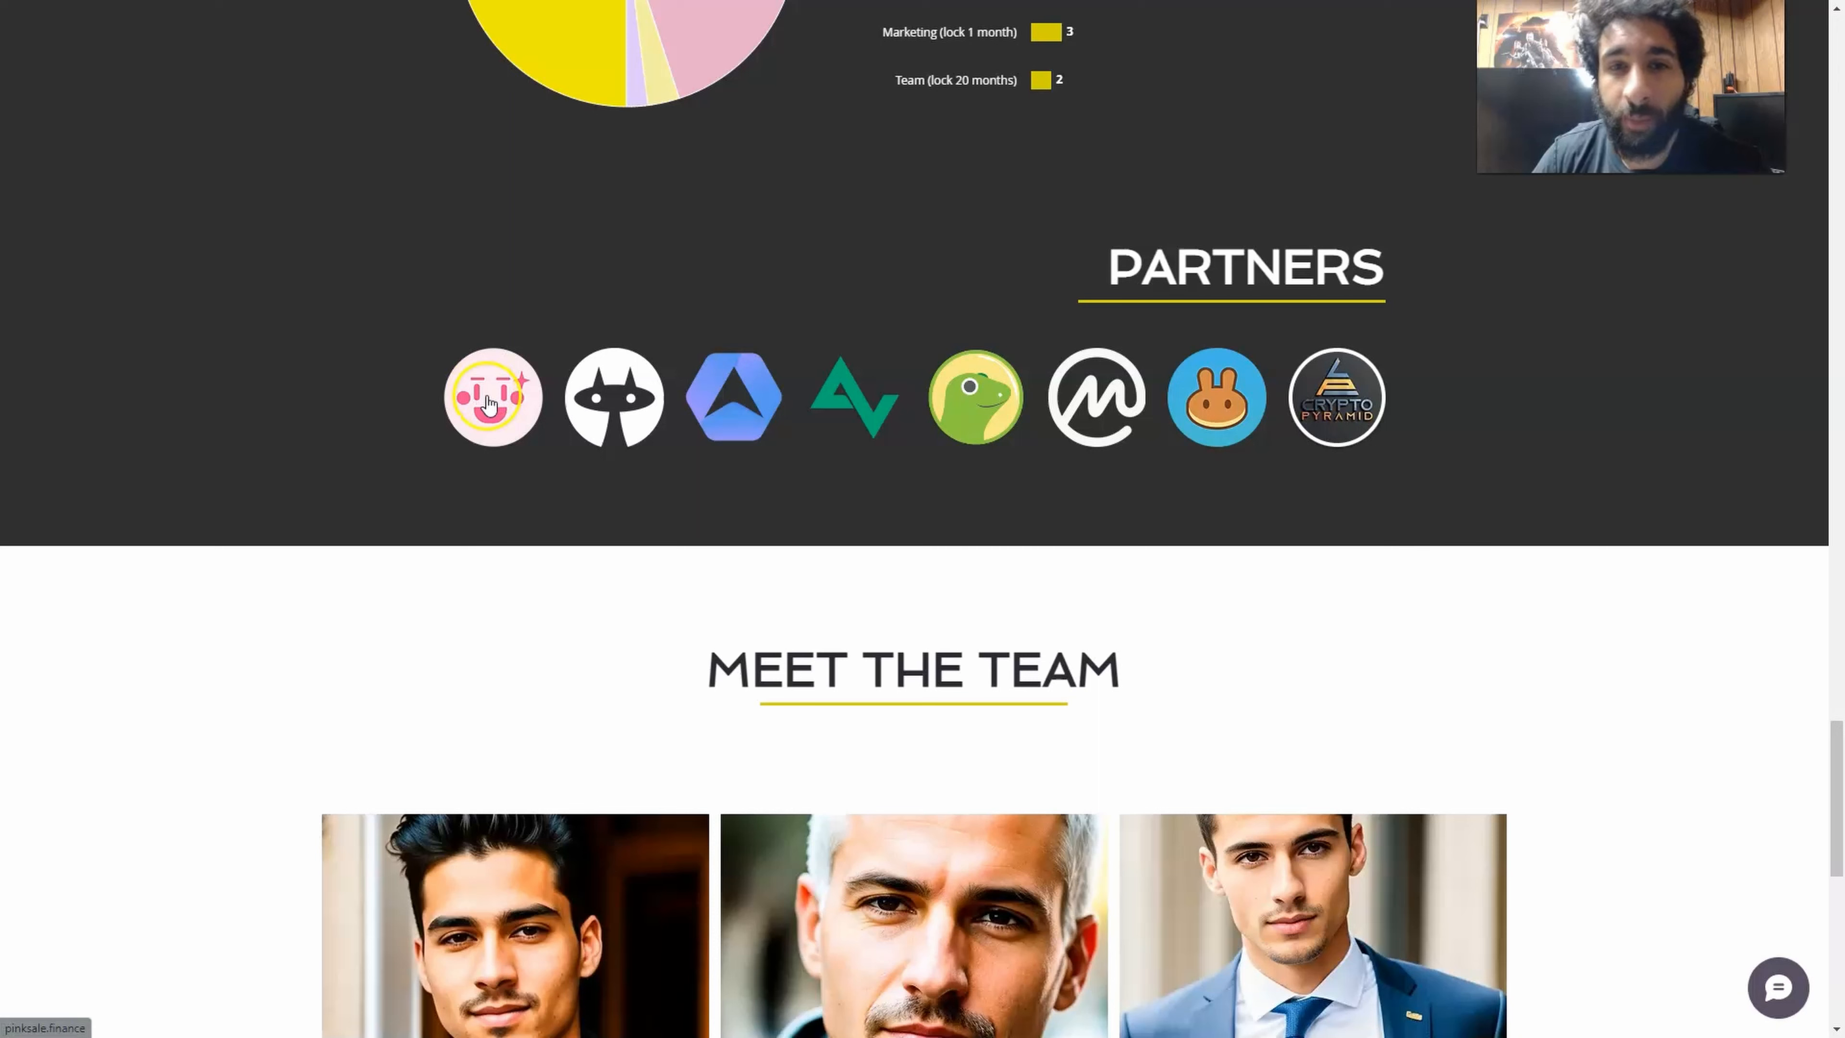
{"action": "mouse_move", "coordinate": [1215, 397]}
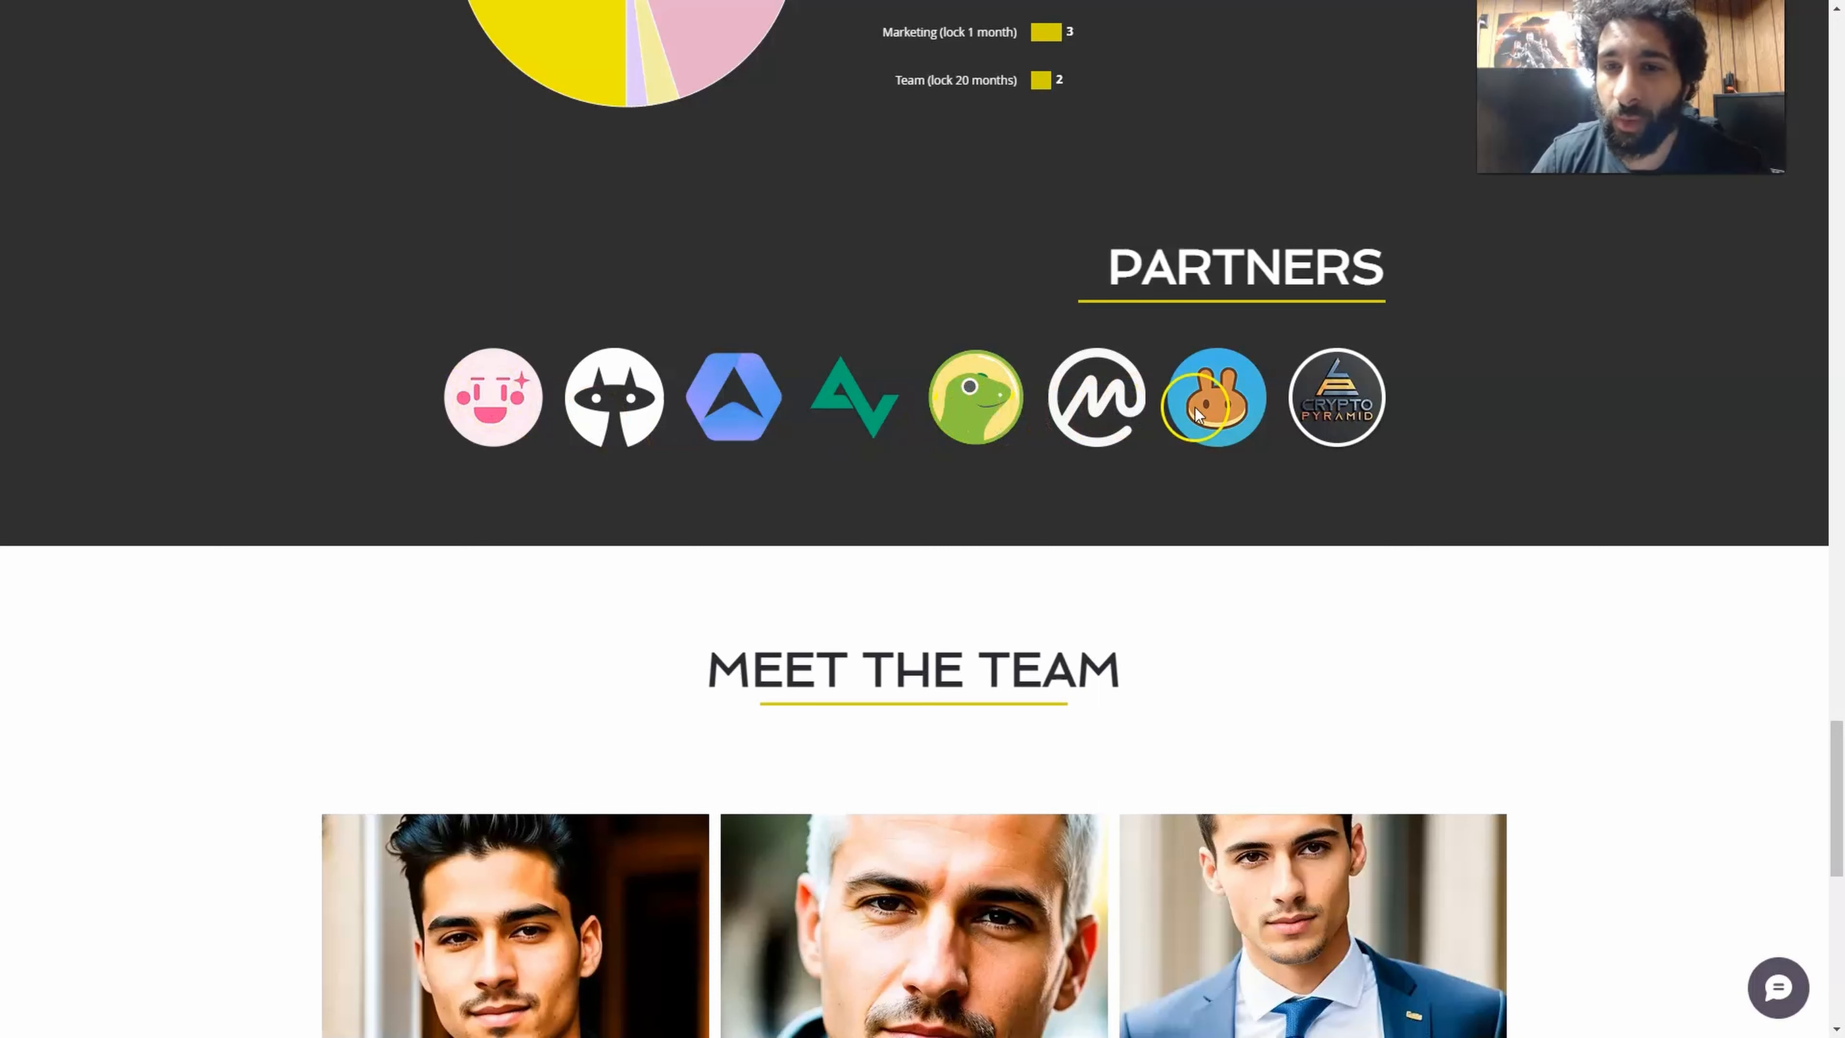
{"action": "mouse_move", "coordinate": [1377, 412]}
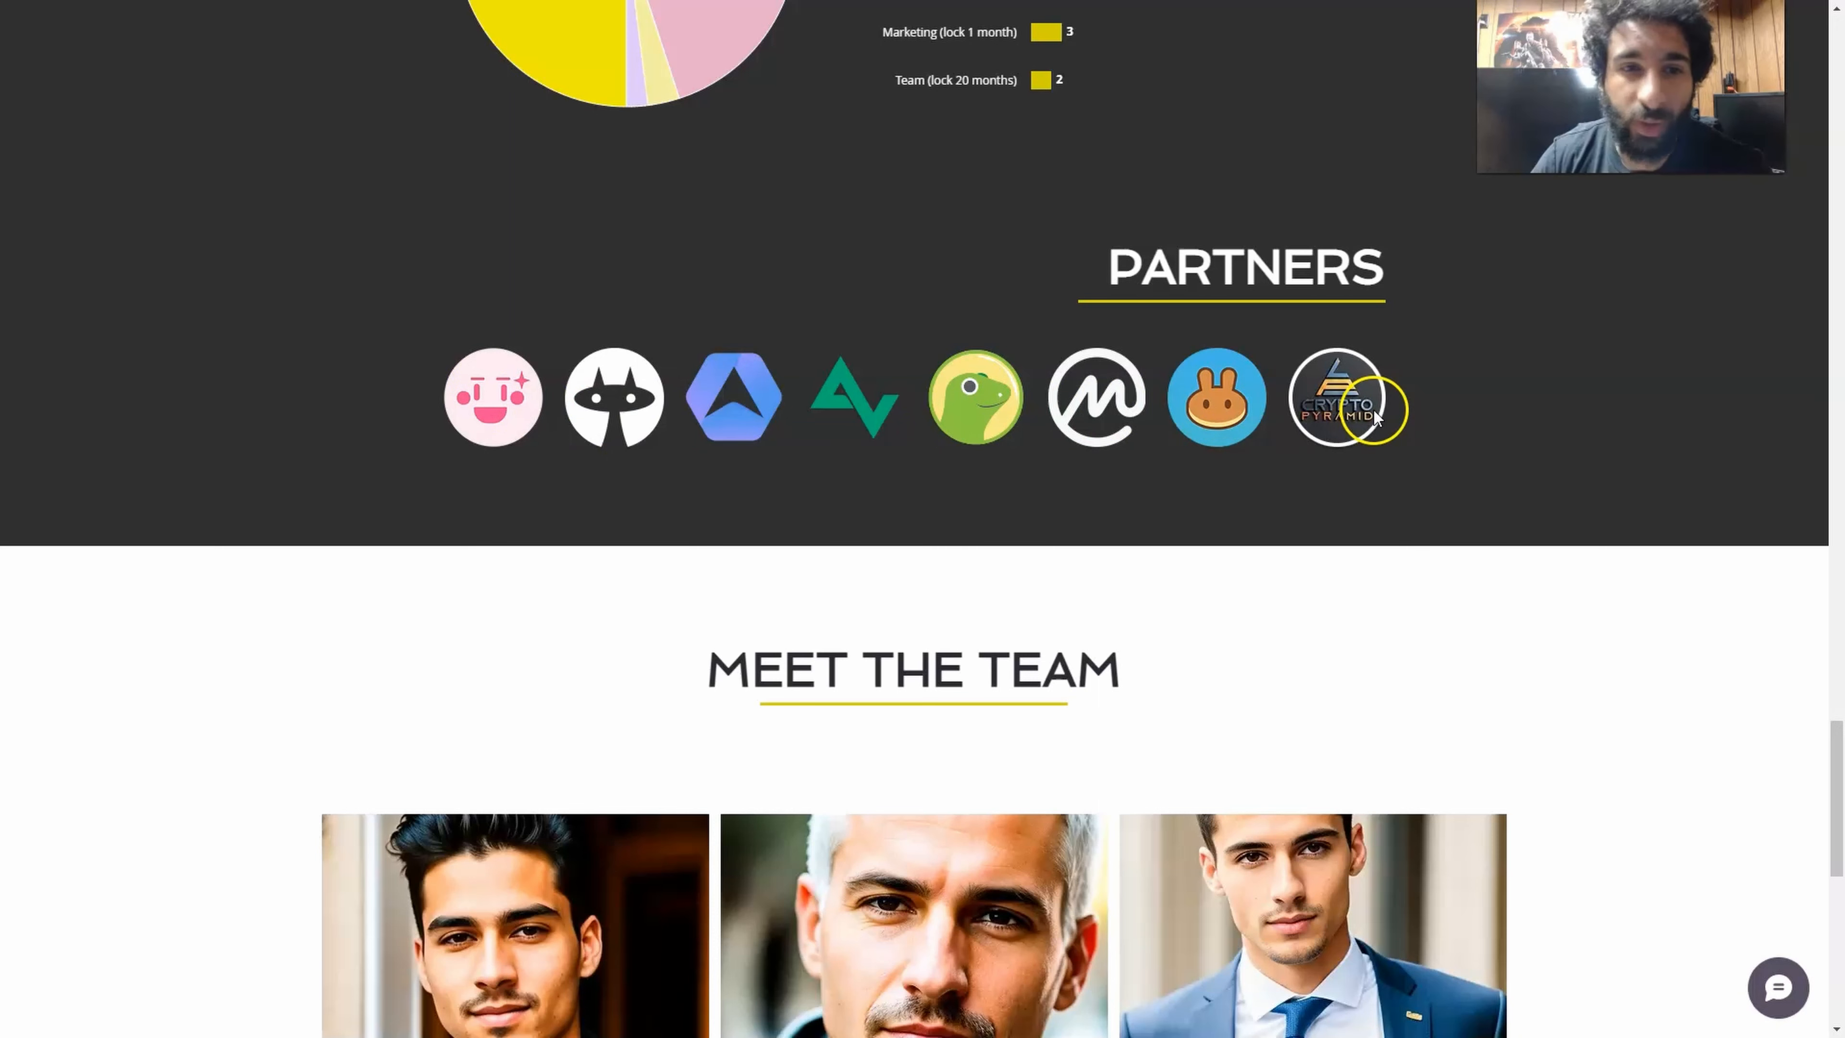
{"action": "scroll", "scroll_direction": "down", "scroll_amount": 3}
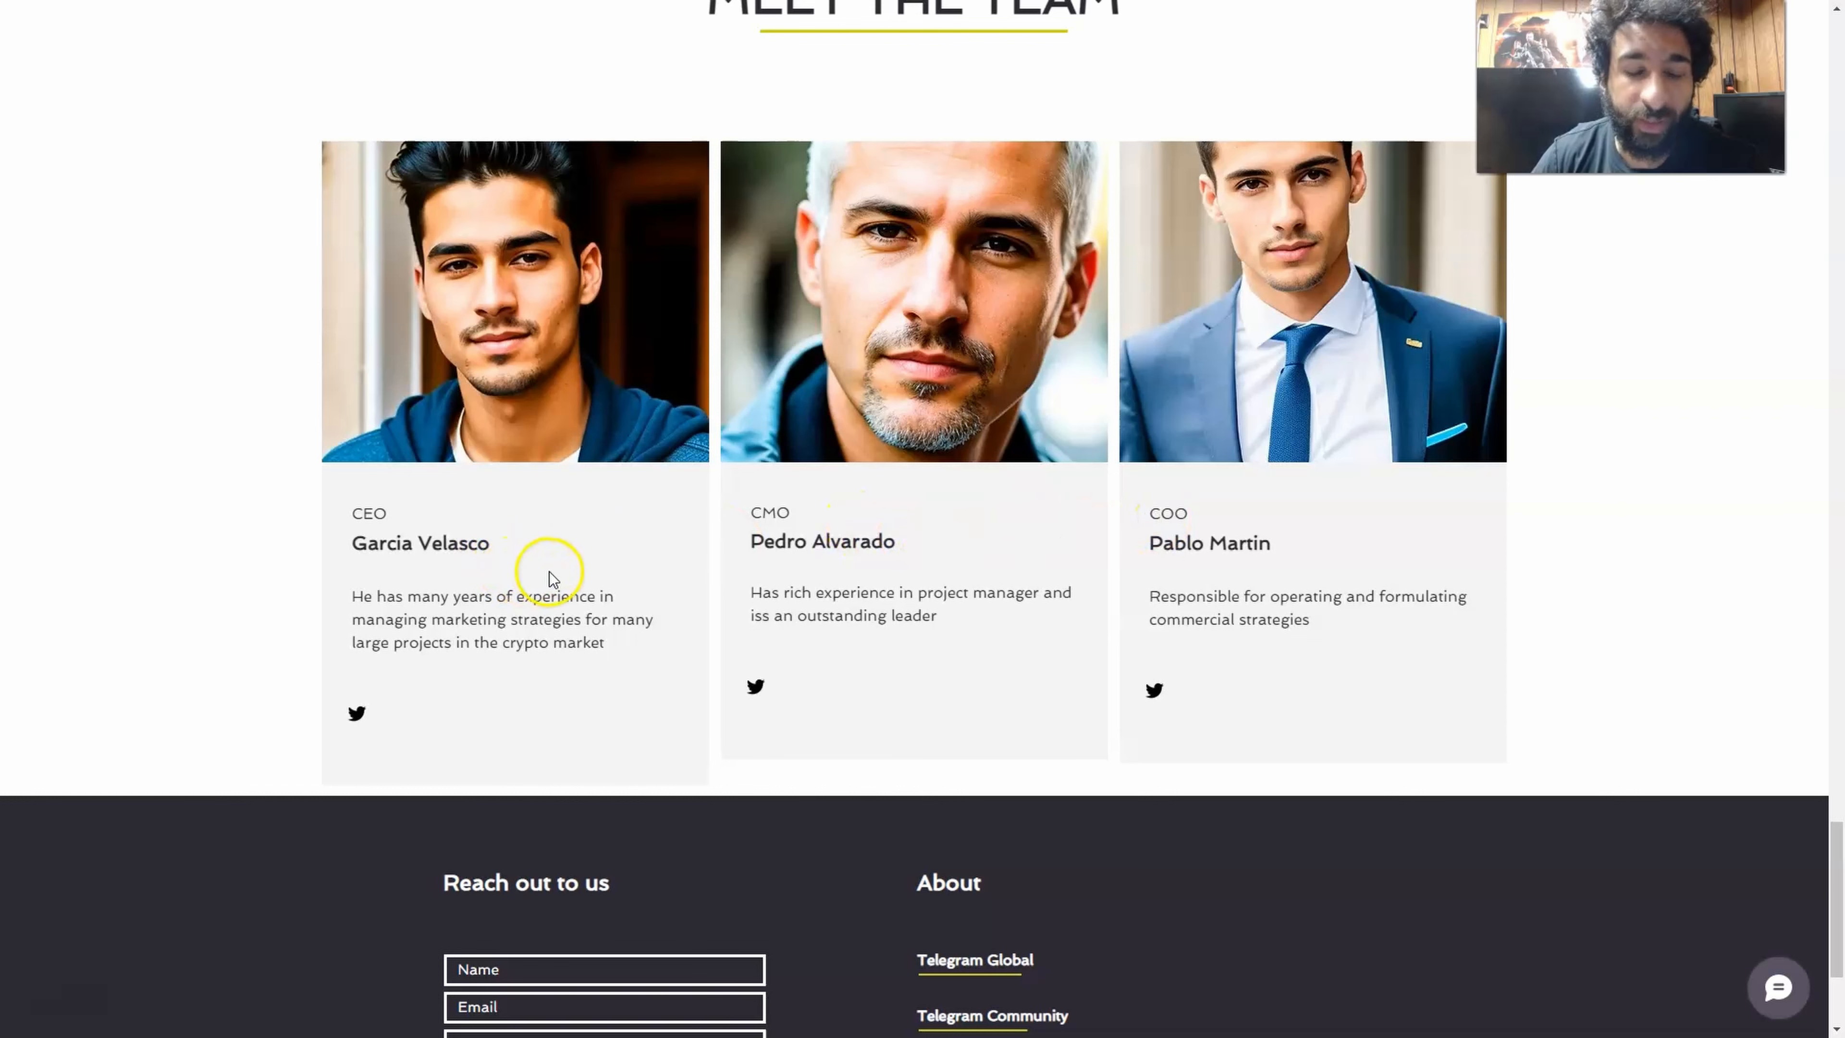
Step: View the team and footer, submit the empty contact form, and return toward the top banner
{"action": "scroll", "scroll_direction": "down", "scroll_amount": 3}
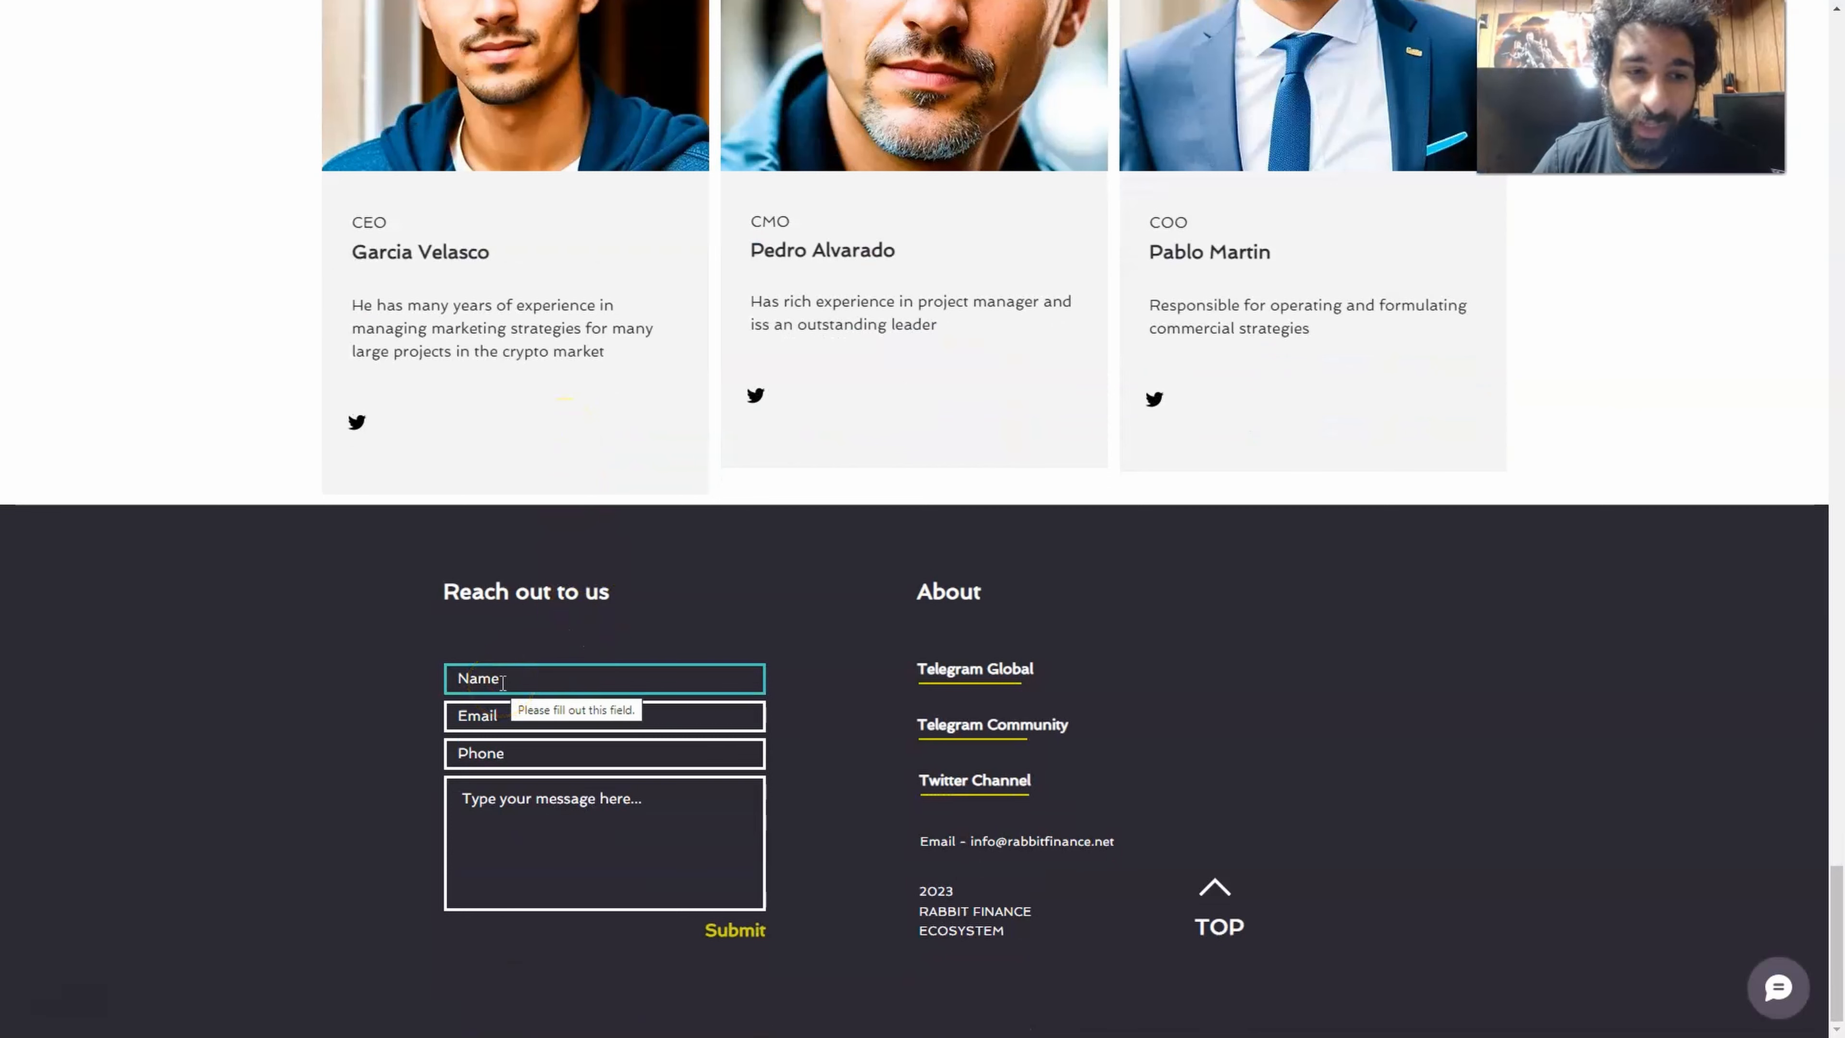
{"action": "left_click", "coordinate": [604, 753]}
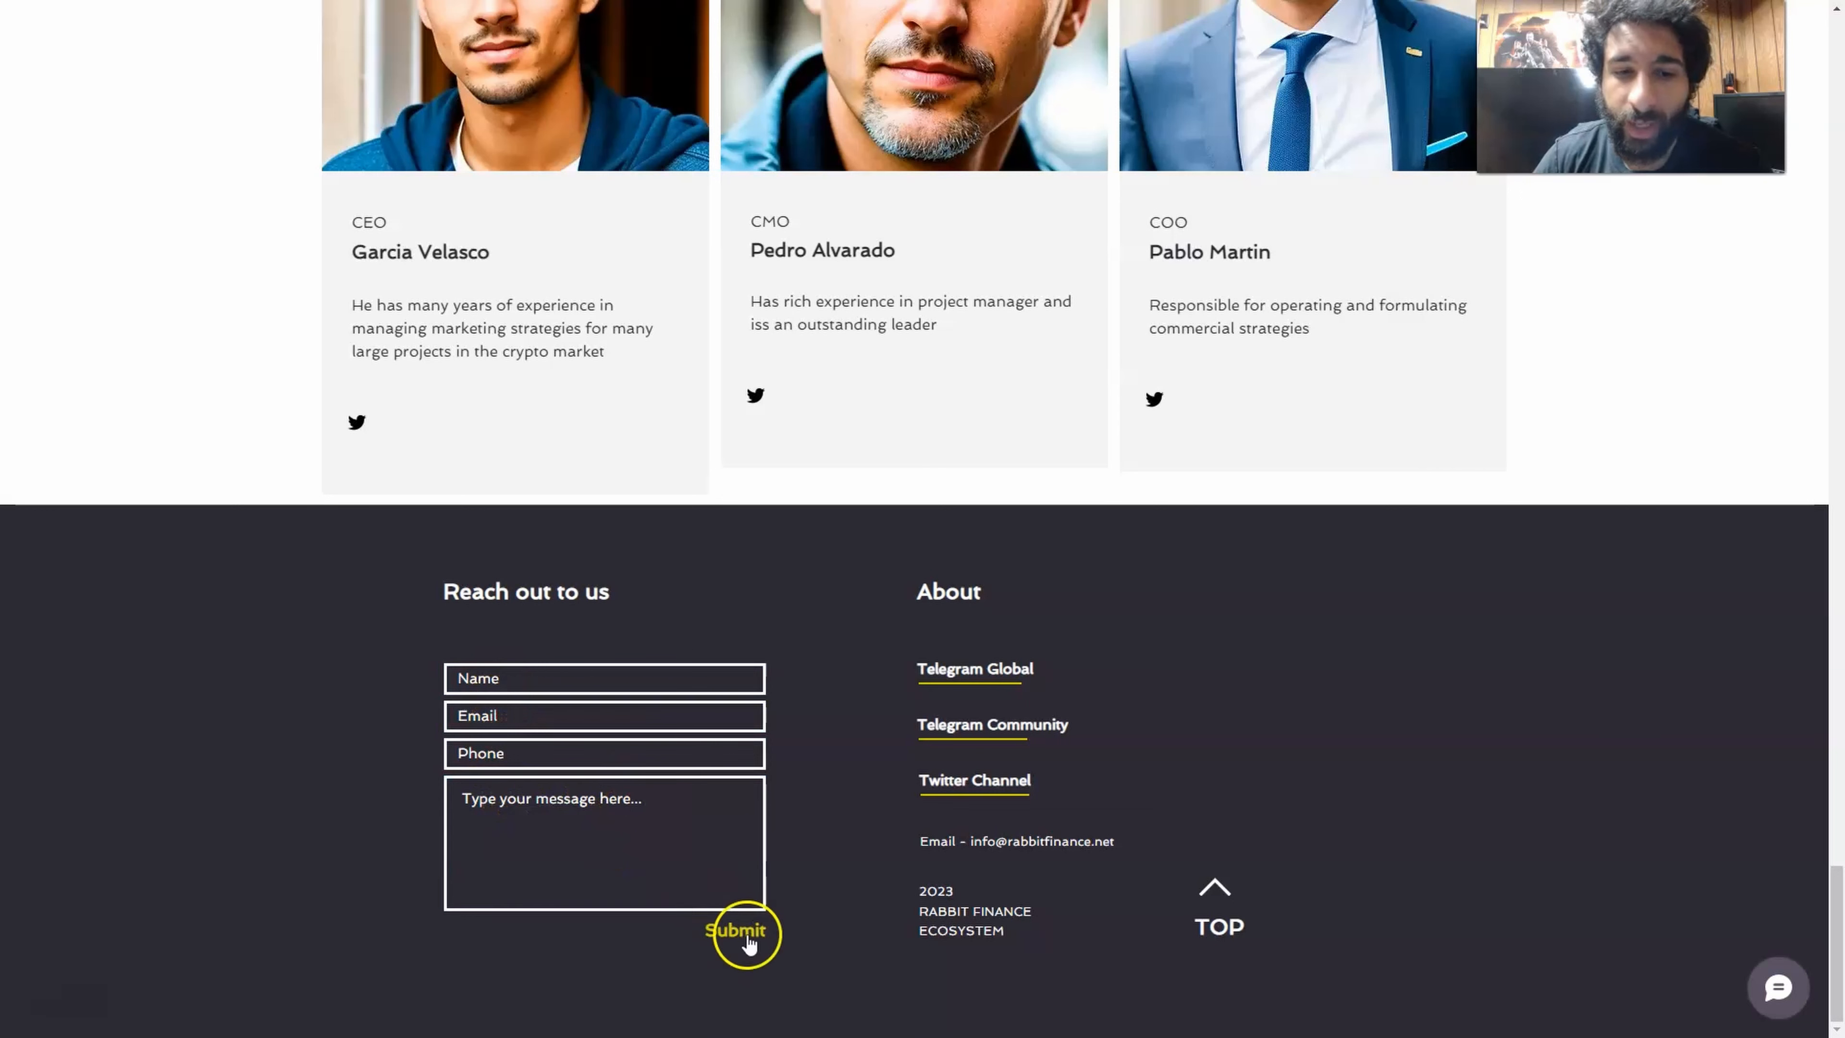
{"action": "mouse_move", "coordinate": [974, 669]}
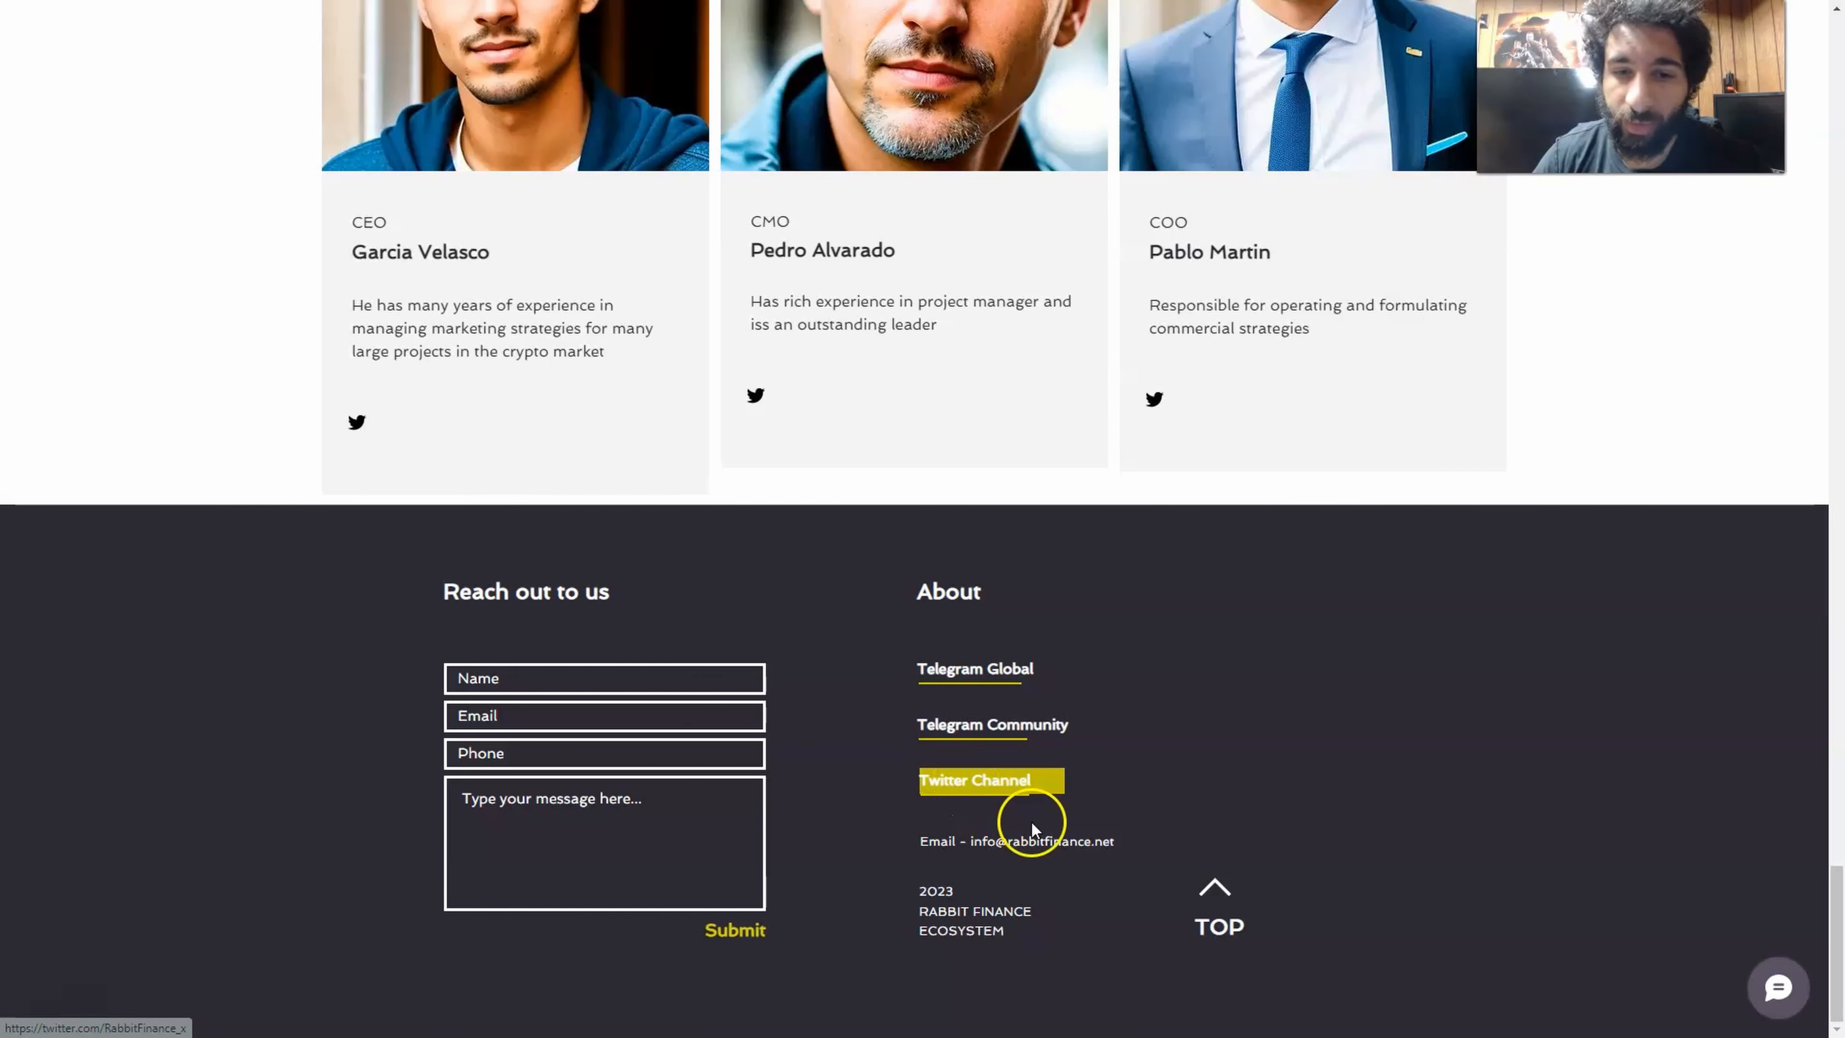
{"action": "scroll", "scroll_direction": "up", "scroll_amount": 3}
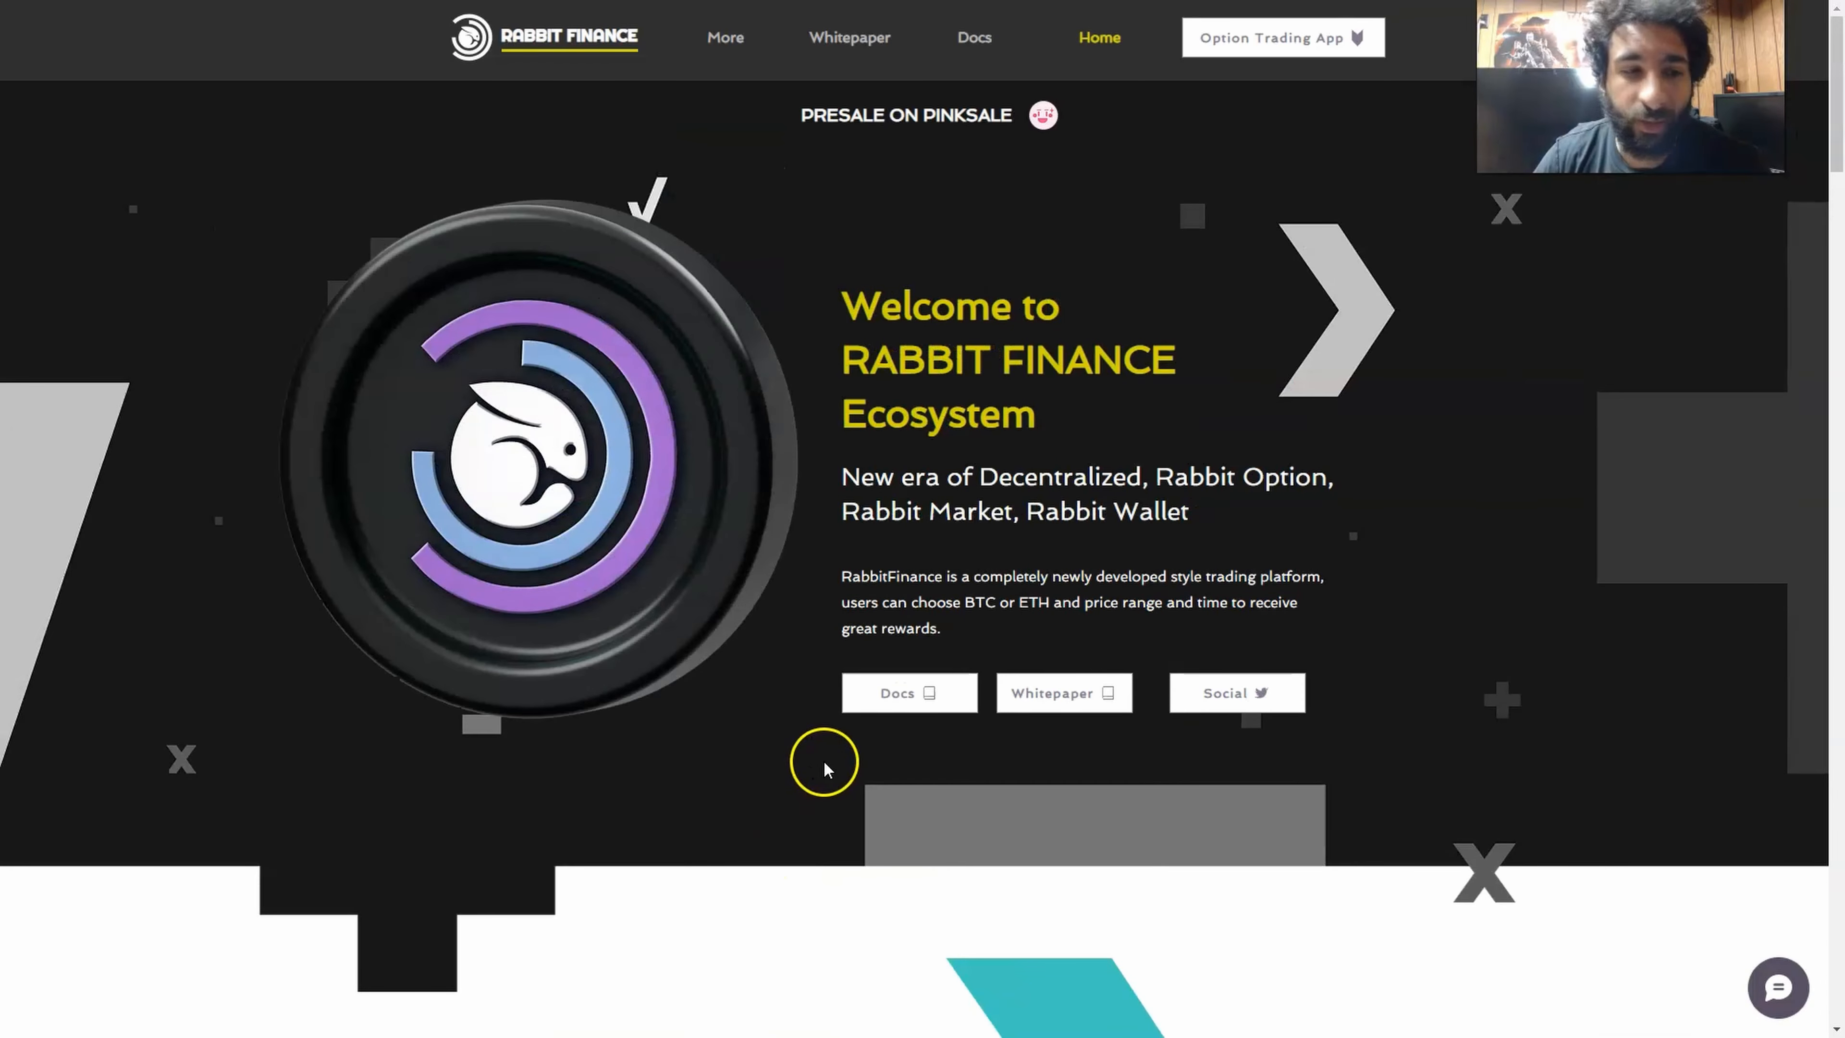
{"action": "mouse_move", "coordinate": [106, 959]}
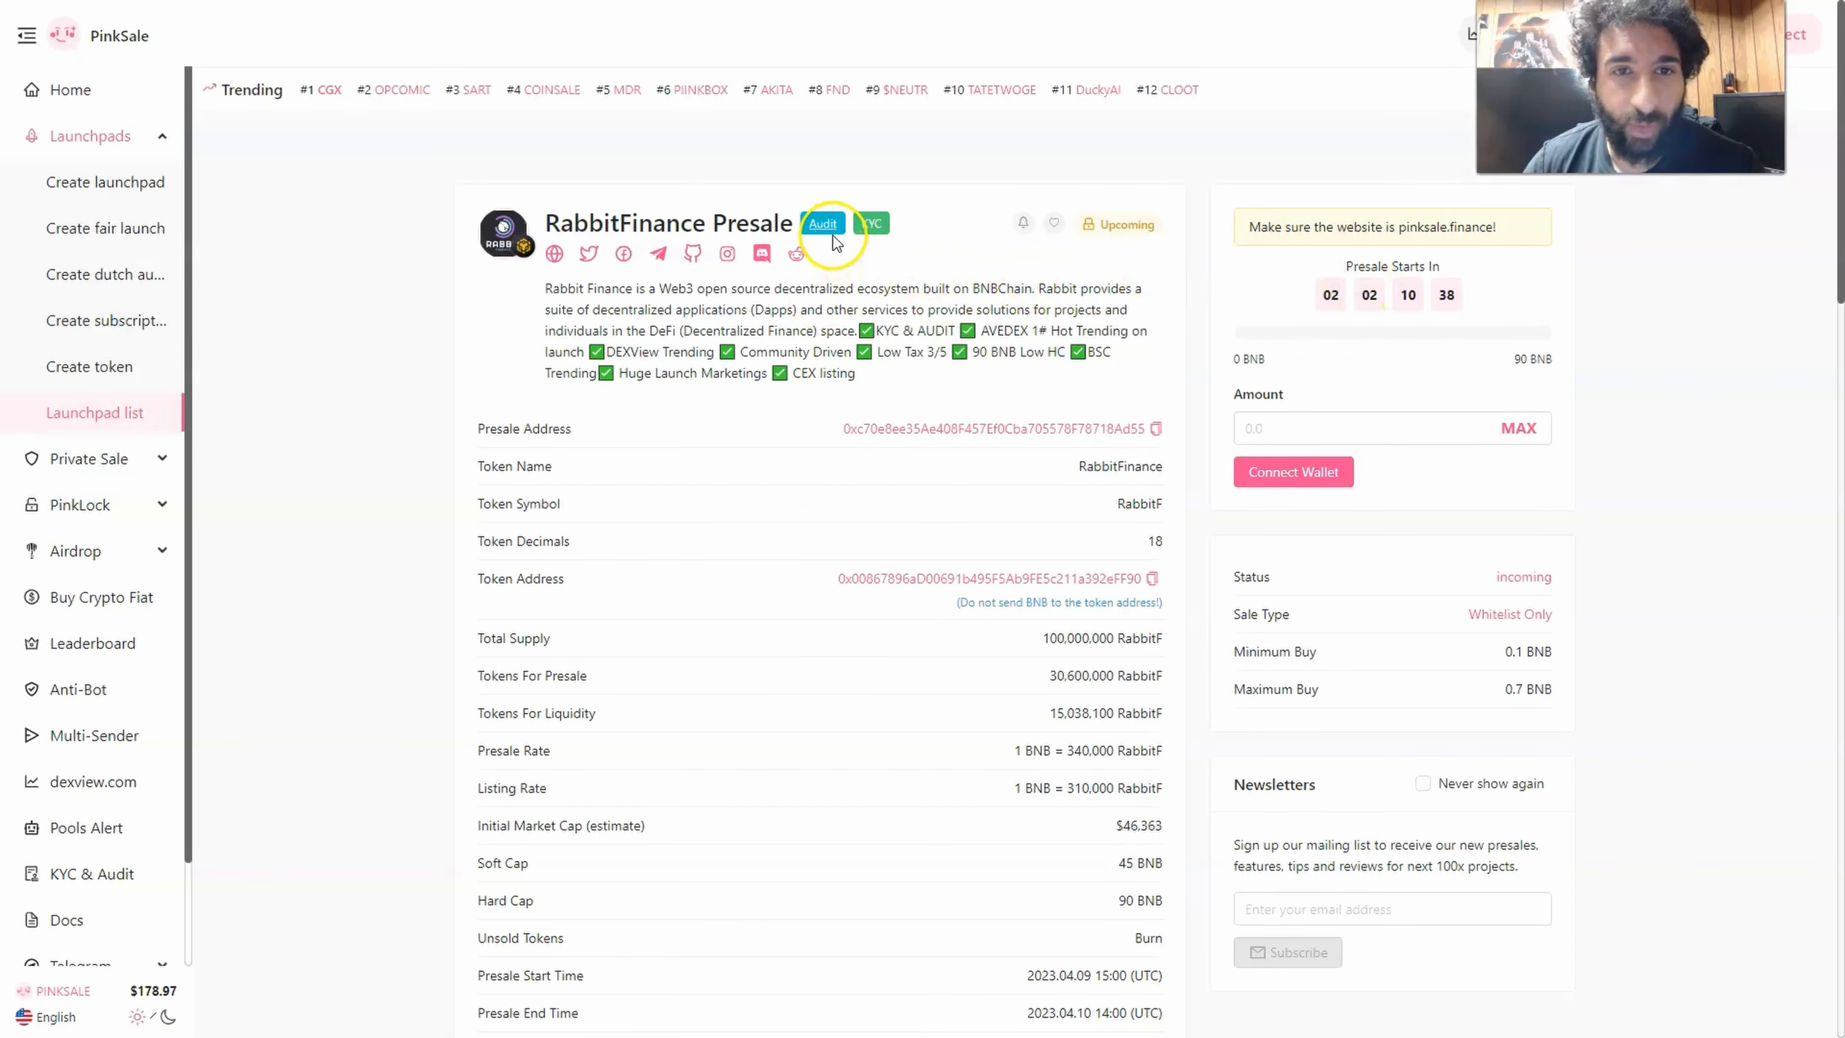
{"action": "mouse_move", "coordinate": [871, 224]}
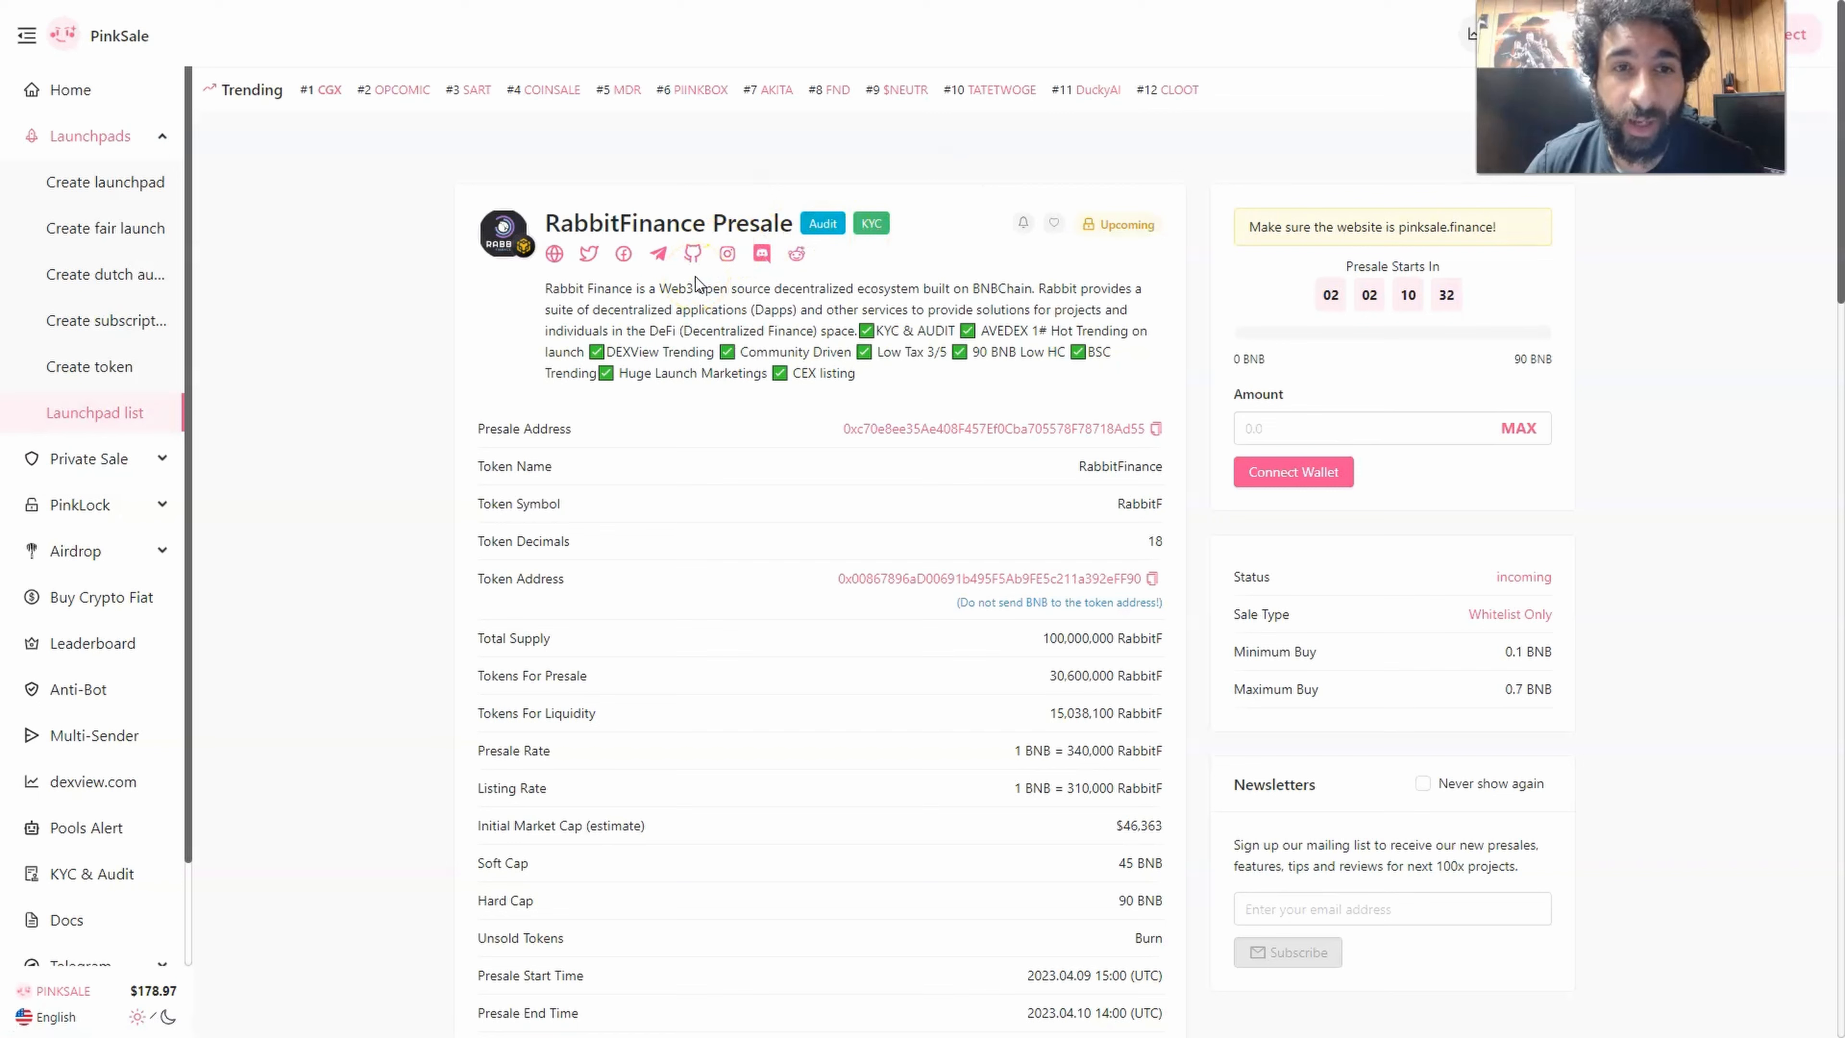
{"action": "mouse_move", "coordinate": [891, 285]}
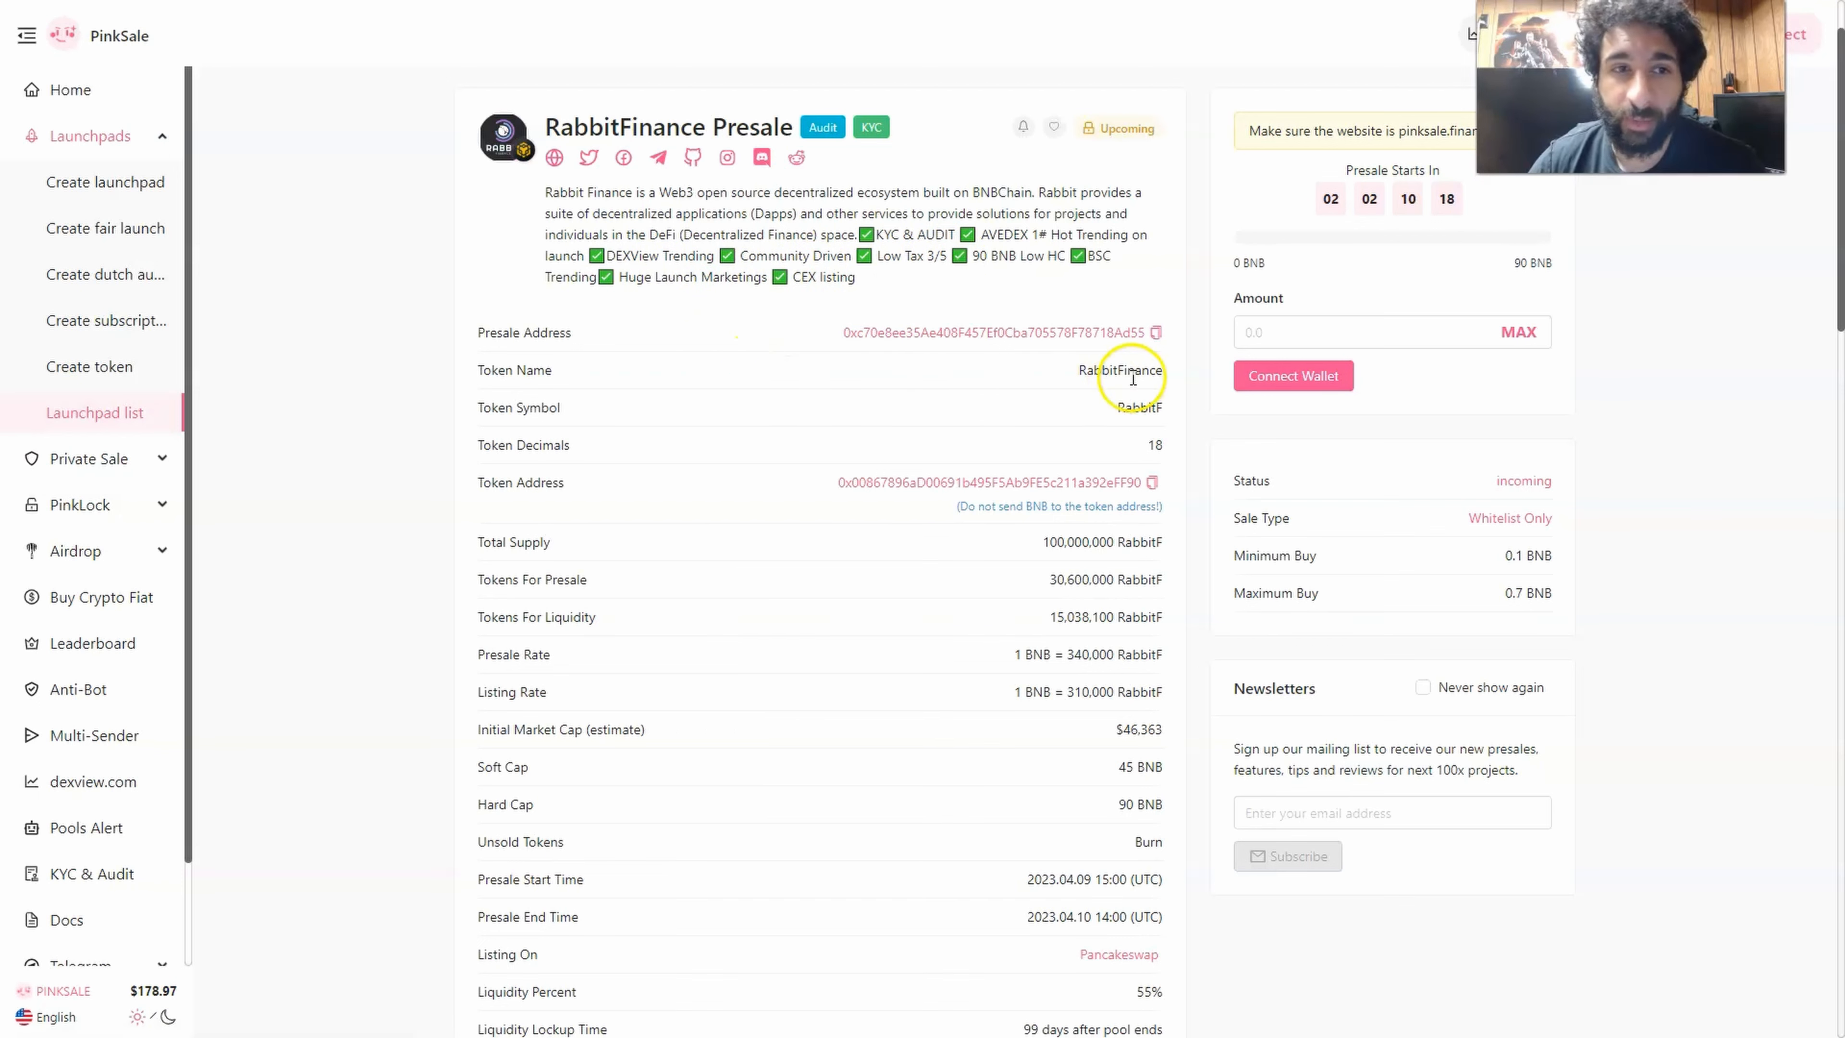
Step: Scroll down the RabbitFinance Presale page through its token, rate, cap and date details
{"action": "scroll", "scroll_direction": "down", "scroll_amount": 3}
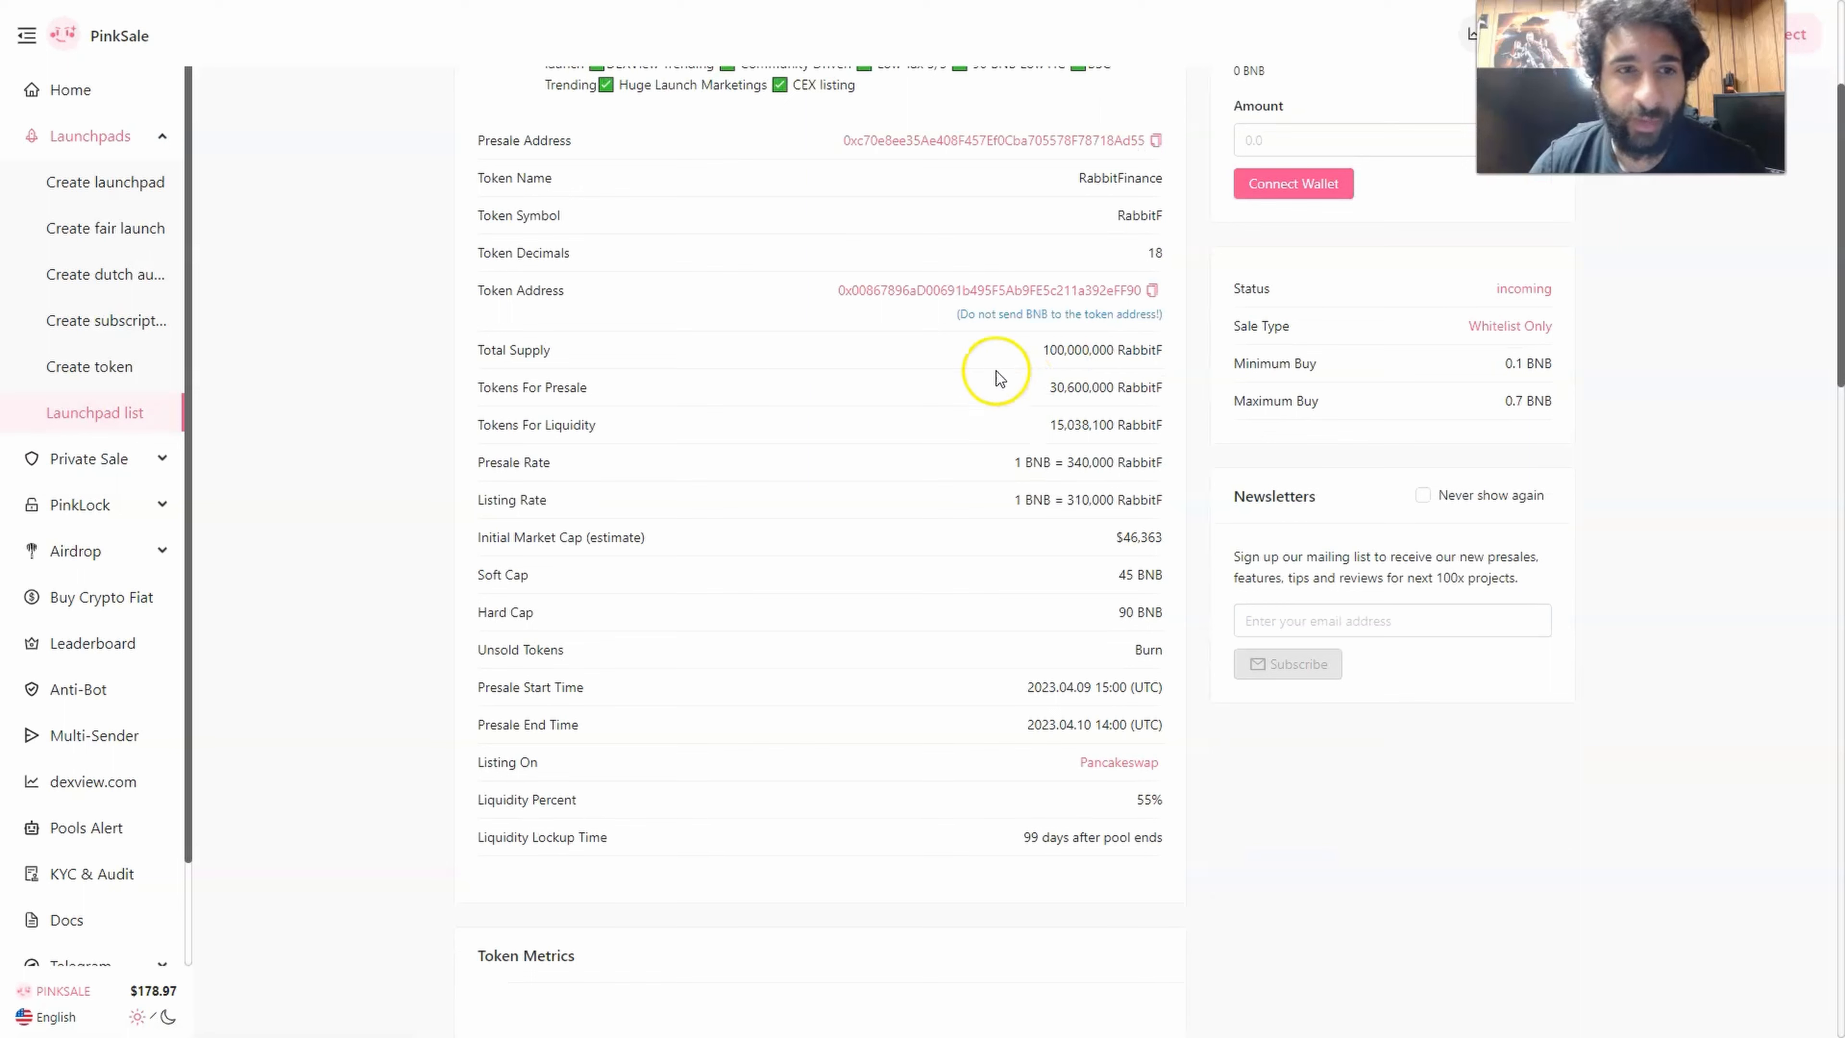
{"action": "mouse_move", "coordinate": [1000, 620]}
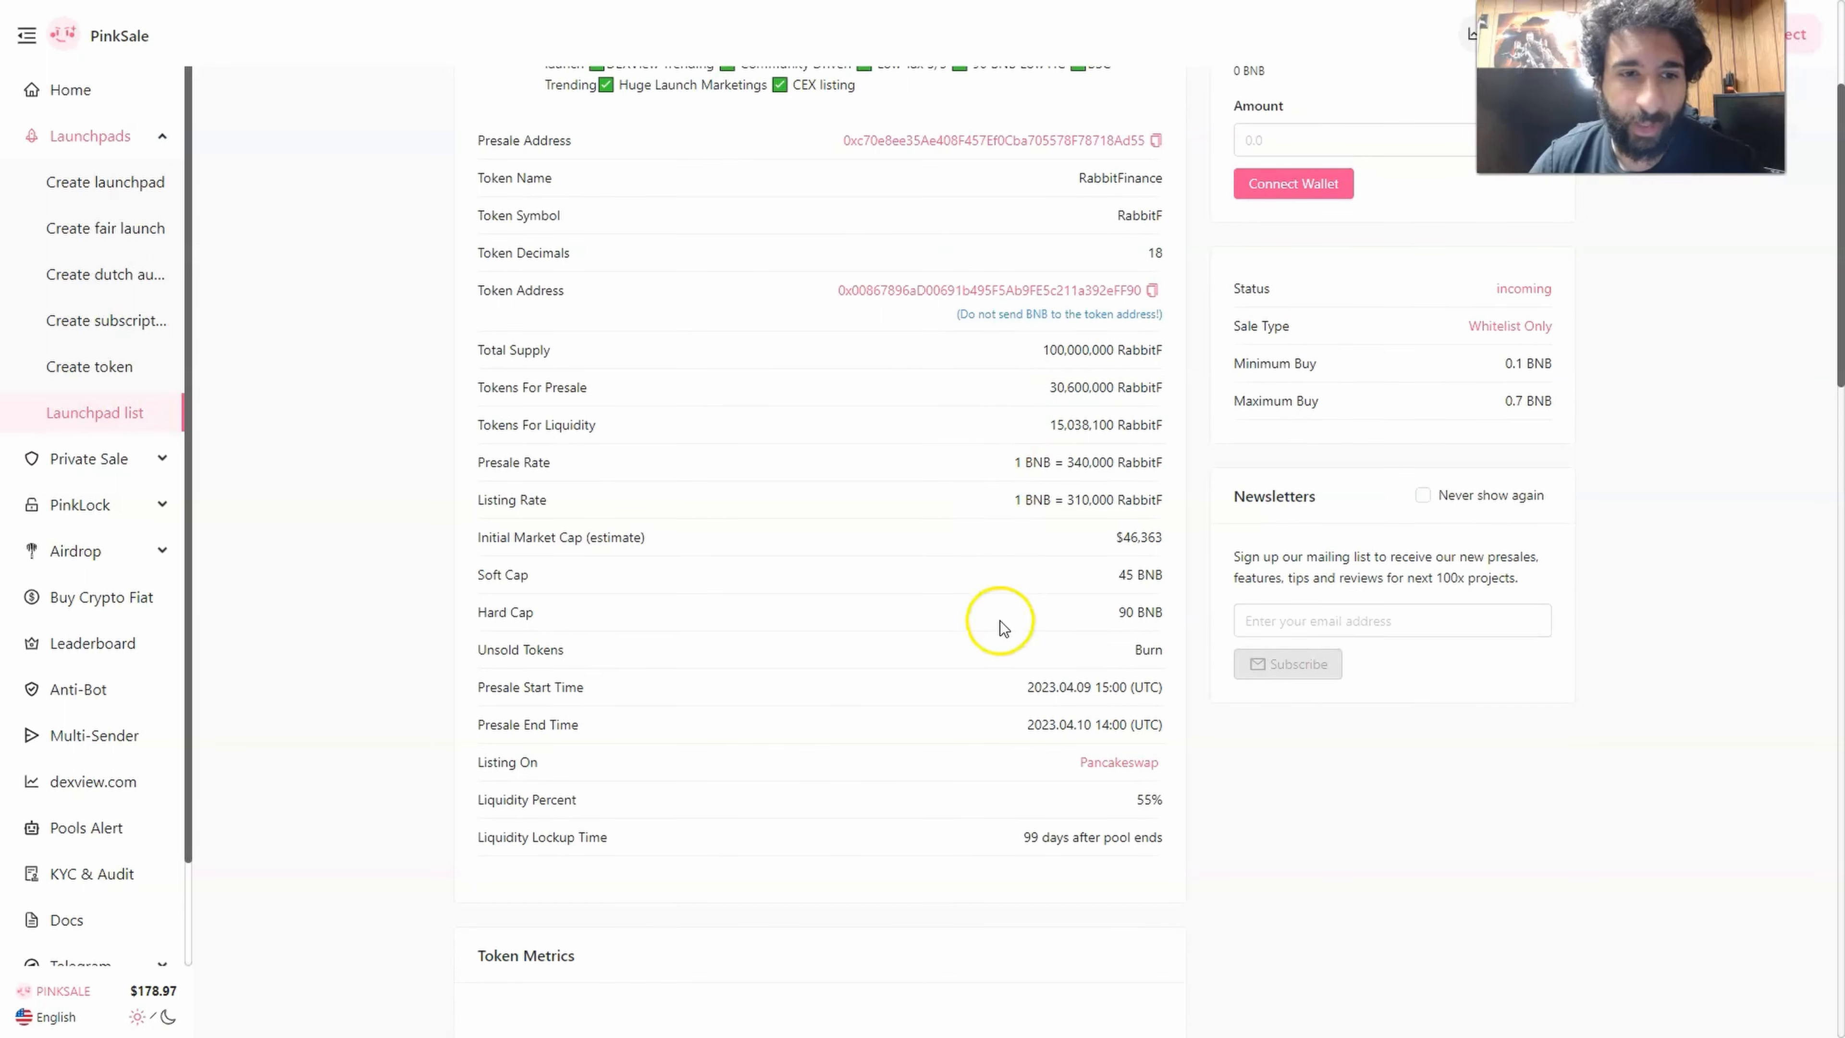
{"action": "mouse_move", "coordinate": [1077, 709]}
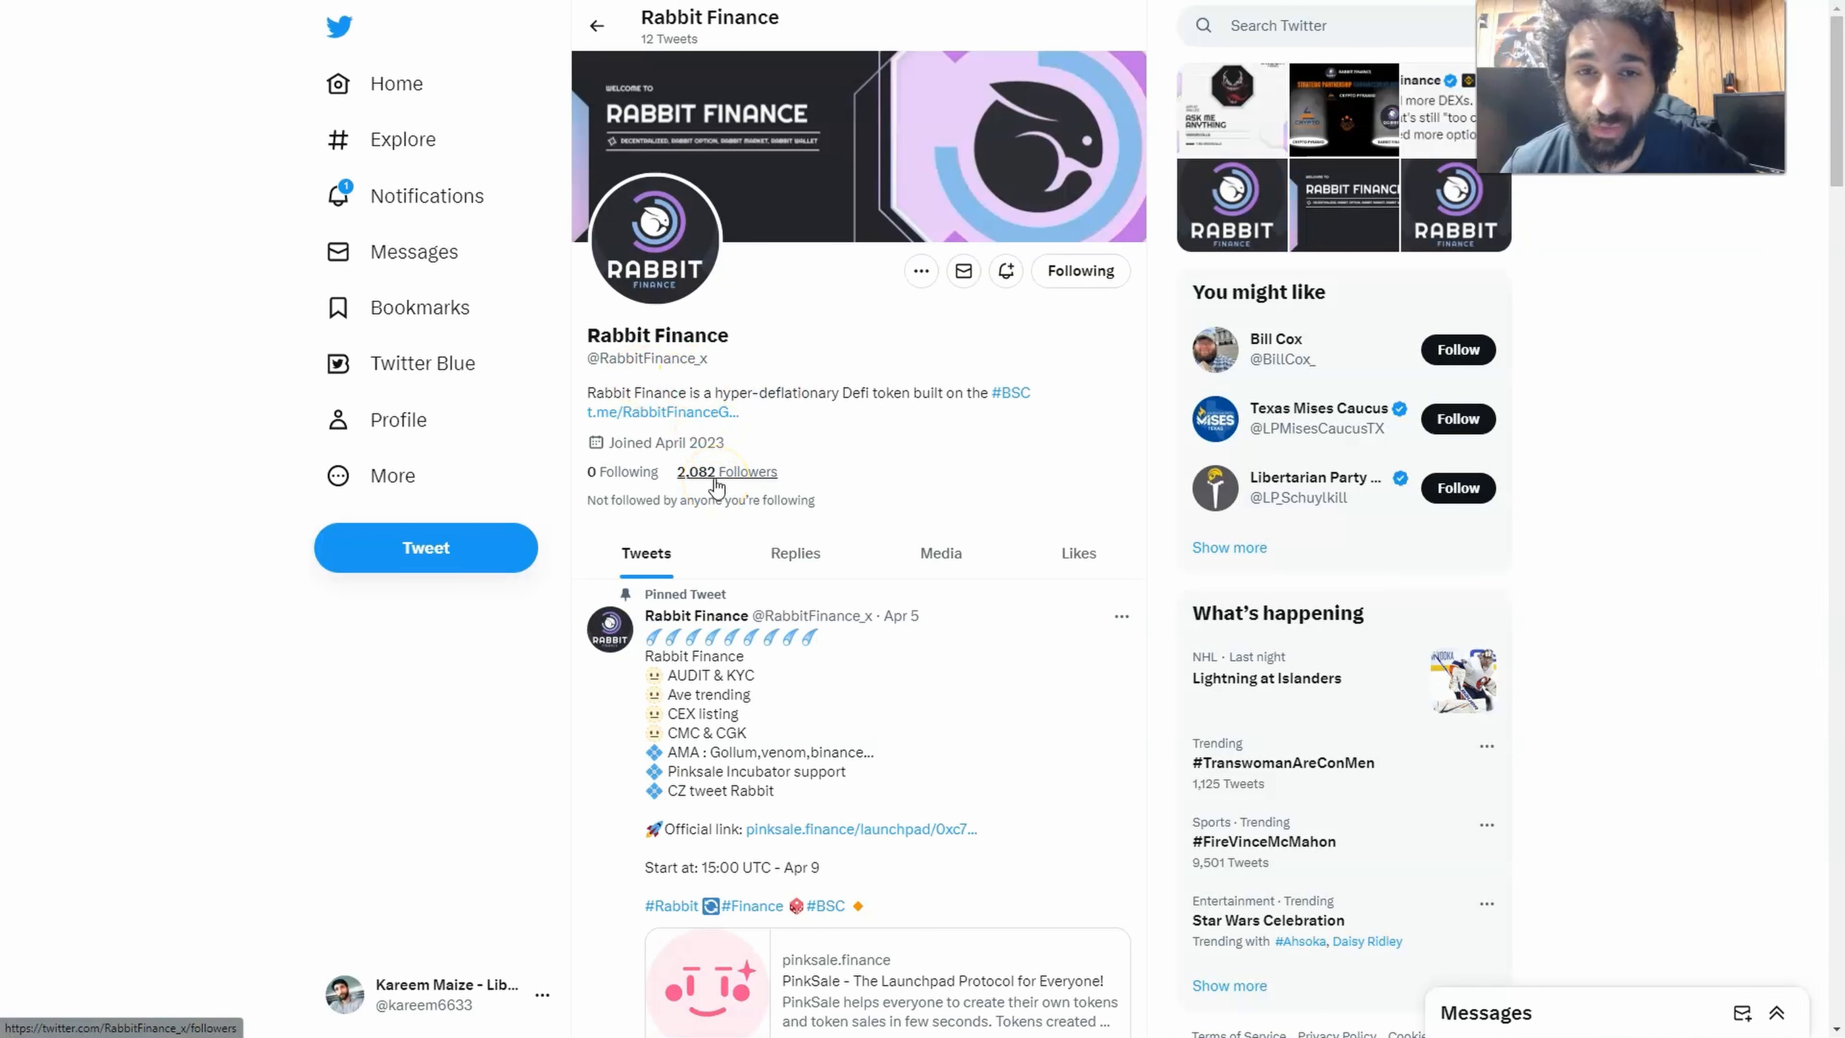
Step: Scroll through the profile's pinned presale tweet and recent AMA and audit announcements
{"action": "scroll", "scroll_direction": "down", "scroll_amount": 3}
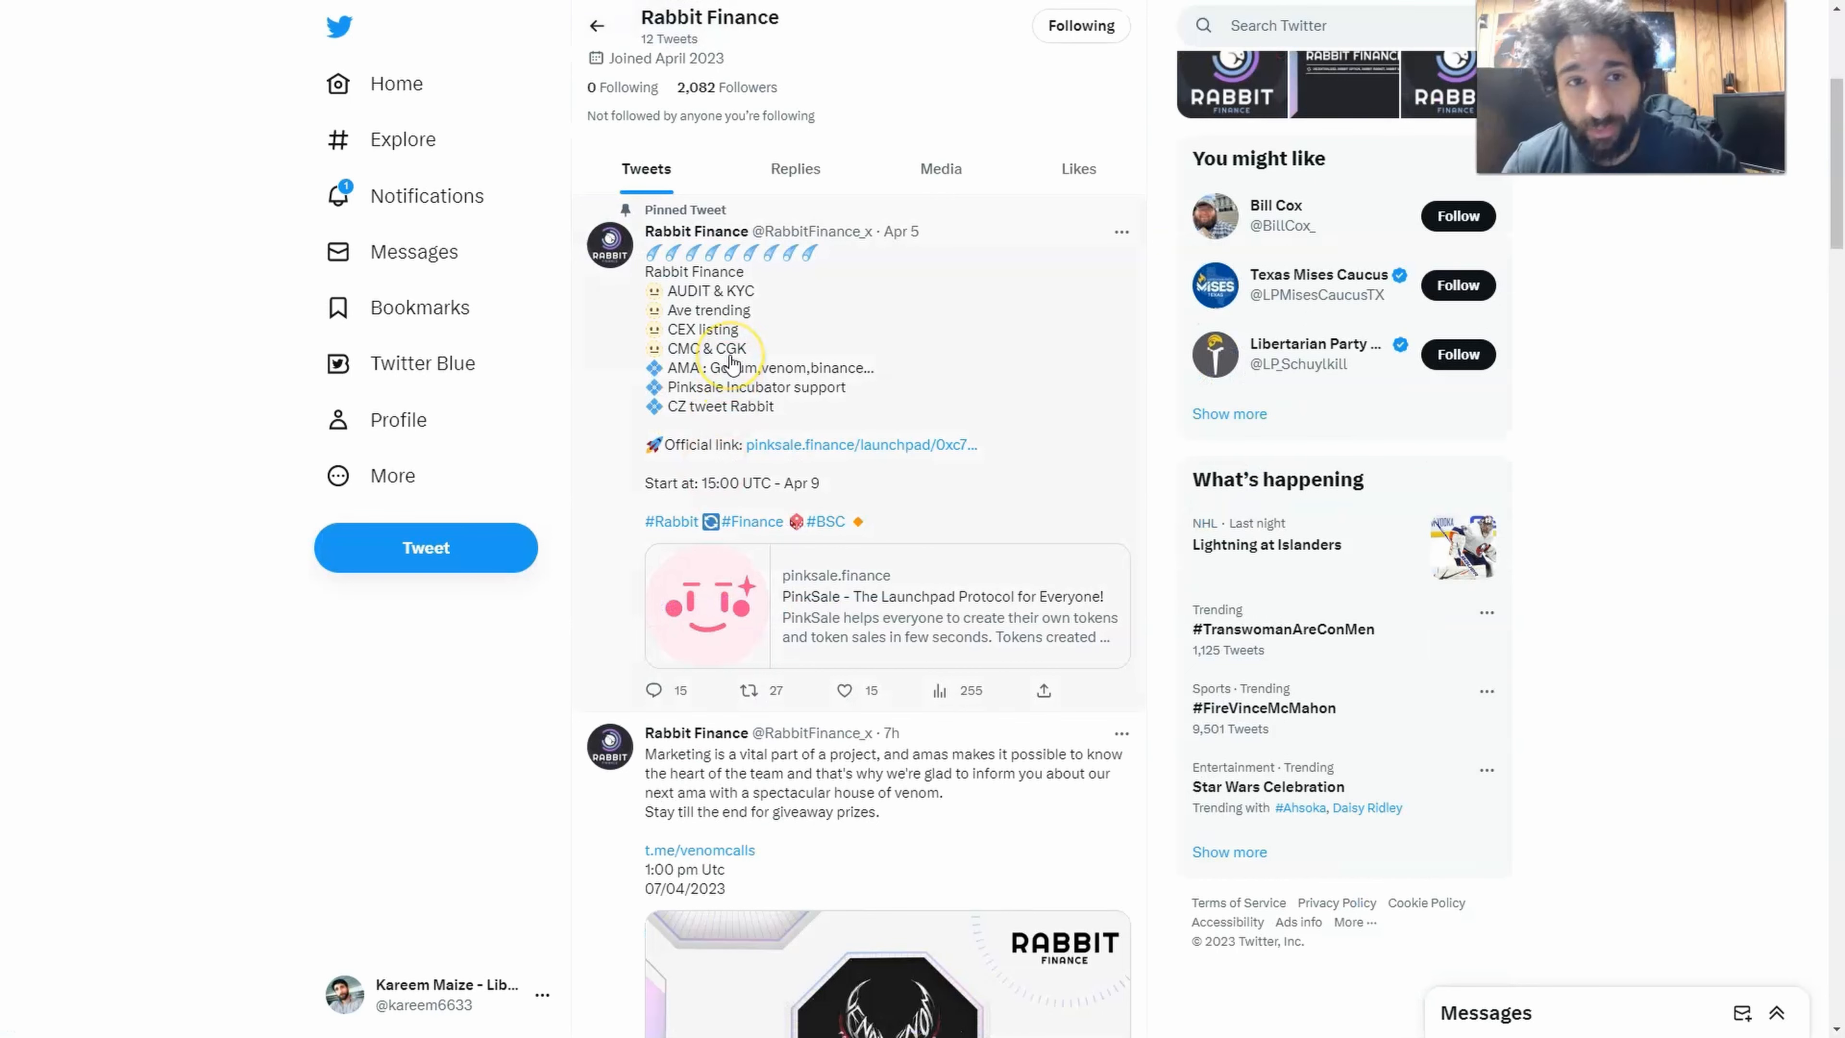
{"action": "mouse_move", "coordinate": [754, 284]}
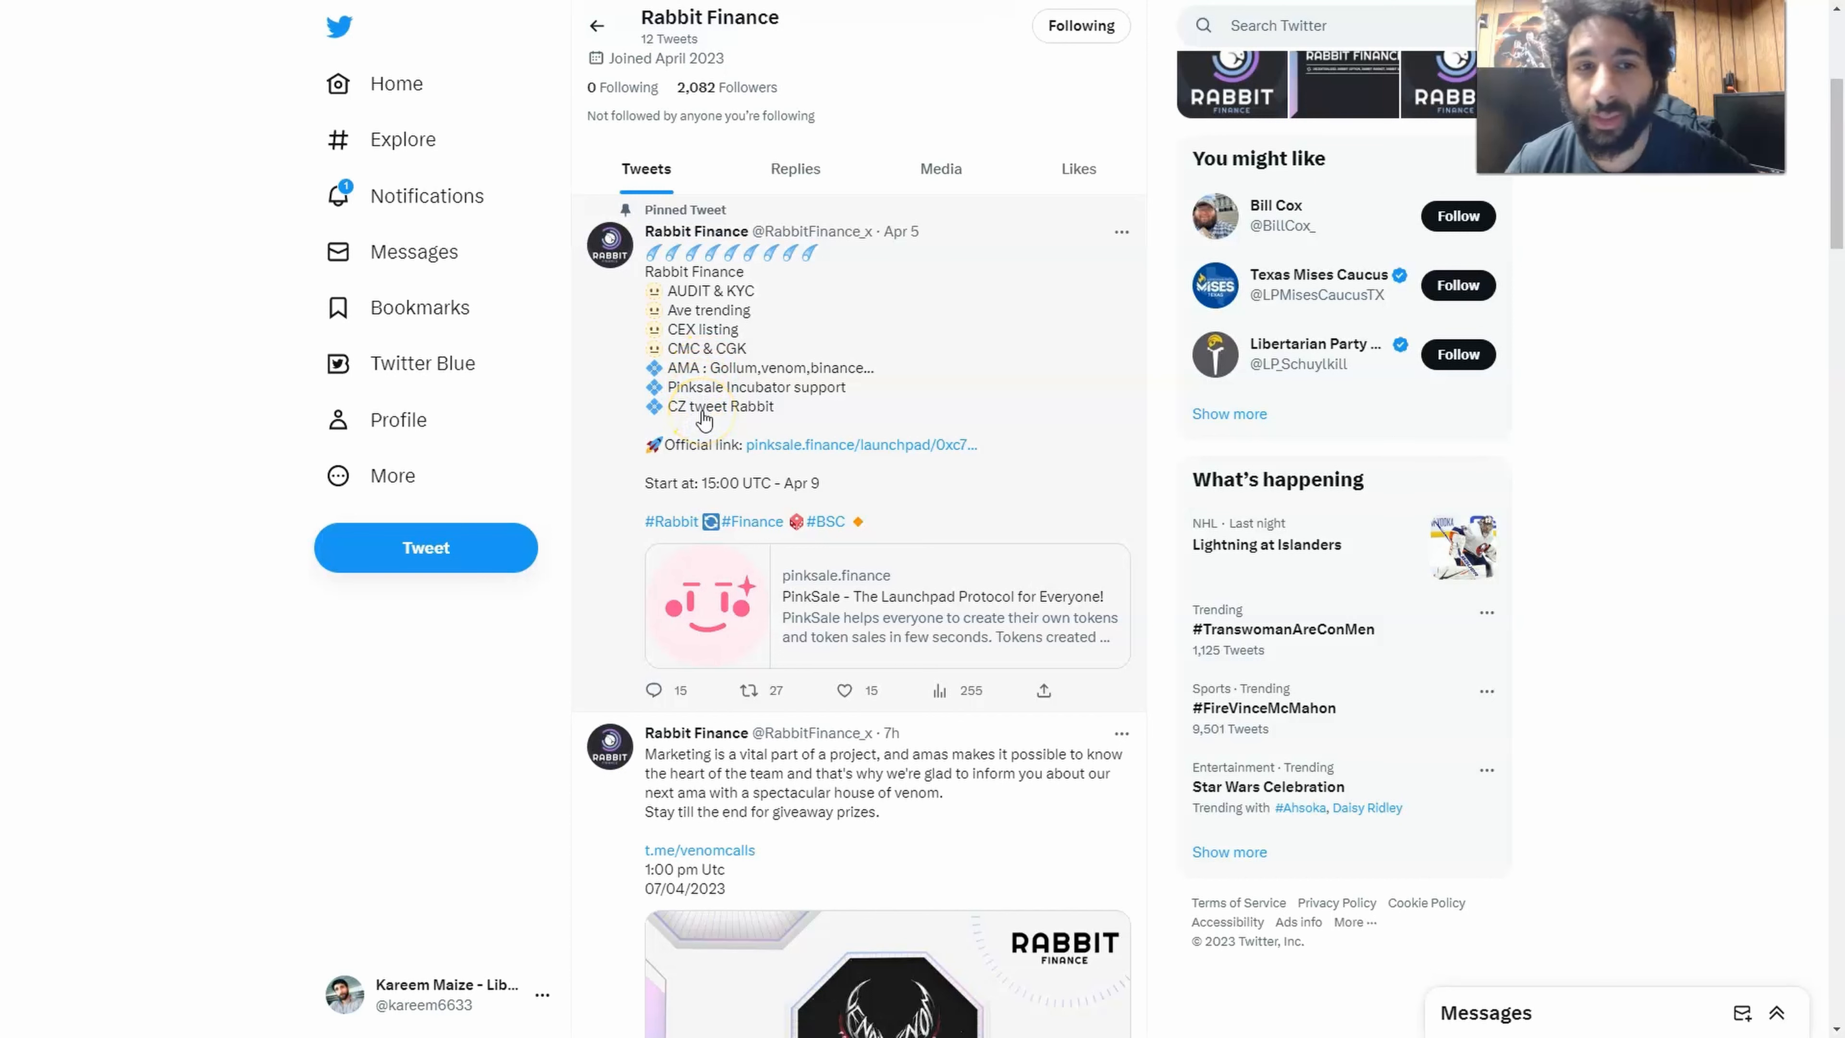
{"action": "scroll", "scroll_direction": "down", "scroll_amount": 3}
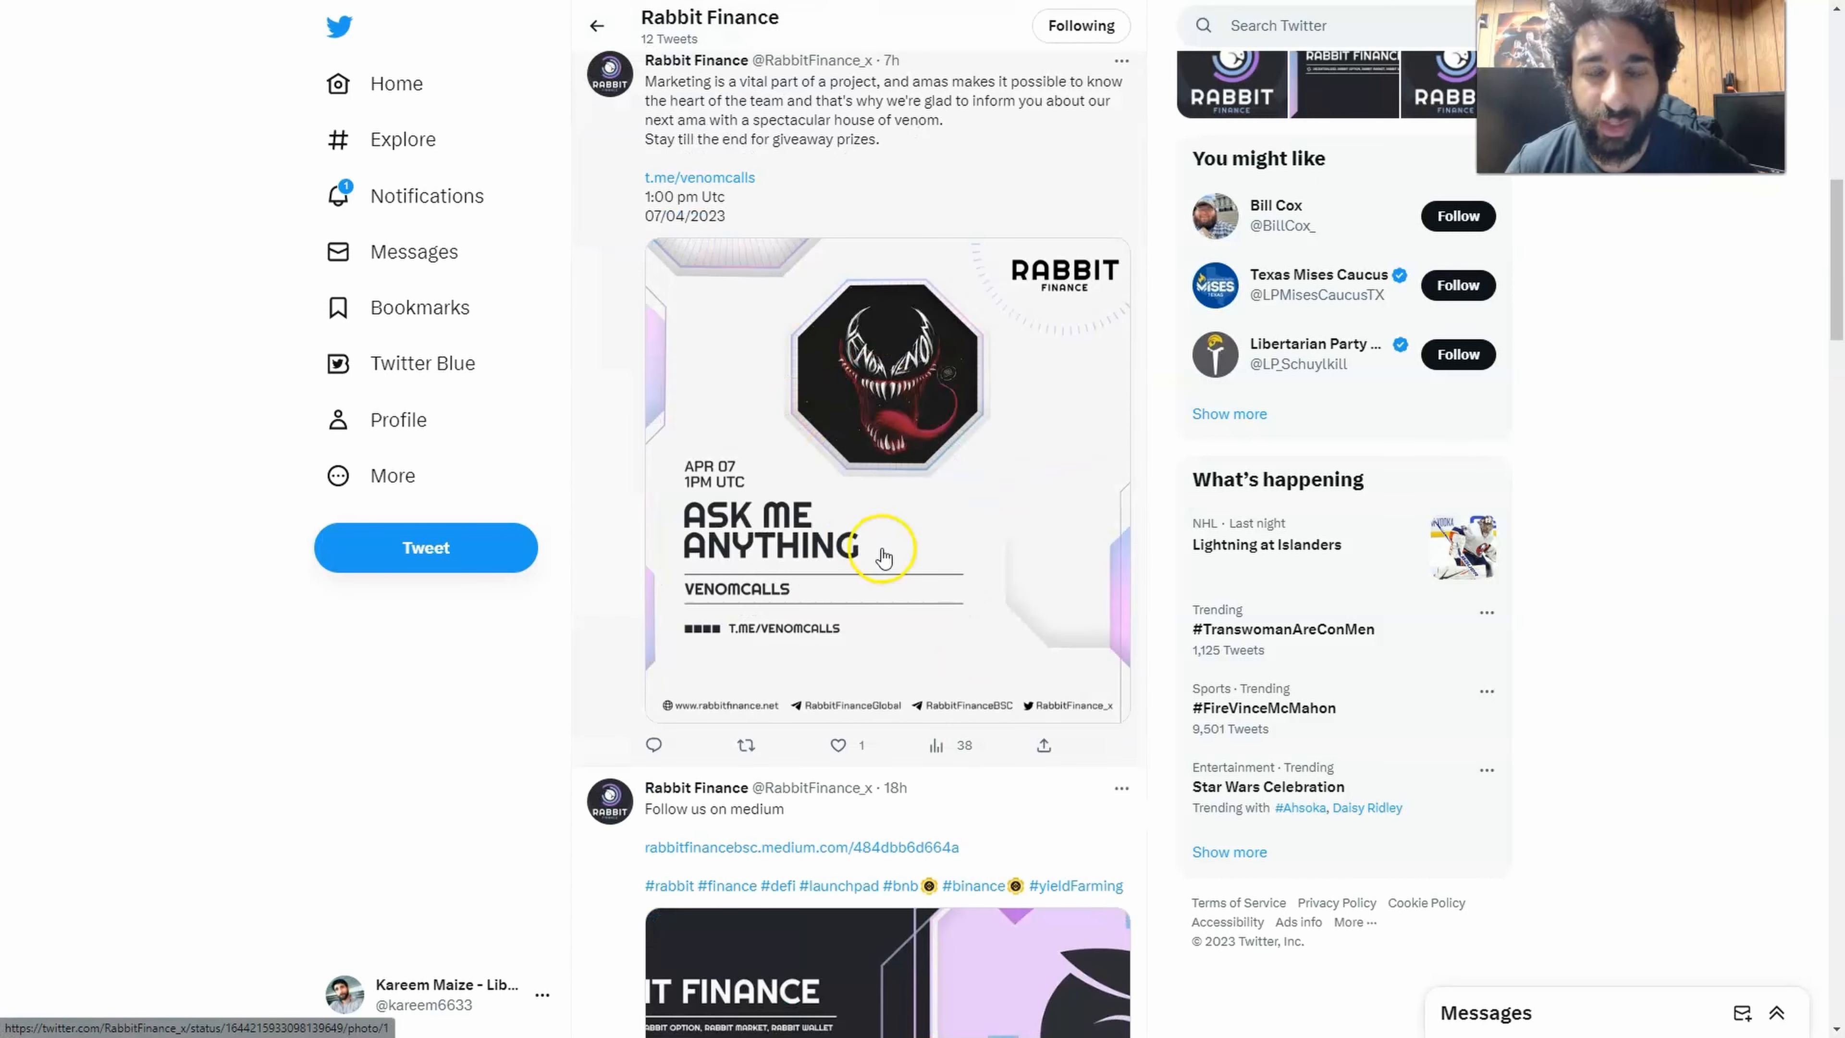
{"action": "scroll", "scroll_direction": "down", "scroll_amount": 3}
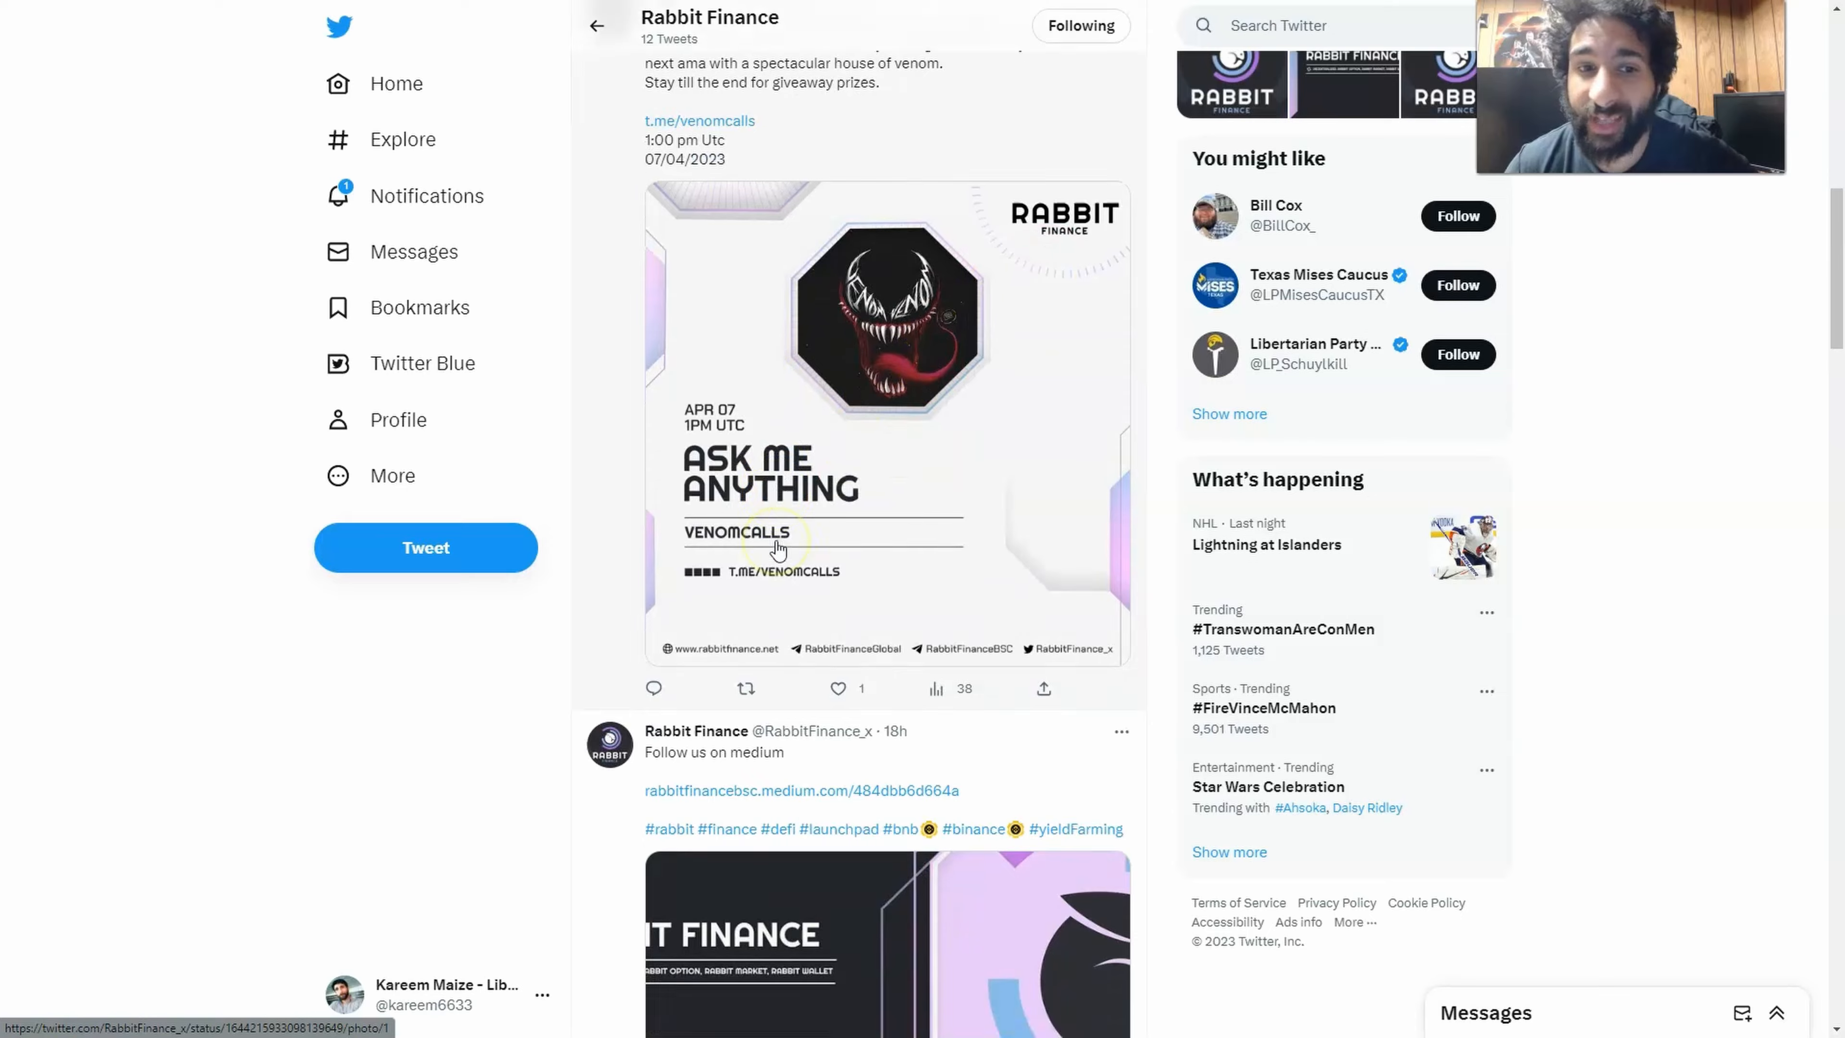
{"action": "scroll", "scroll_direction": "down", "scroll_amount": 3}
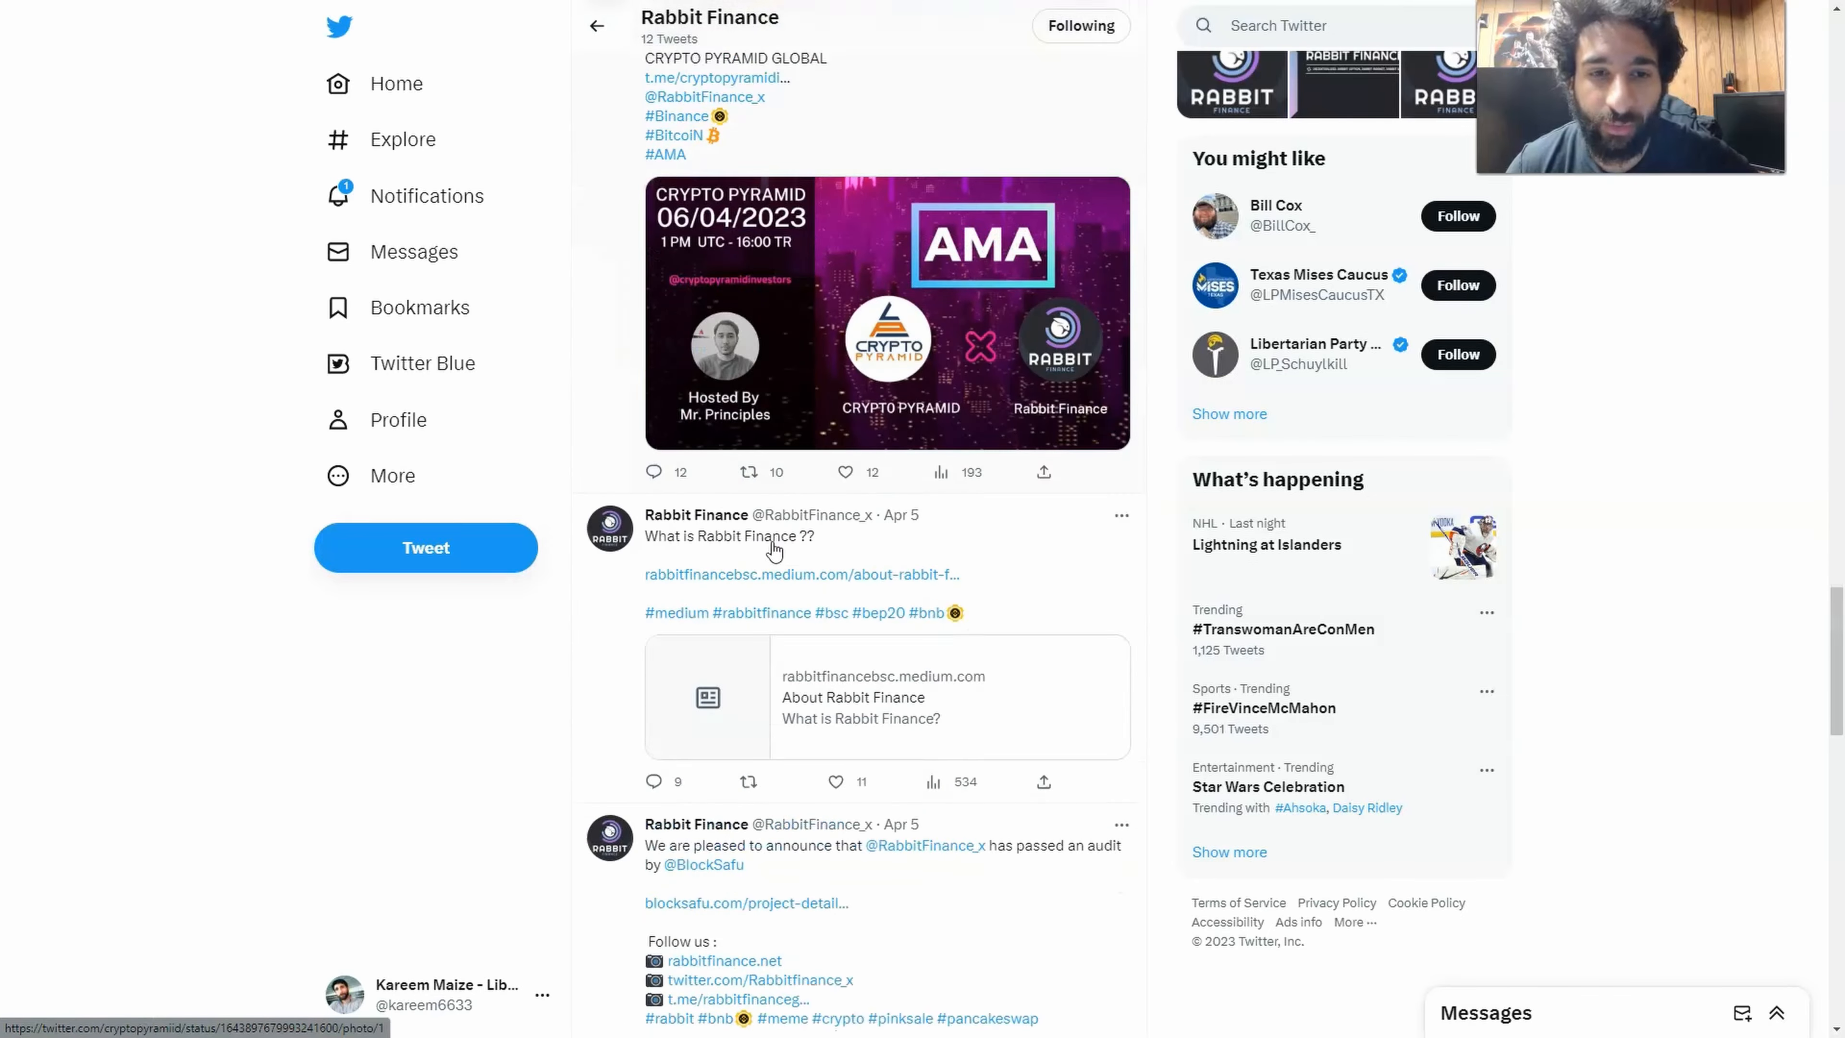
{"action": "scroll", "scroll_direction": "down", "scroll_amount": 3}
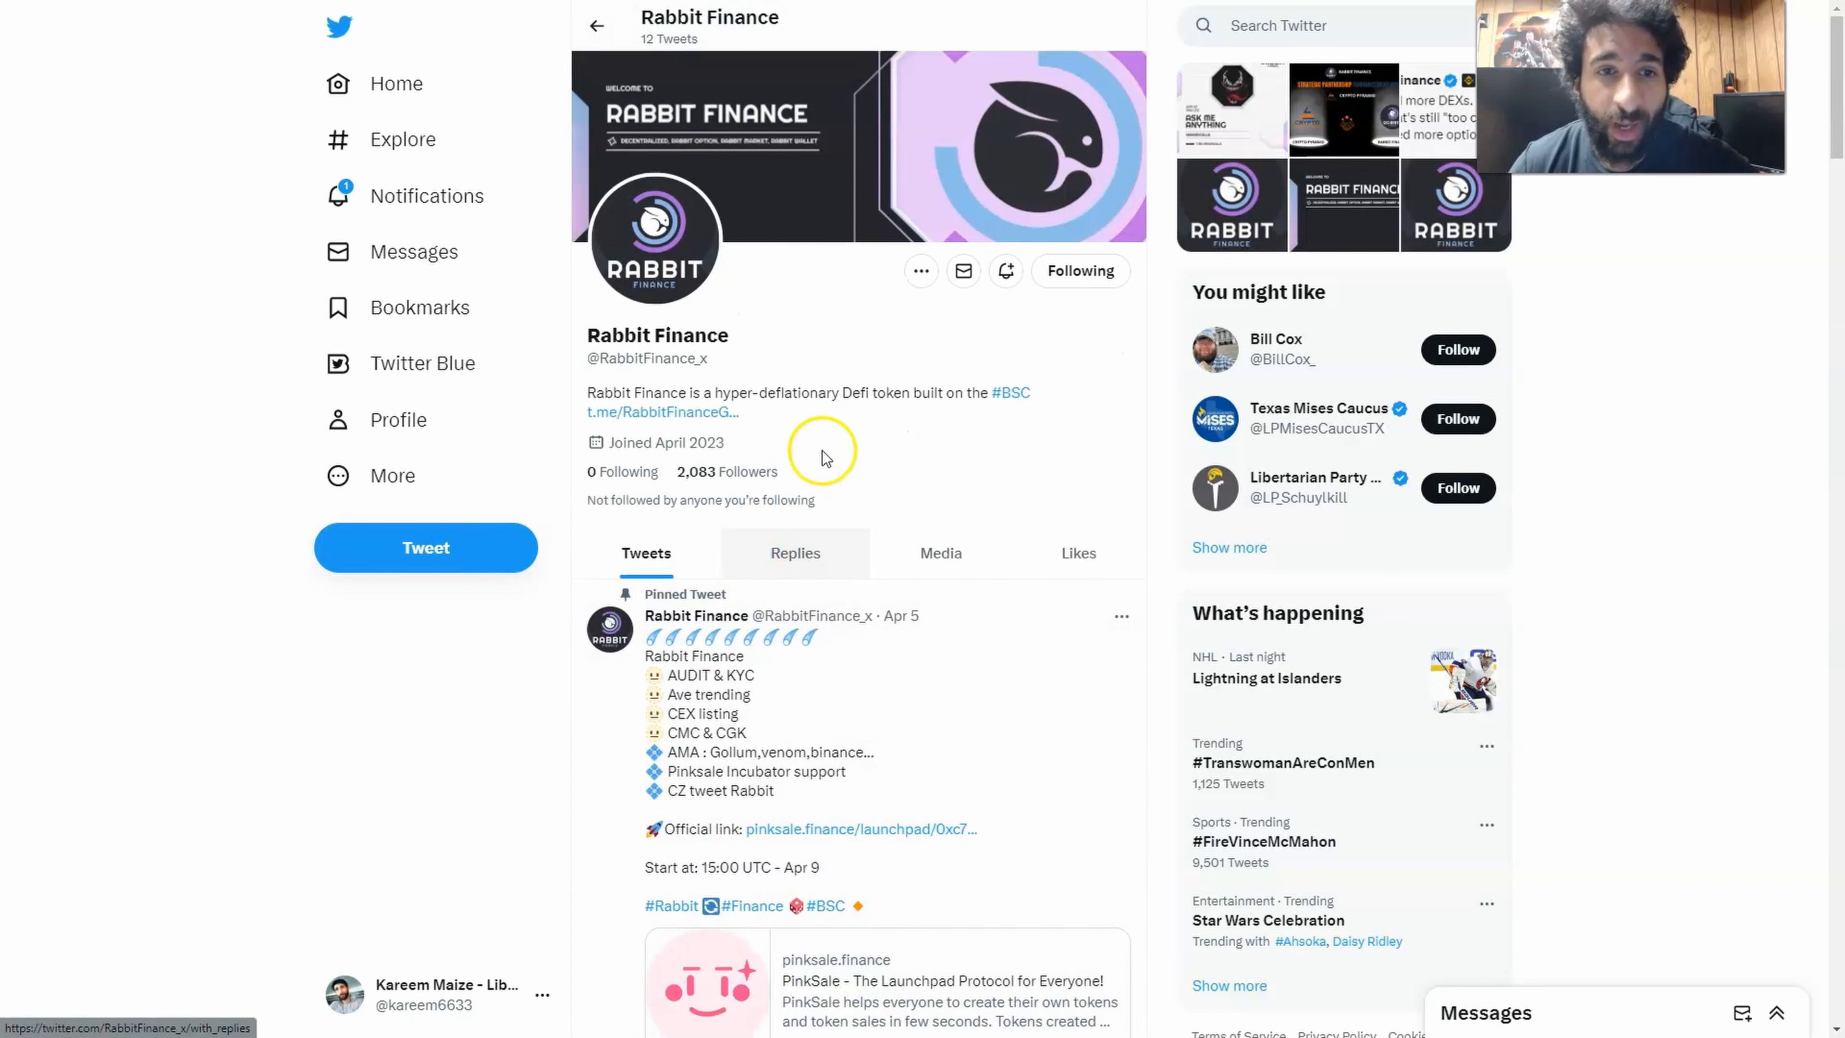
{"action": "mouse_move", "coordinate": [828, 440]}
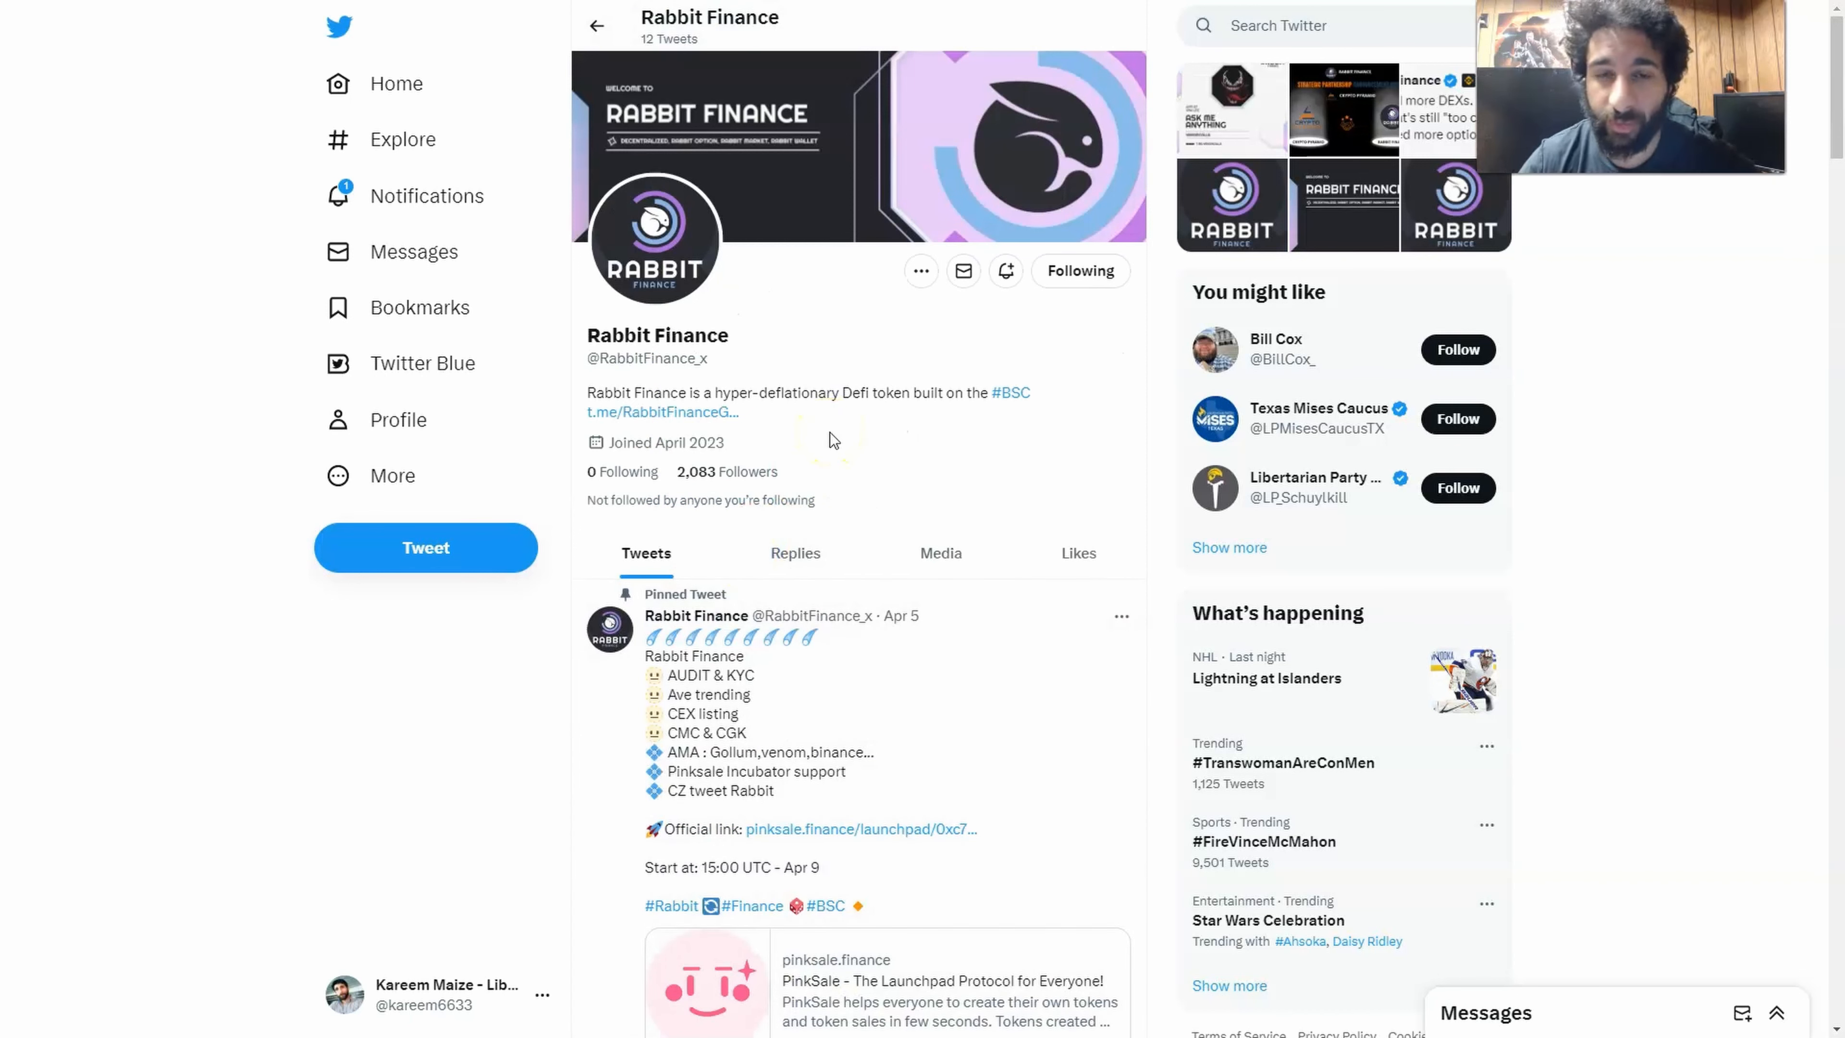